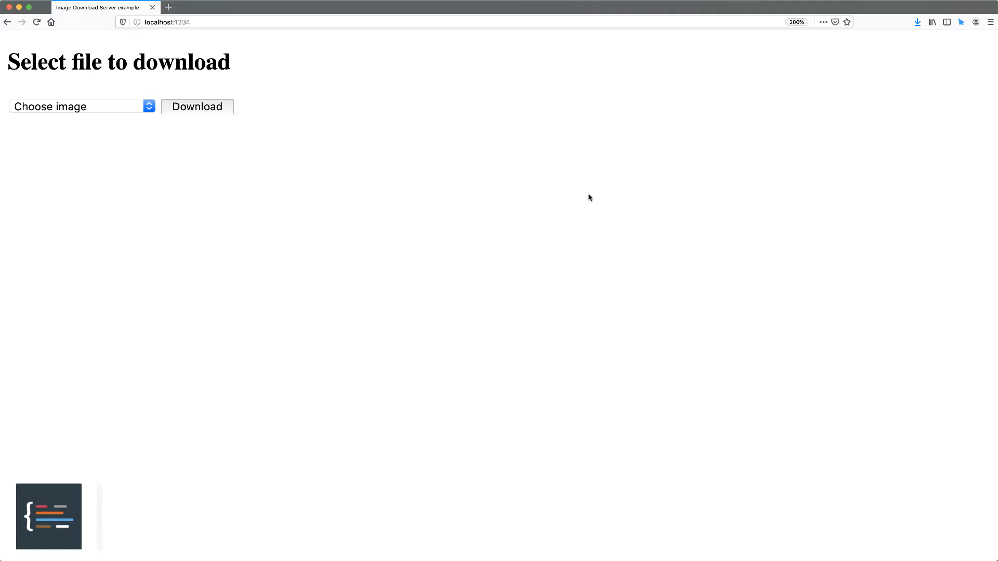
pyautogui.moveTo(37, 109)
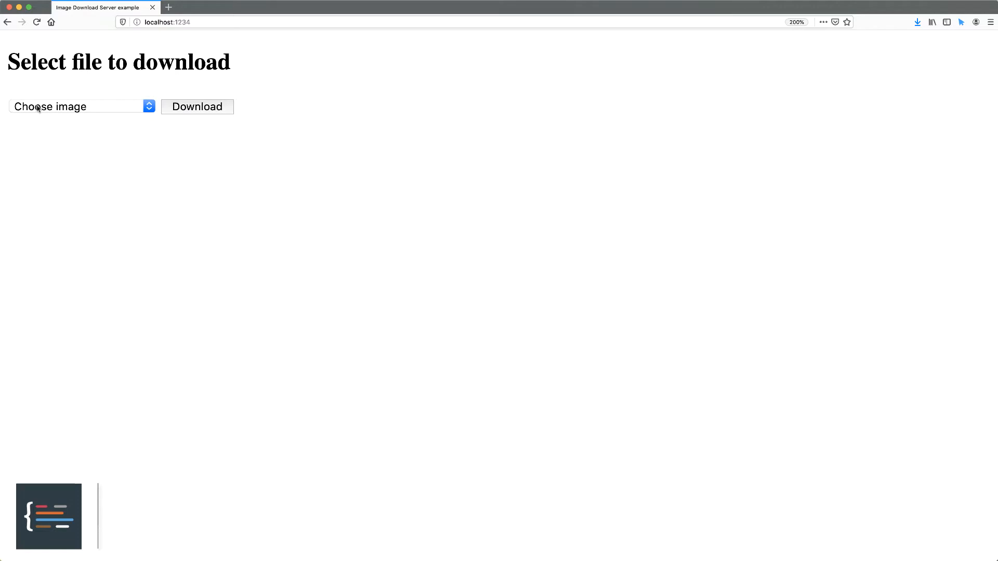
# Pick 237-200x300.jpg from the Choose image dropdown on localhost:1234
pyautogui.click(78, 107)
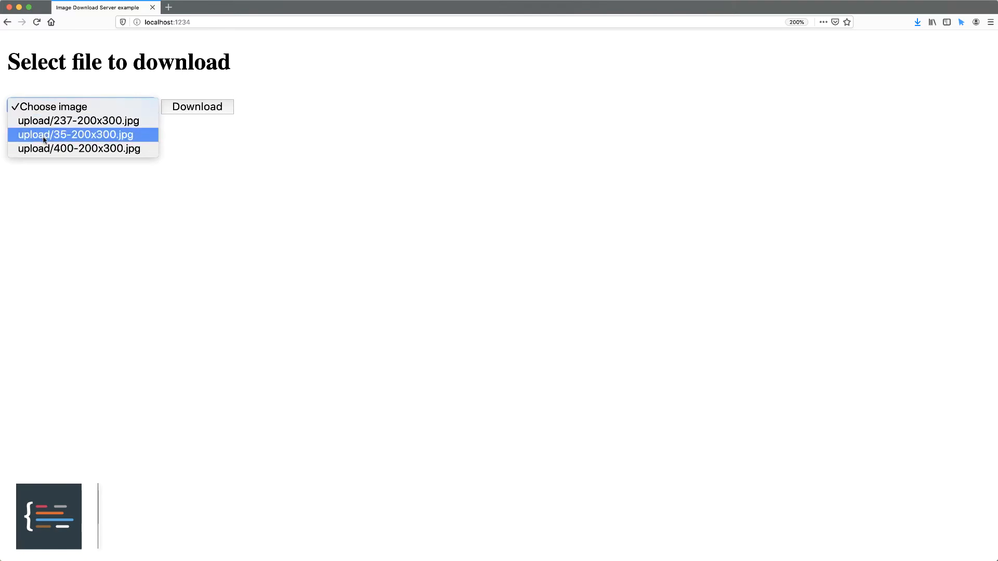
pyautogui.moveTo(50, 93)
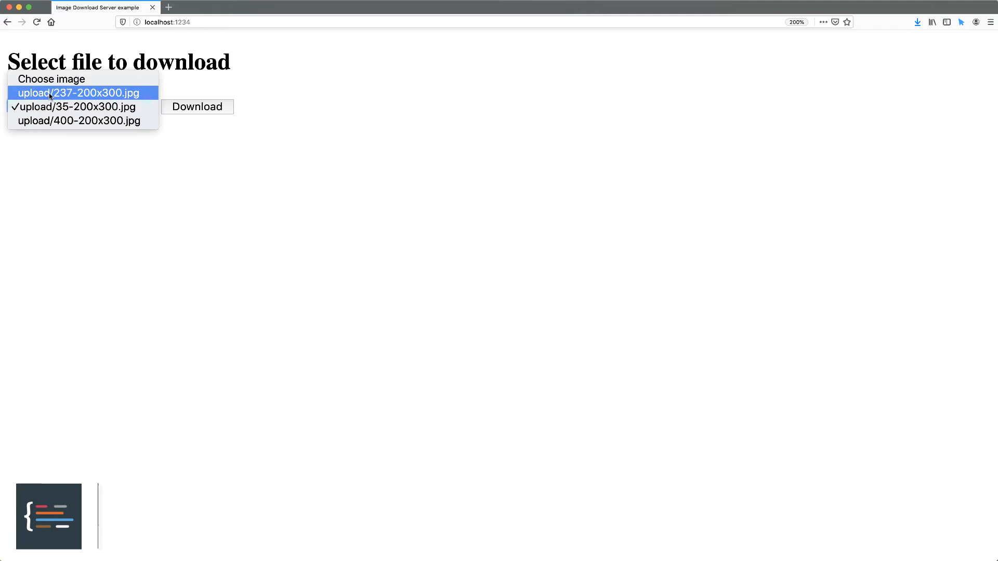
pyautogui.click(74, 121)
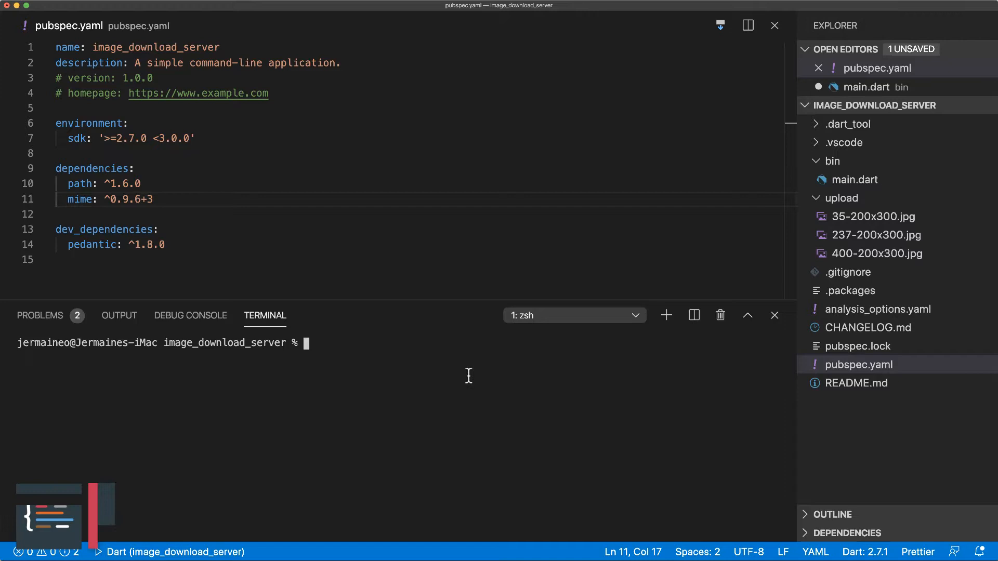
pyautogui.write('sta')
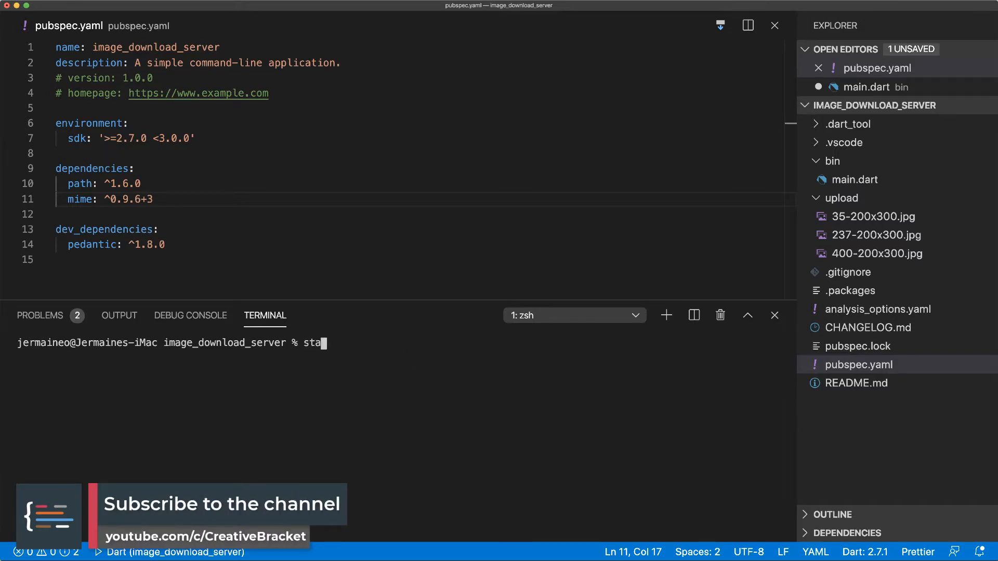
pyautogui.press('Enter')
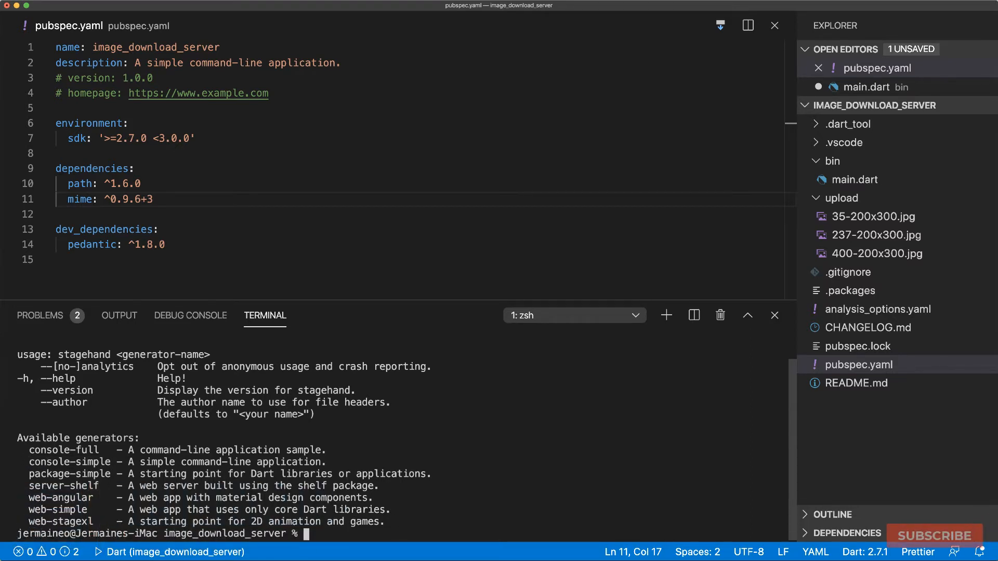
pyautogui.write('stagehand')
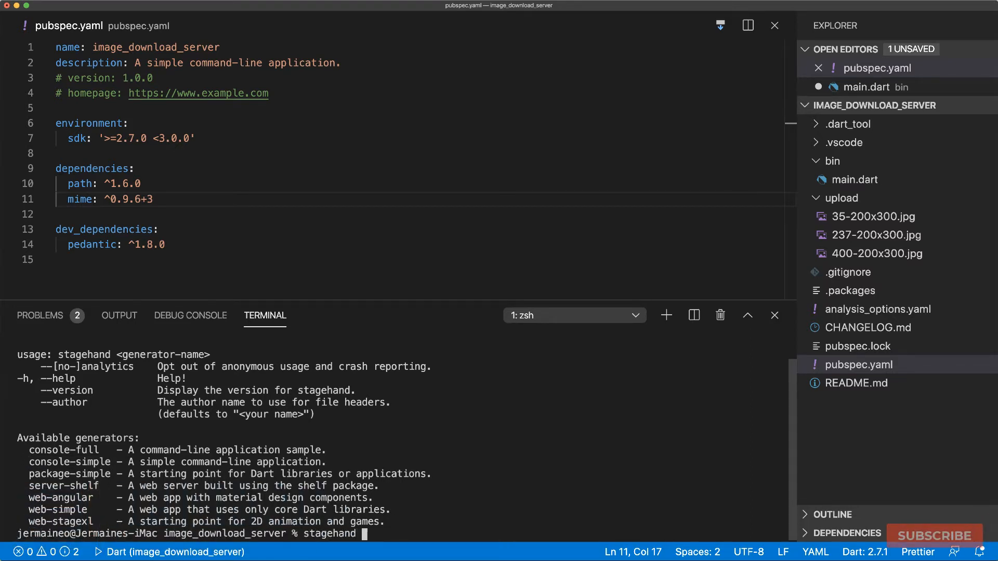
pyautogui.write('console-simple')
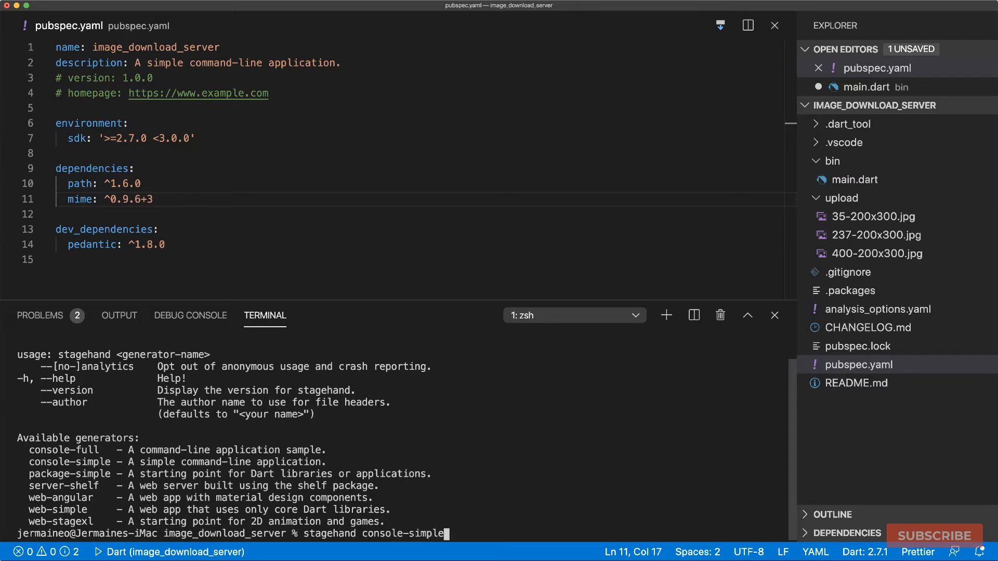
pyautogui.moveTo(921, 167)
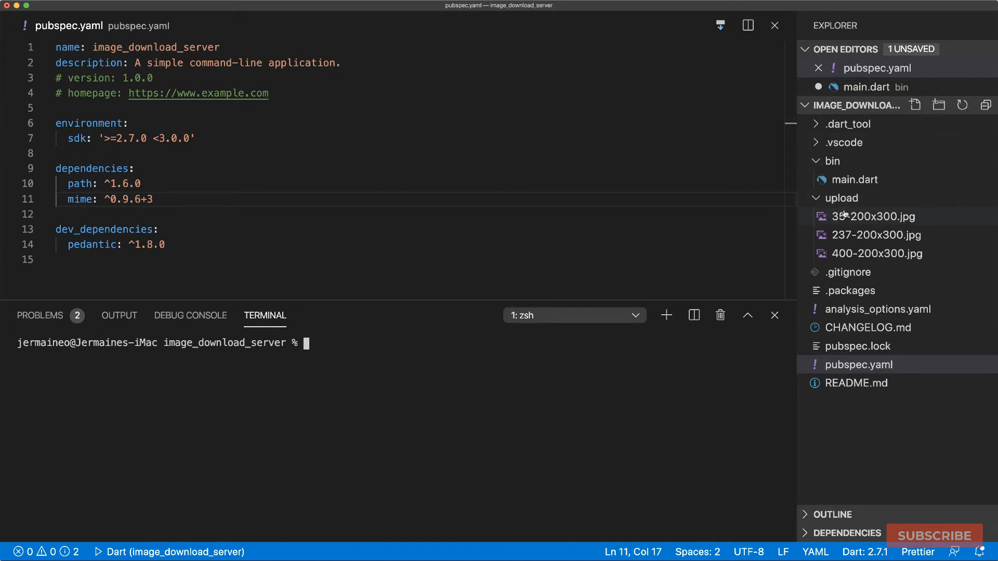
# Preview the 35-200x300.jpg and 237-200x300.jpg uploads, then open main.dart with upload collapsed
pyautogui.click(872, 216)
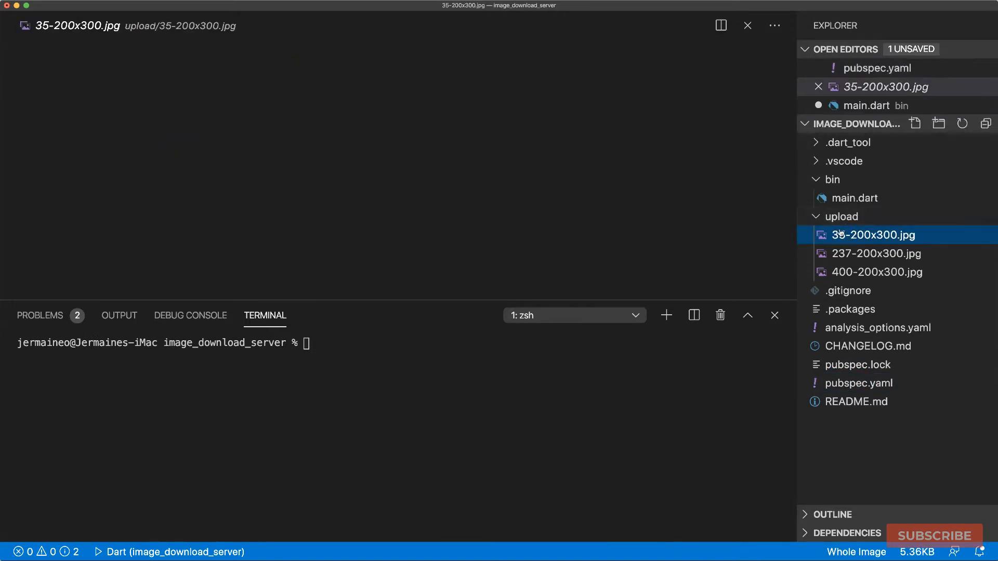
pyautogui.click(877, 254)
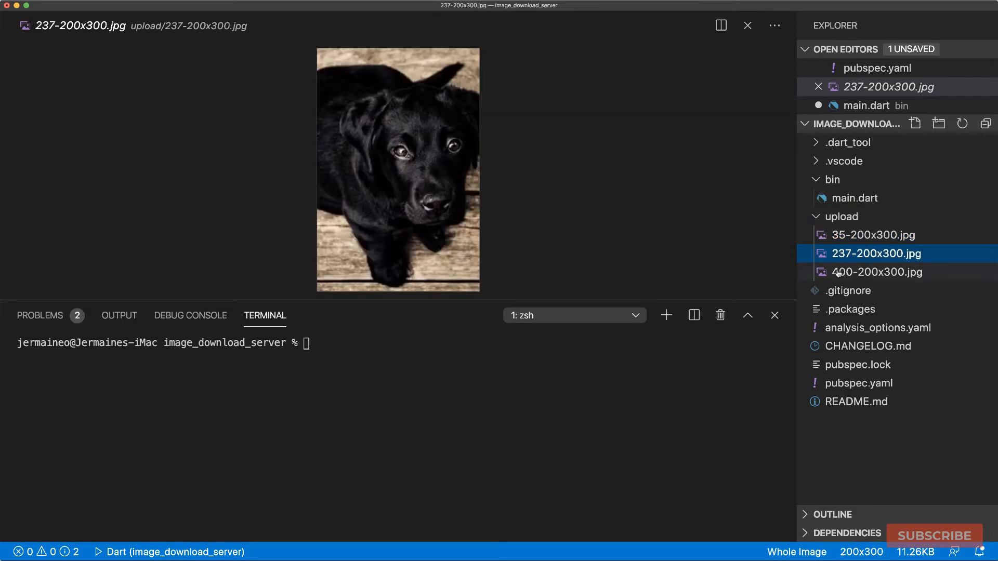
pyautogui.click(855, 197)
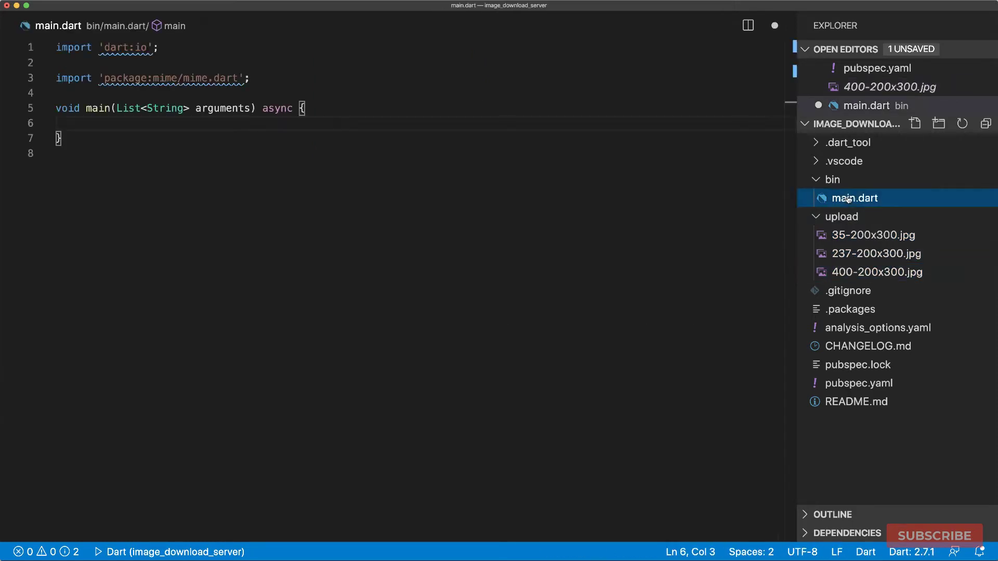
pyautogui.click(841, 216)
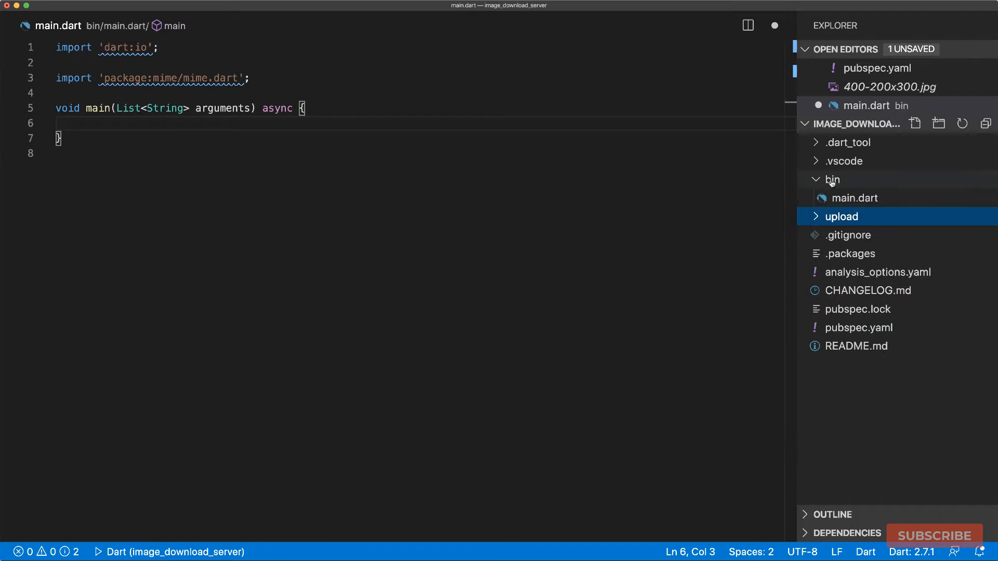
pyautogui.click(856, 198)
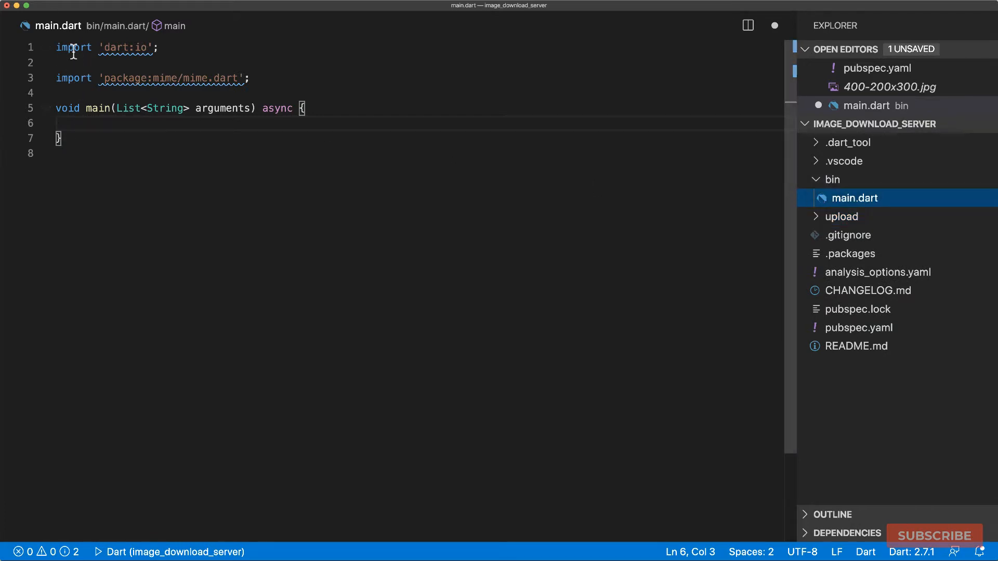
# Highlight the import line in main.dart and the path dependency in pubspec.yaml
pyautogui.doubleClick(74, 48)
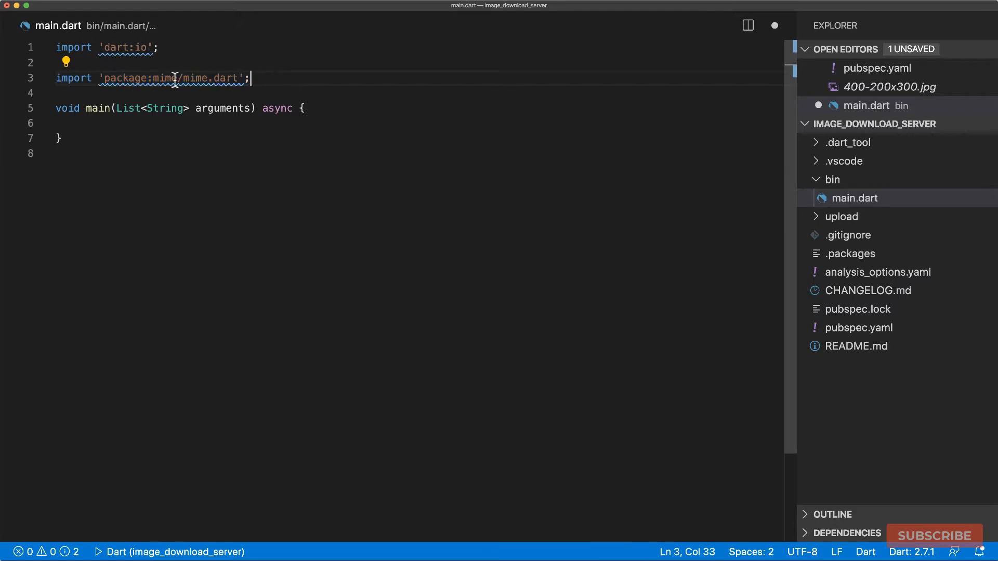
pyautogui.click(870, 68)
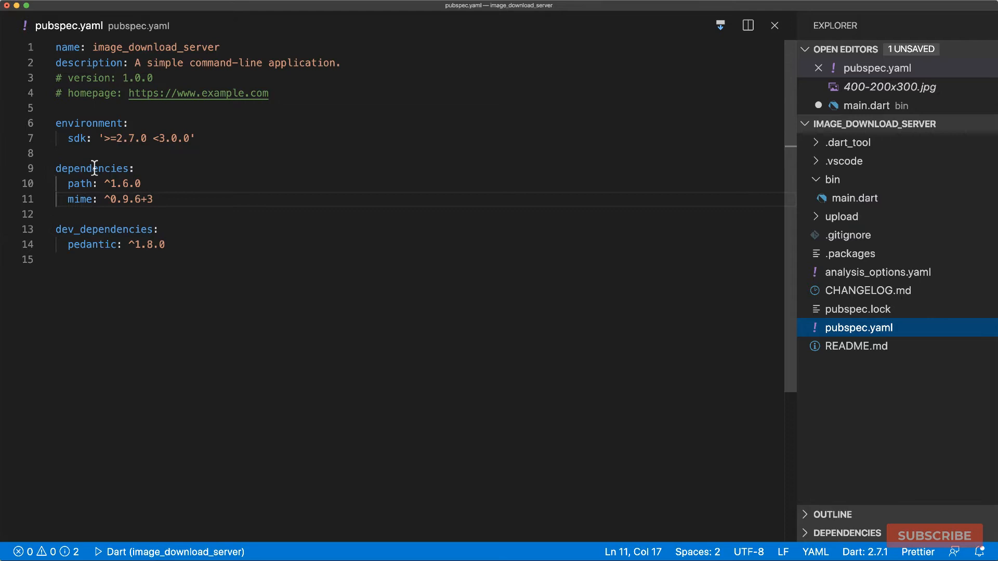
pyautogui.moveTo(67, 199); pyautogui.dragTo(153, 199)
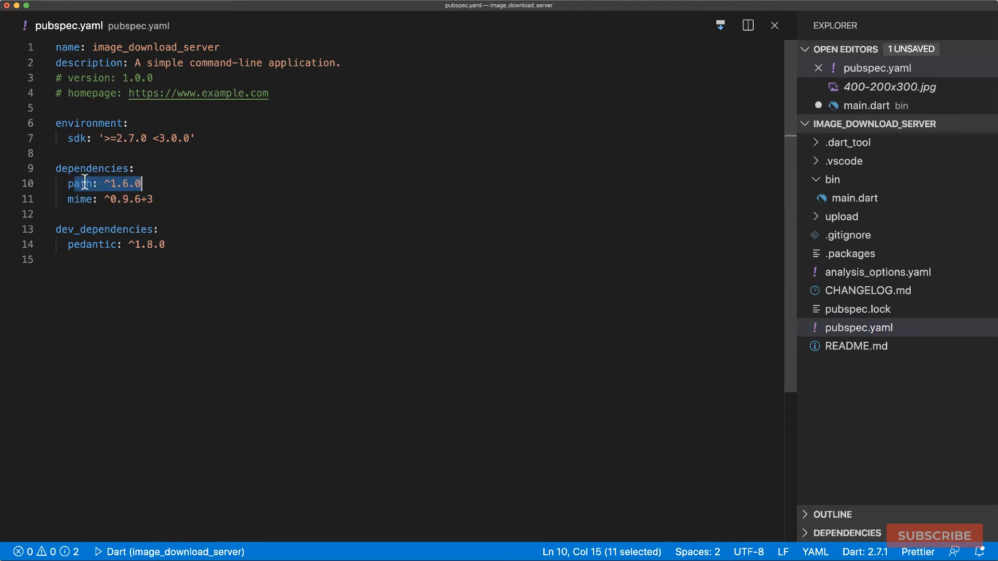
pyautogui.moveTo(91, 188)
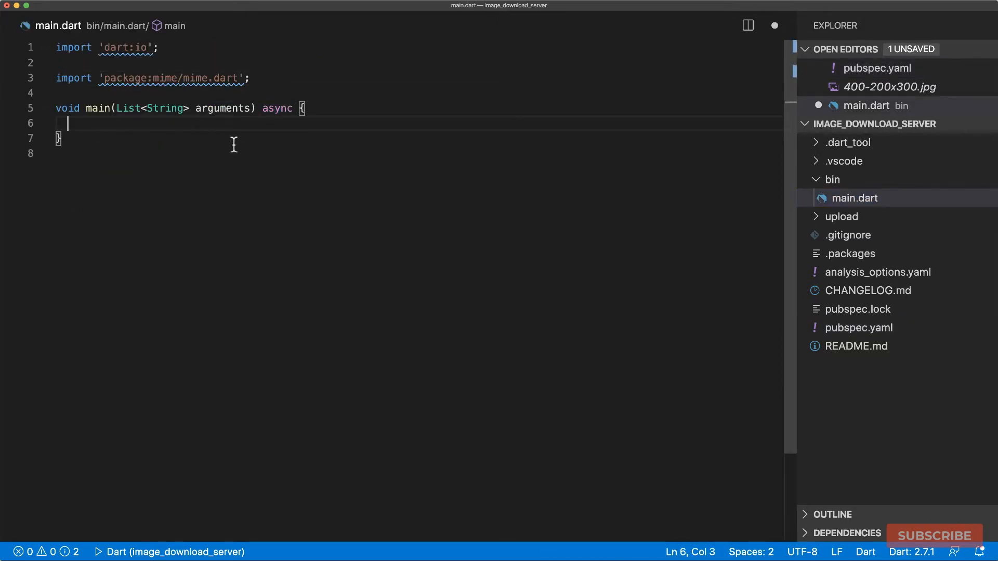
pyautogui.moveTo(88, 125)
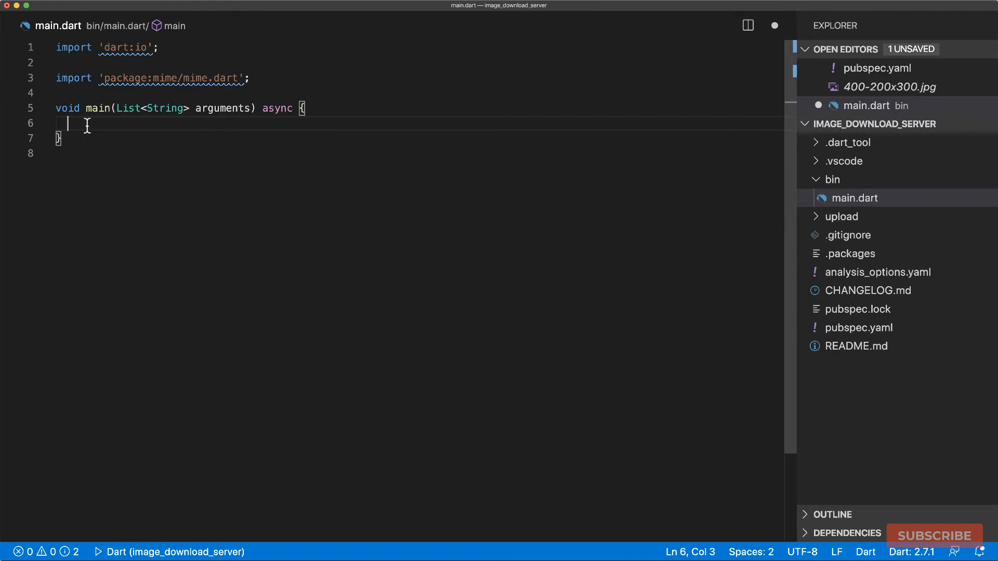
# Bind the HttpServer to 'localhost', 1234 and begin the await-for request loop
pyautogui.write("var server = await HttpServer.bind('localhost', 1234);")
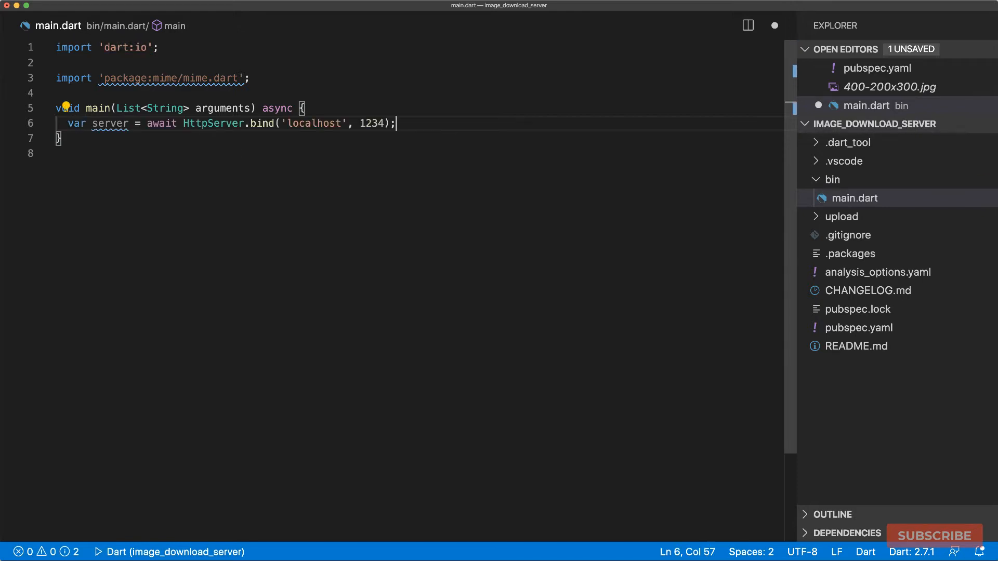
pyautogui.write('await for (var request in server) {')
pyautogui.write("request.response.write('Image Download Server example');")
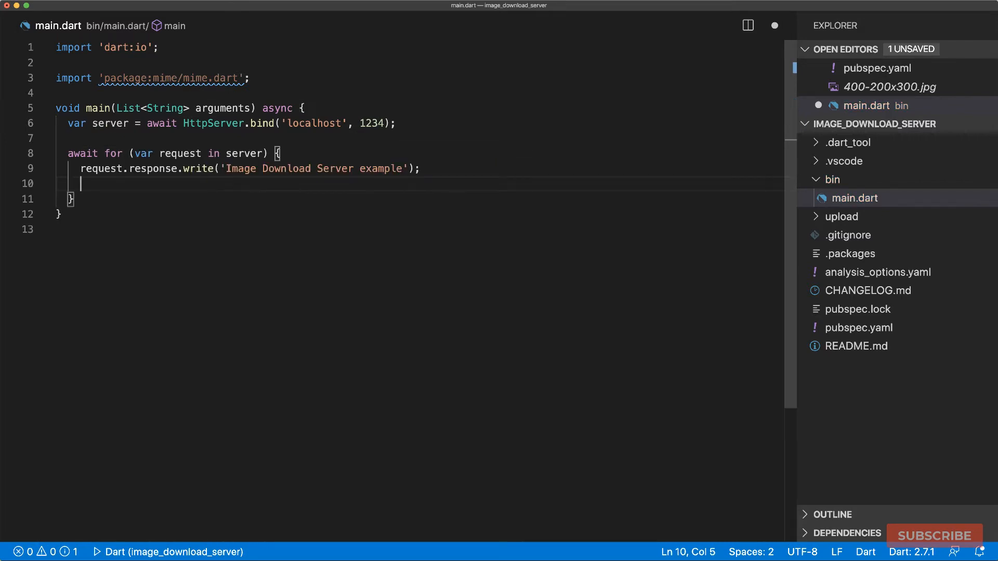
pyautogui.write('await request.response.close();')
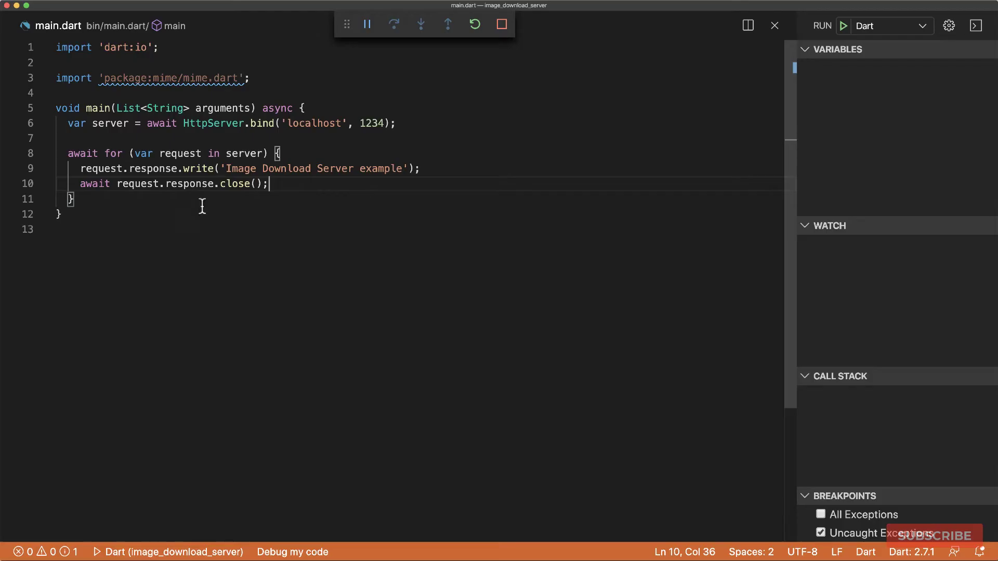
# Set the response's Content-Type header to text/html
pyautogui.click(436, 168)
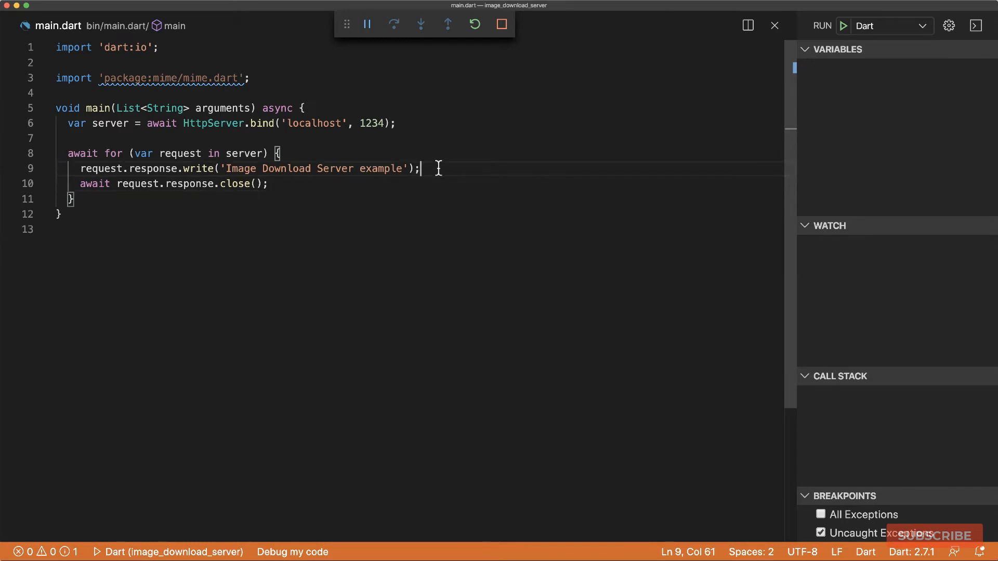
pyautogui.press('Enter')
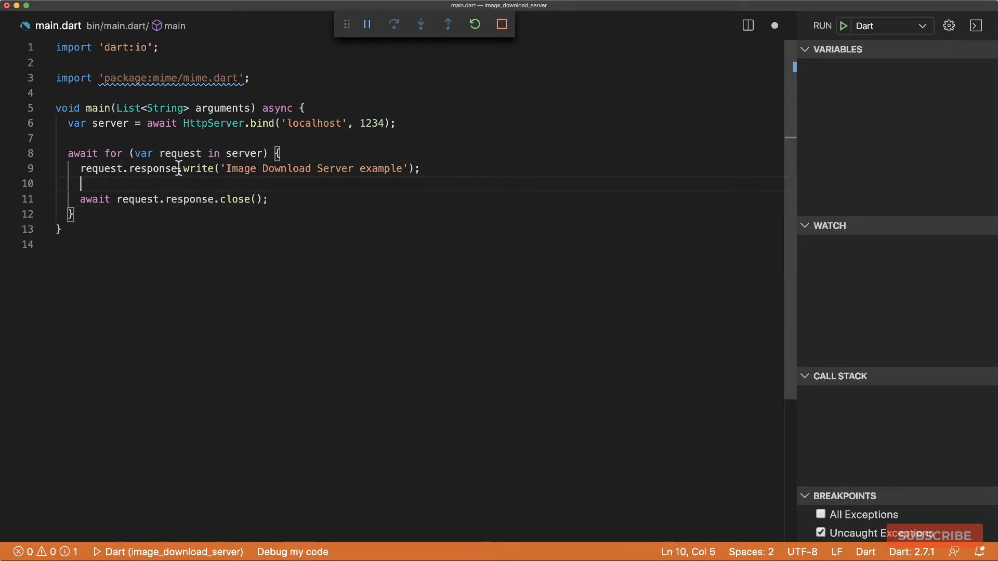
pyautogui.write('..headers.set(')
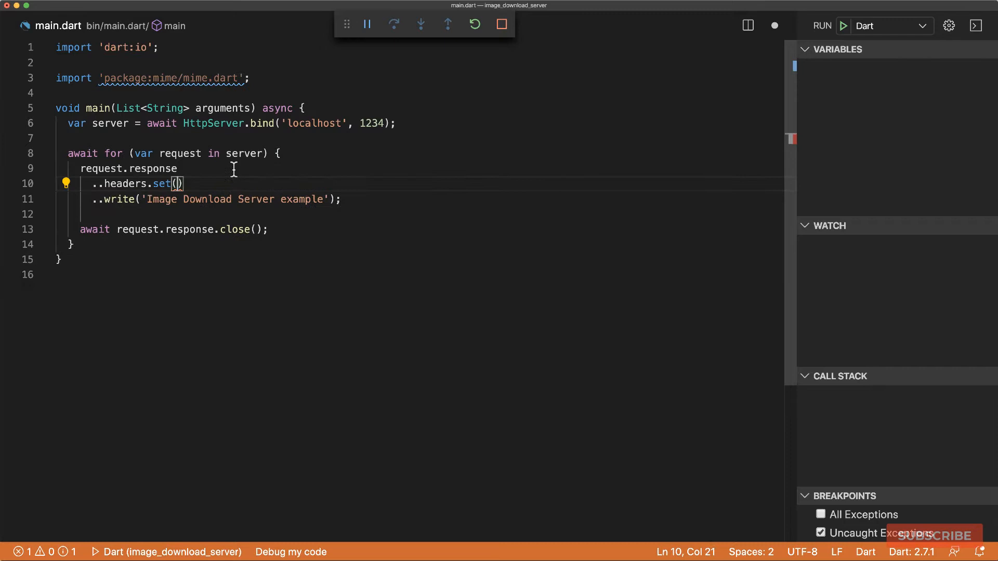
pyautogui.write("'Content-")
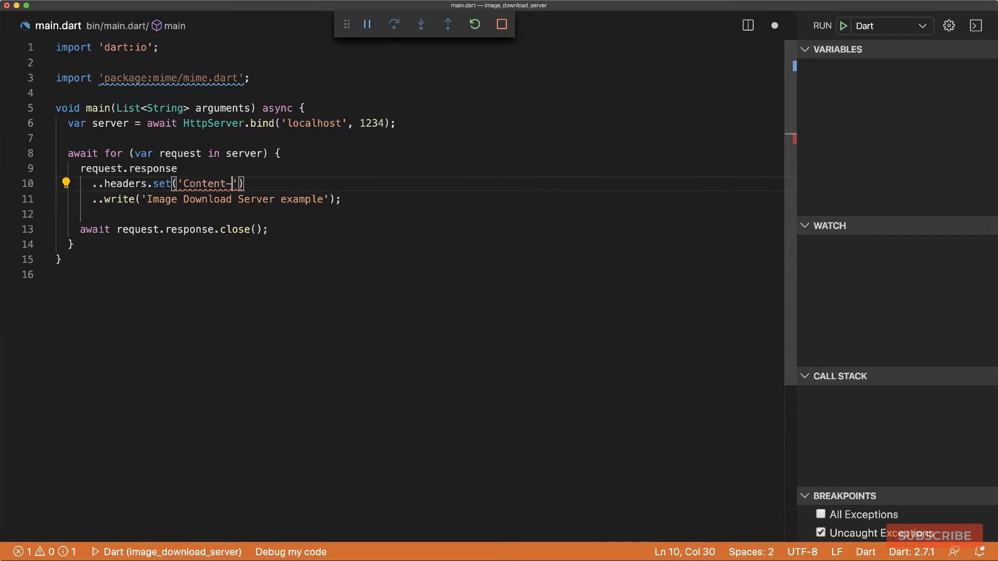
pyautogui.write("Type', 'text/html")
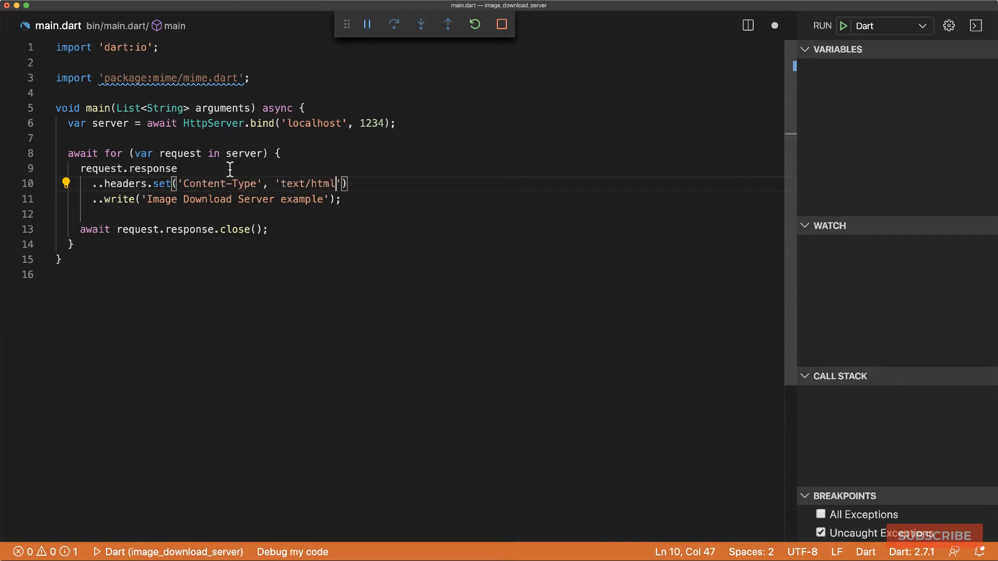
# Replace the written title string with markup starting with <!doctype html>
pyautogui.moveTo(145, 199); pyautogui.dragTo(323, 199)
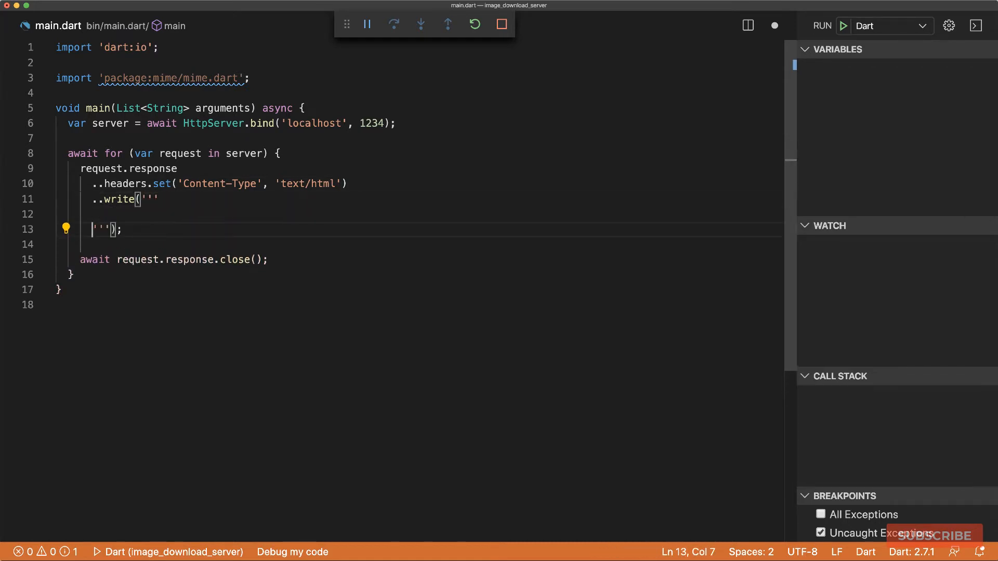
pyautogui.write('<!doc')
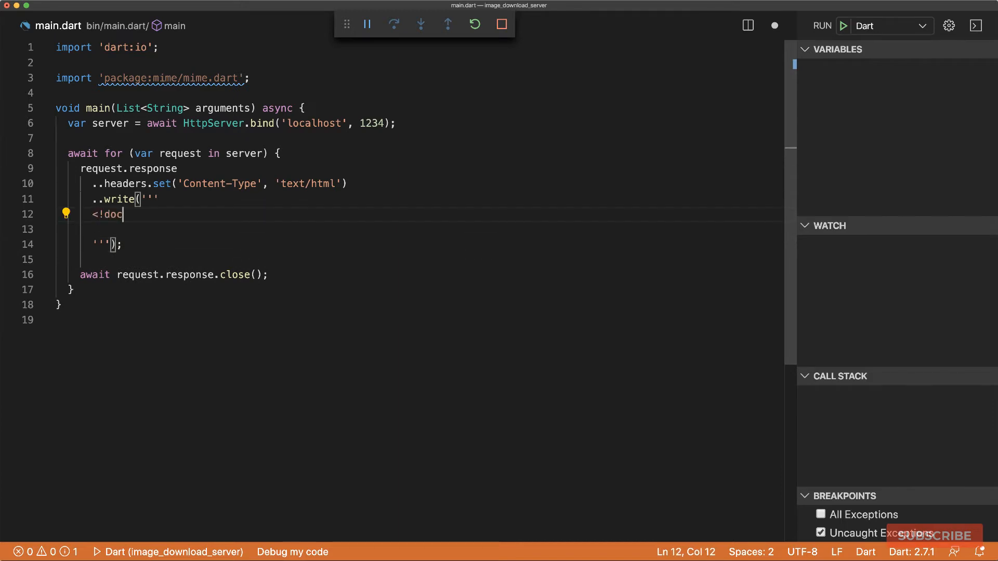
pyautogui.write('type html>')
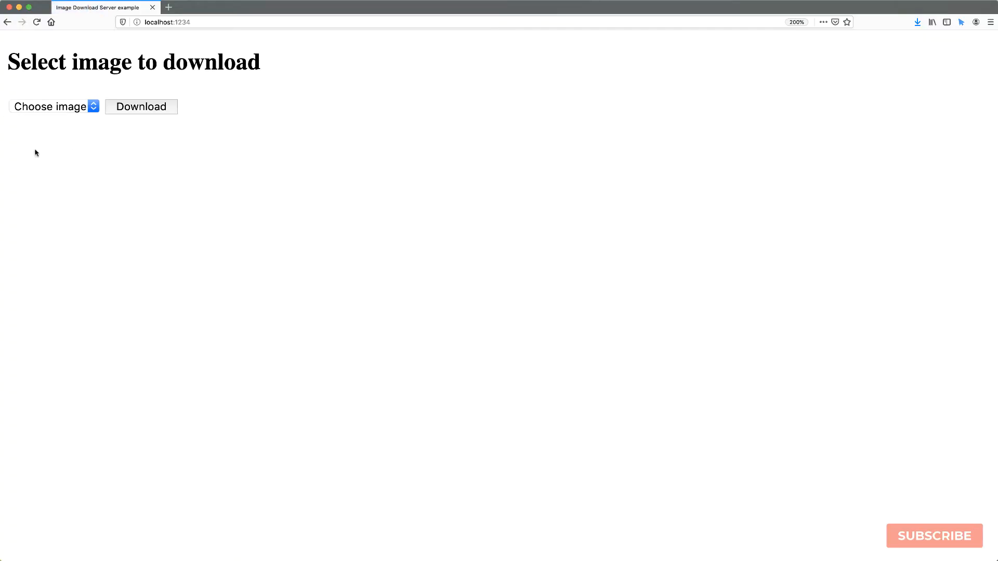
# Check the image chooser on the 'Select image to download' page in Firefox
pyautogui.click(52, 107)
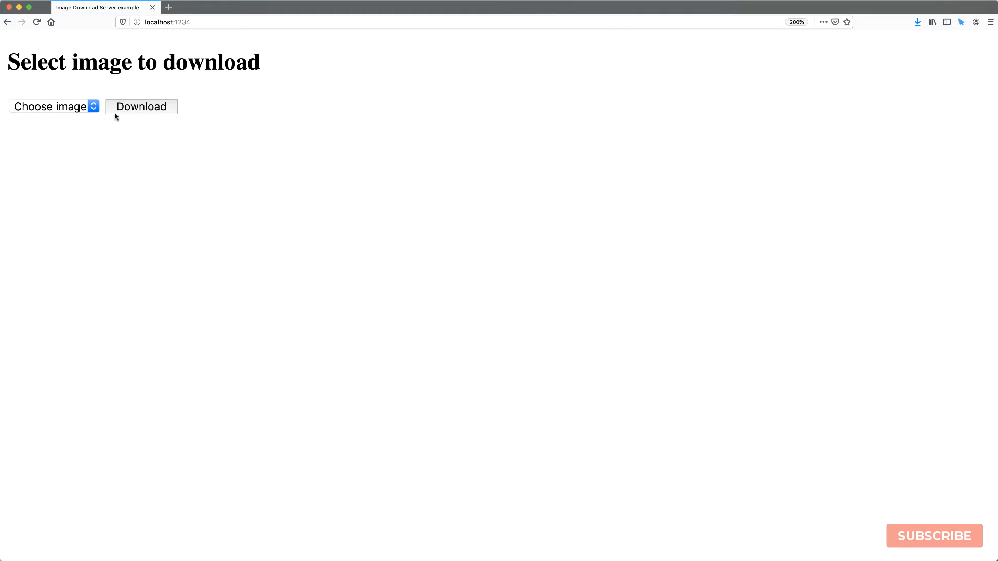
pyautogui.moveTo(182, 92)
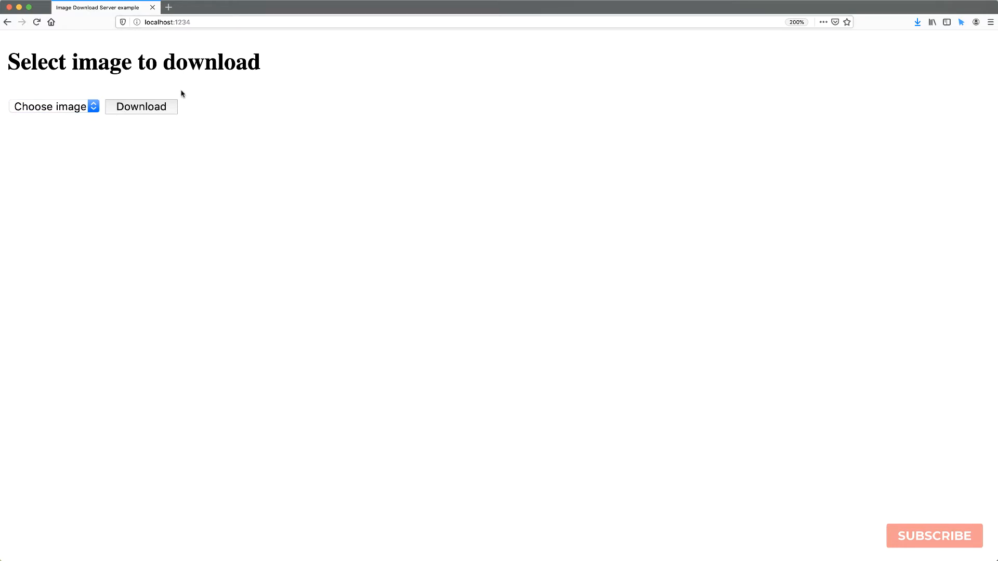
pyautogui.moveTo(227, 113)
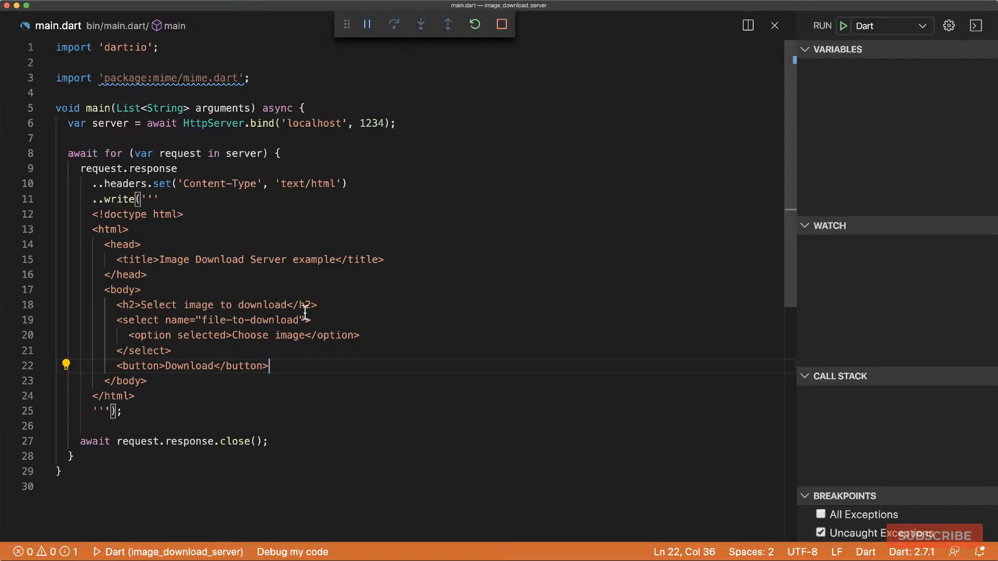
# Enclose the image select and Download button in a <form> element, indented
pyautogui.write('<form>')
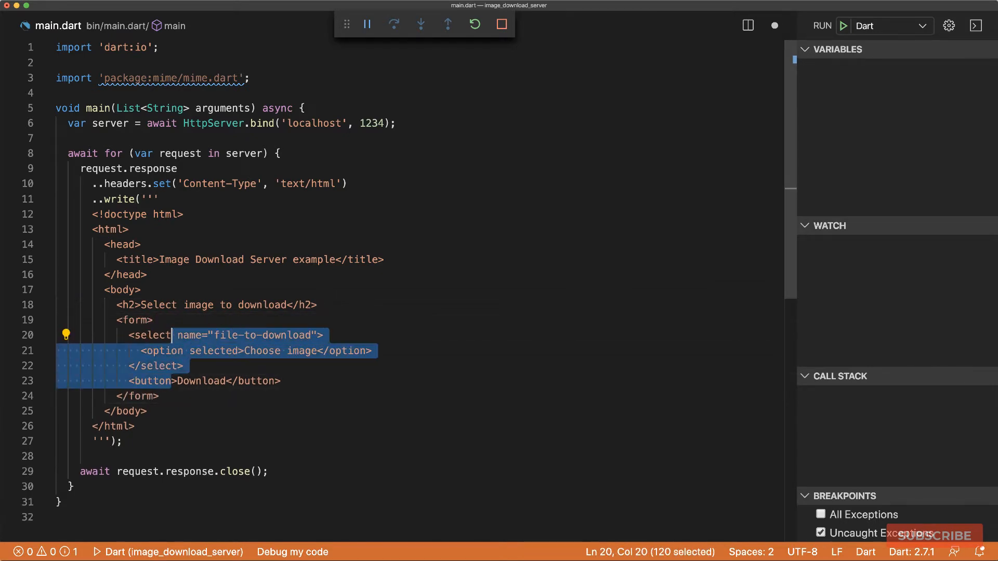
pyautogui.click(153, 320)
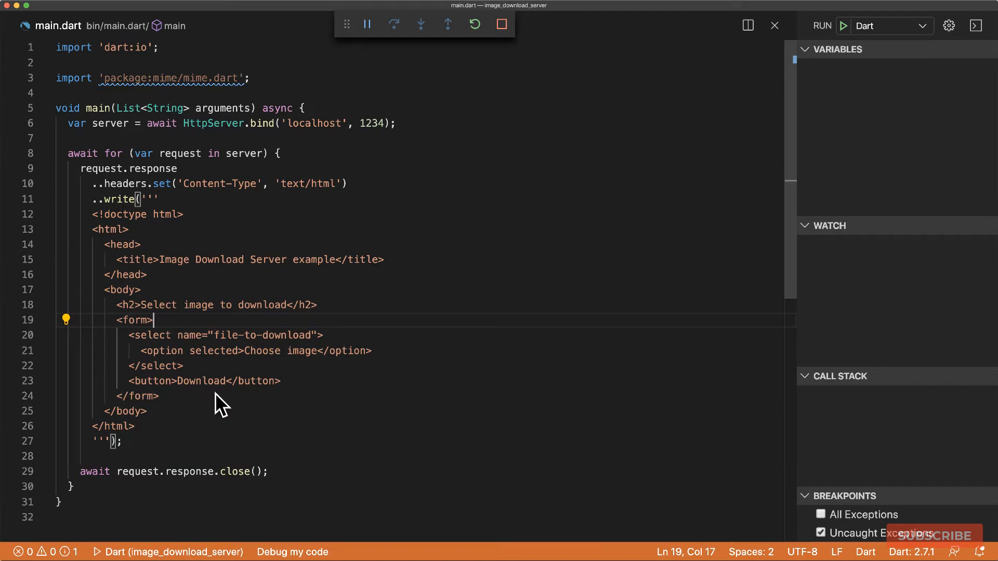
pyautogui.moveTo(457, 197)
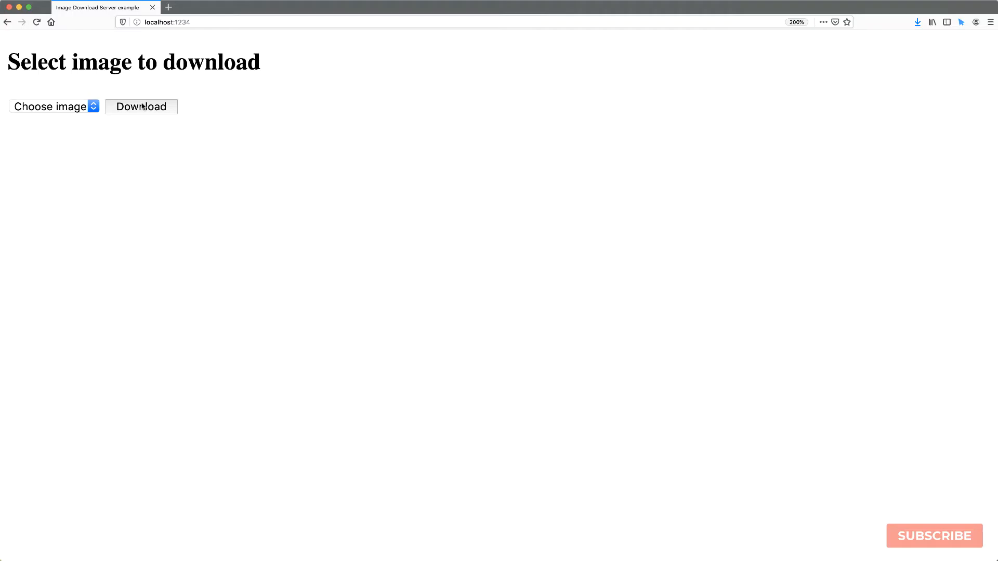
# Submit via Download and highlight the Choose+image query value in the address
pyautogui.click(141, 106)
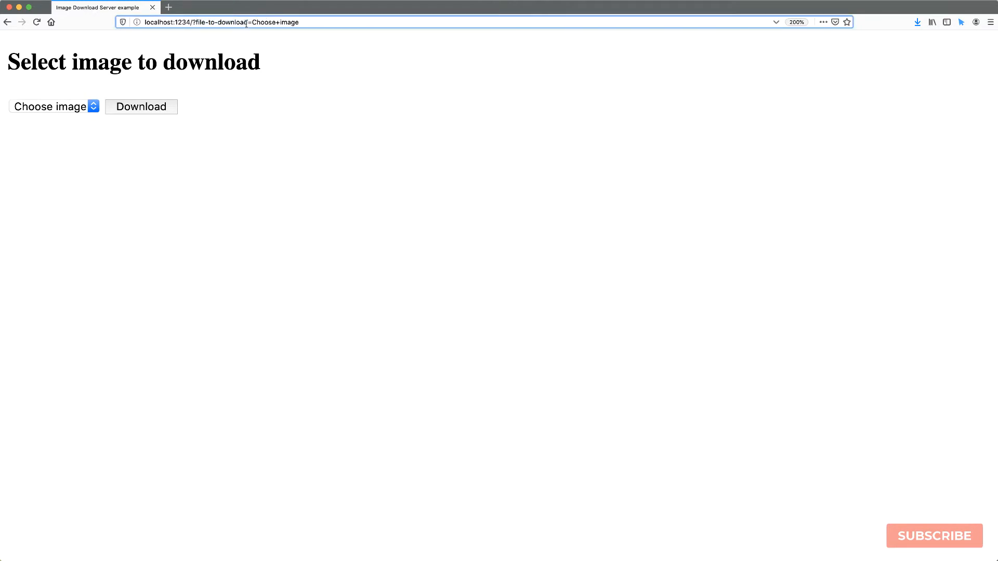
pyautogui.doubleClick(274, 23)
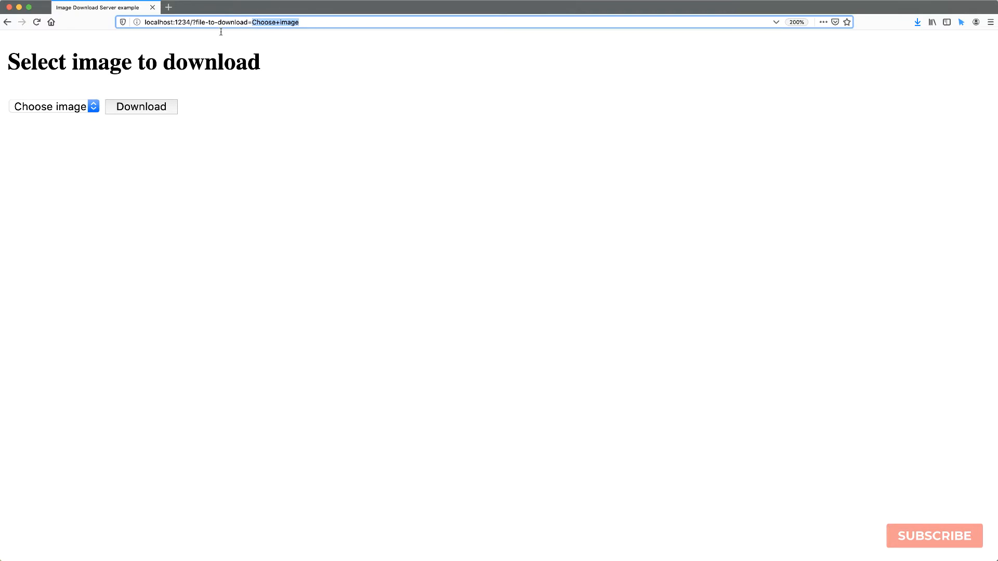
pyautogui.moveTo(233, 52)
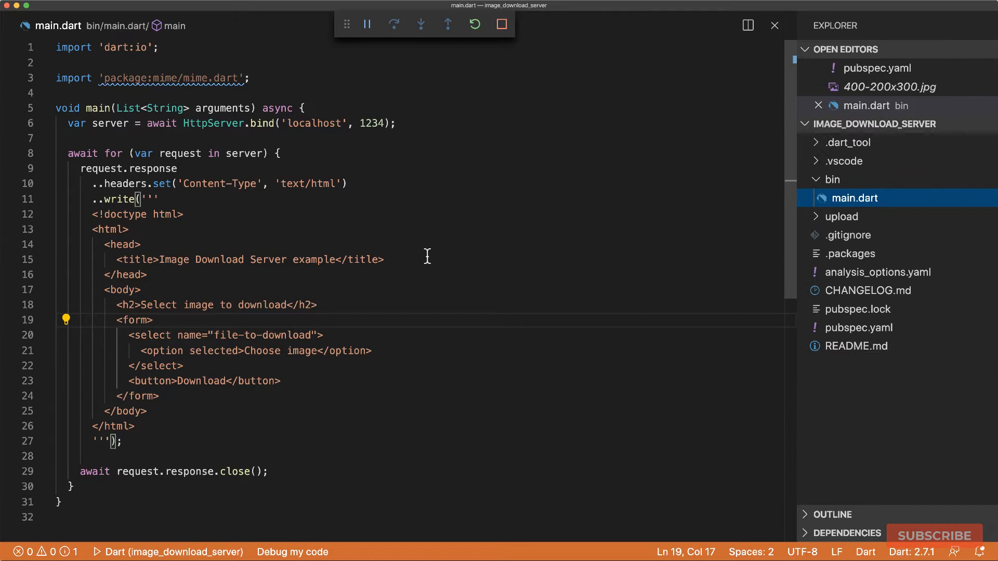
# Declare uploadDir 'upload', currentDirectory as Directory(upload), and an empty images list
pyautogui.click(841, 217)
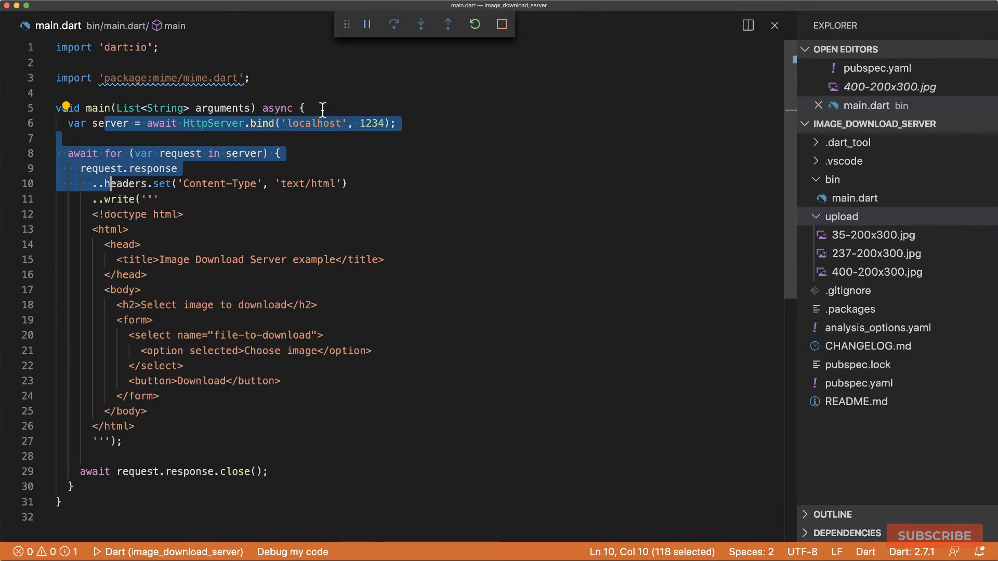
pyautogui.write('va')
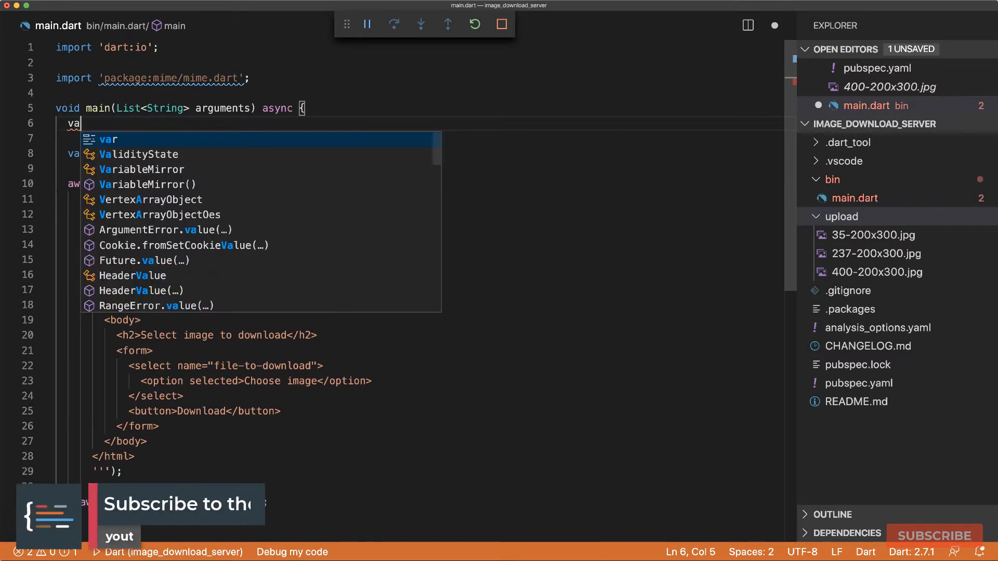
pyautogui.write("uploadDir = 'u")
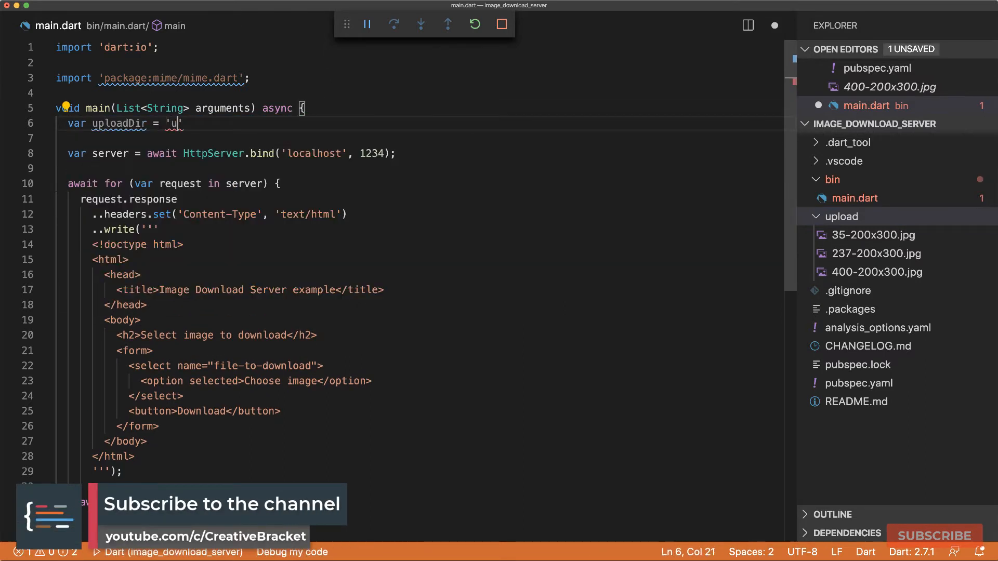
pyautogui.write('pload')
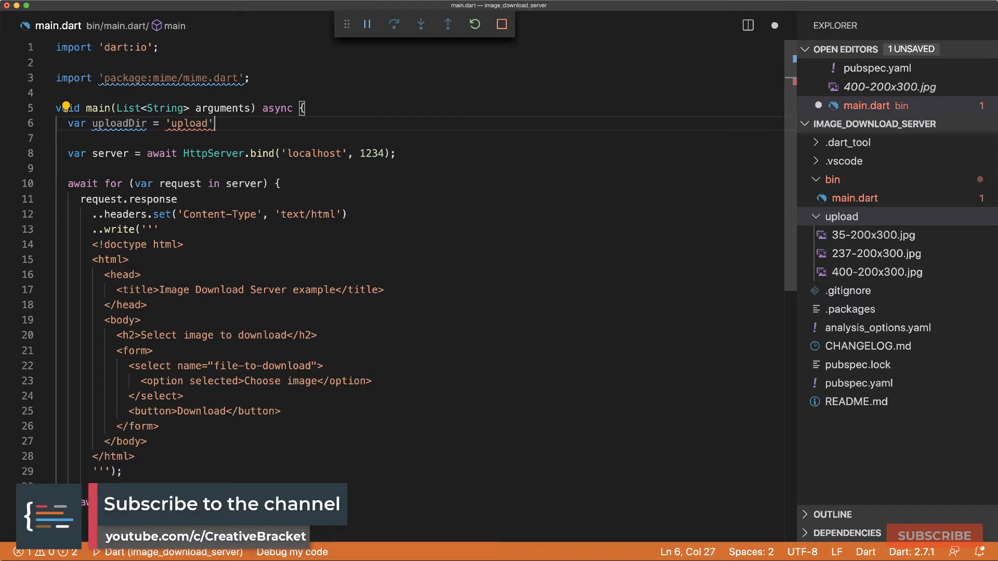
pyautogui.write(';')
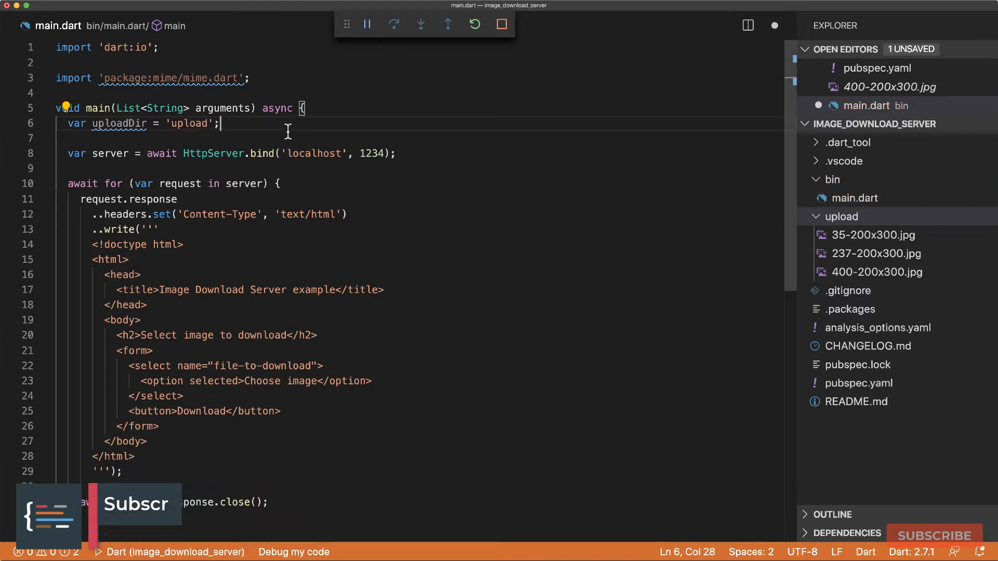
pyautogui.write('var c')
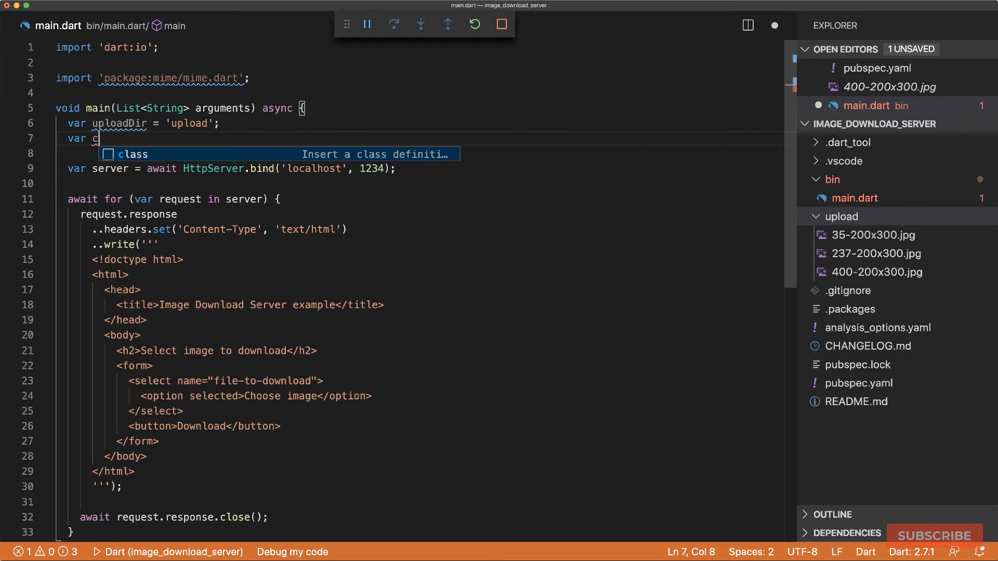
pyautogui.write('urrentDirectory =')
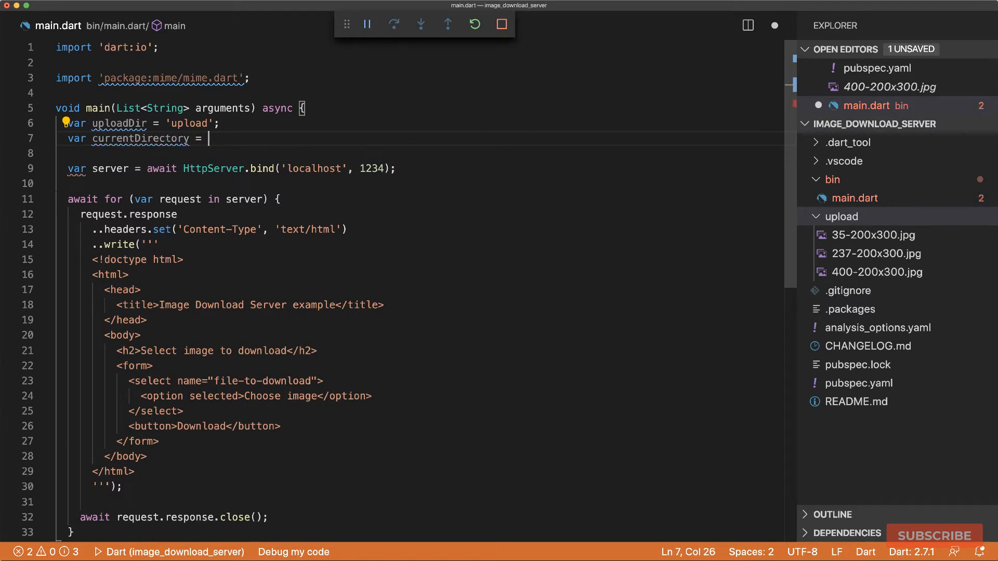
pyautogui.write('Directory')
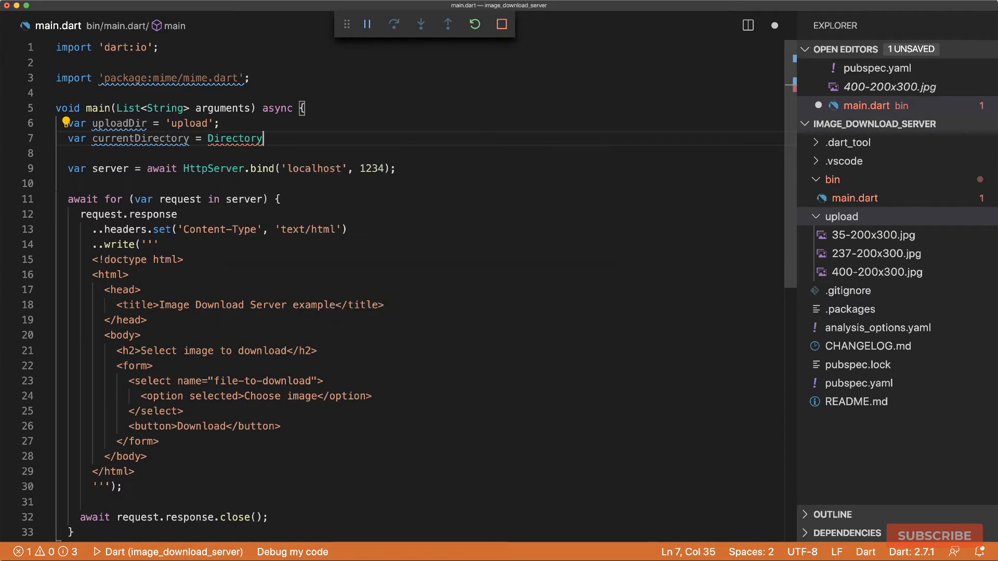
pyautogui.write('(upload)')
pyautogui.write('var')
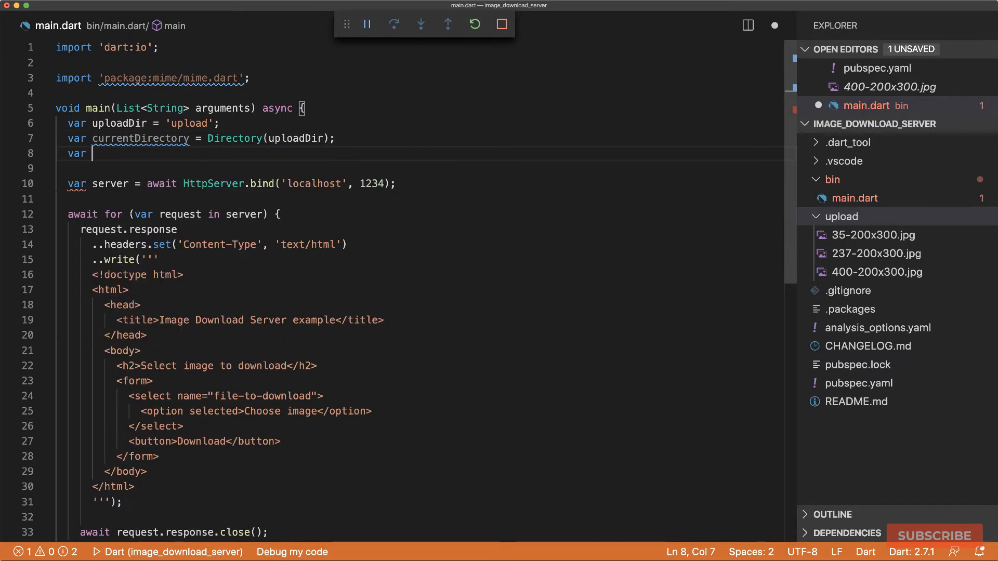
pyautogui.write('images = [];')
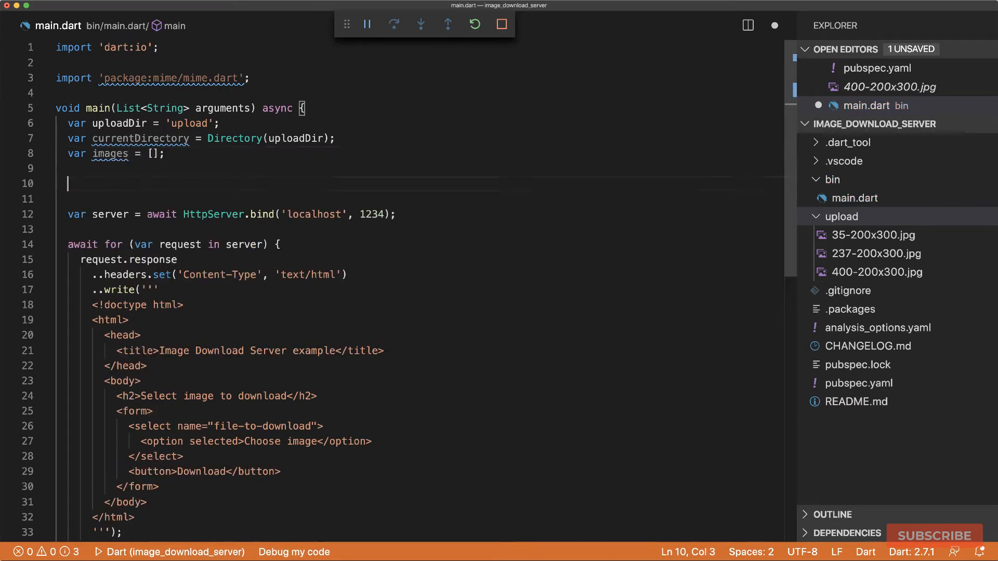
# Loop over the directory adding each fileEntity.uri.path to images, then print images
pyautogui.write('await for (va')
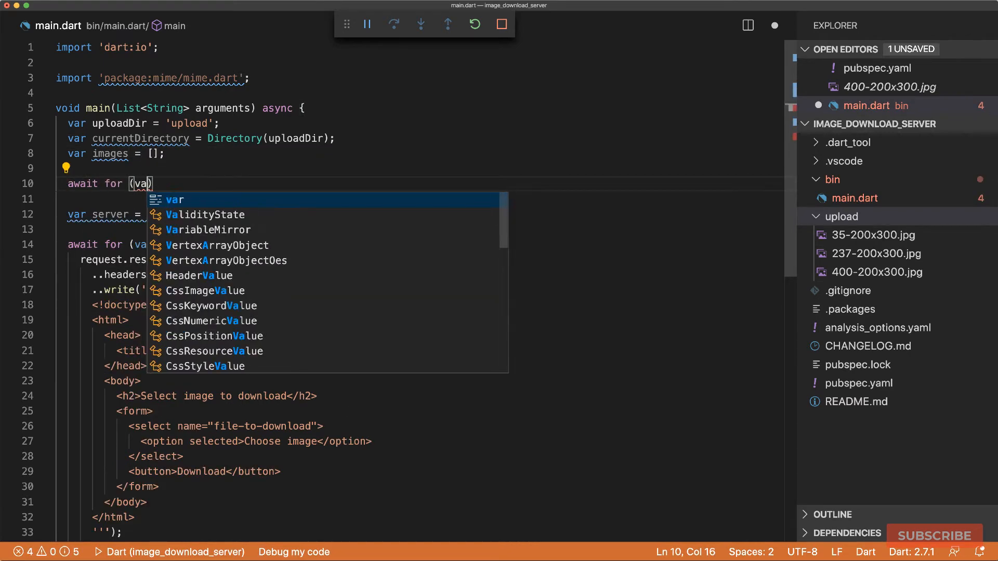
pyautogui.write('fileEntity in currentDirectory.list(')
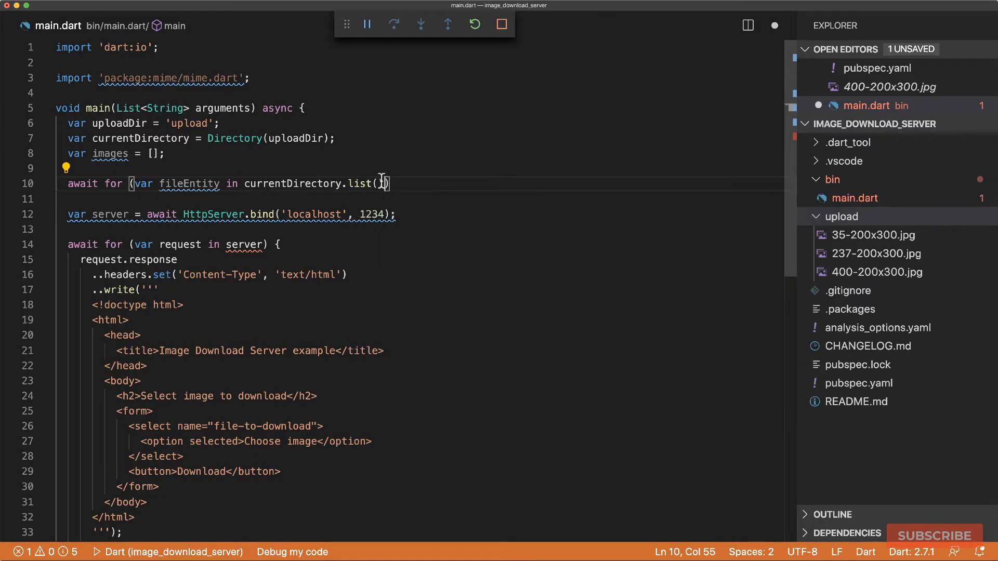
pyautogui.write(') {')
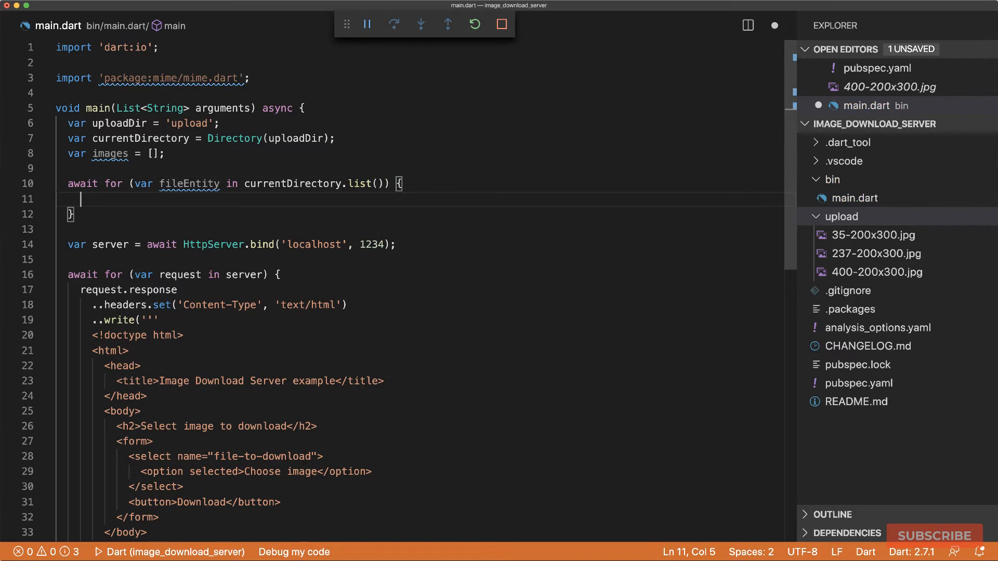
pyautogui.write('images.add(')
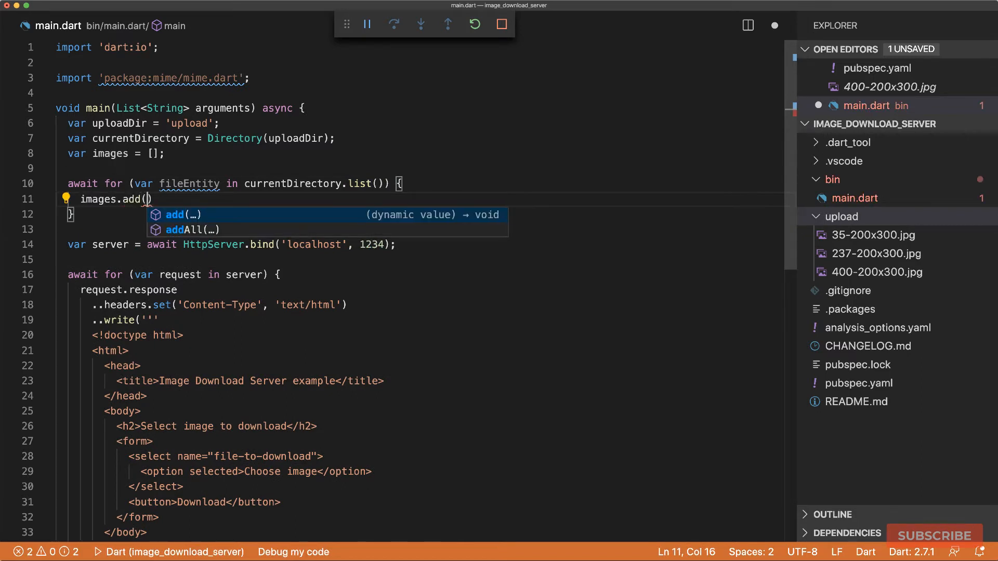
pyautogui.write('fileEntity.')
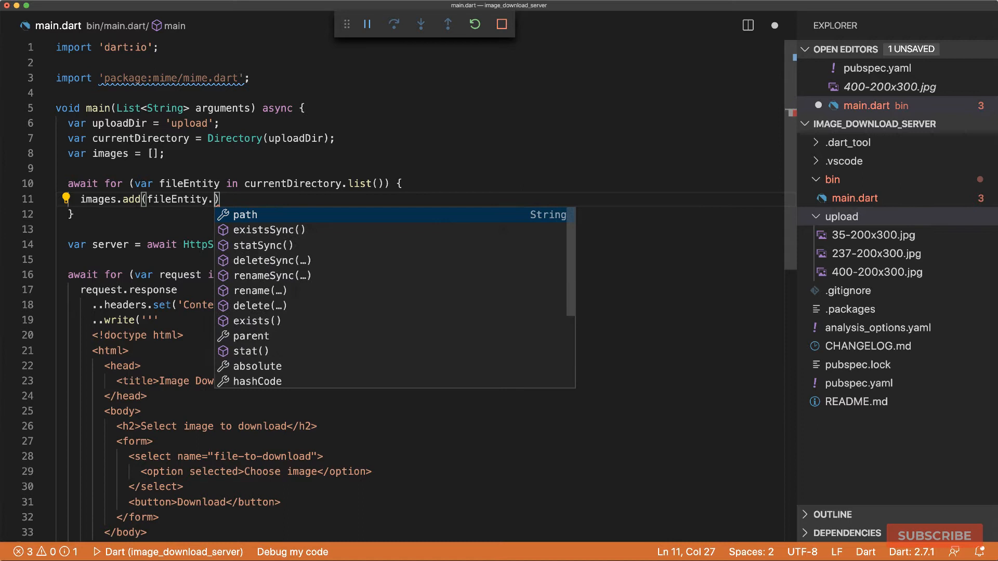
pyautogui.write('uri.')
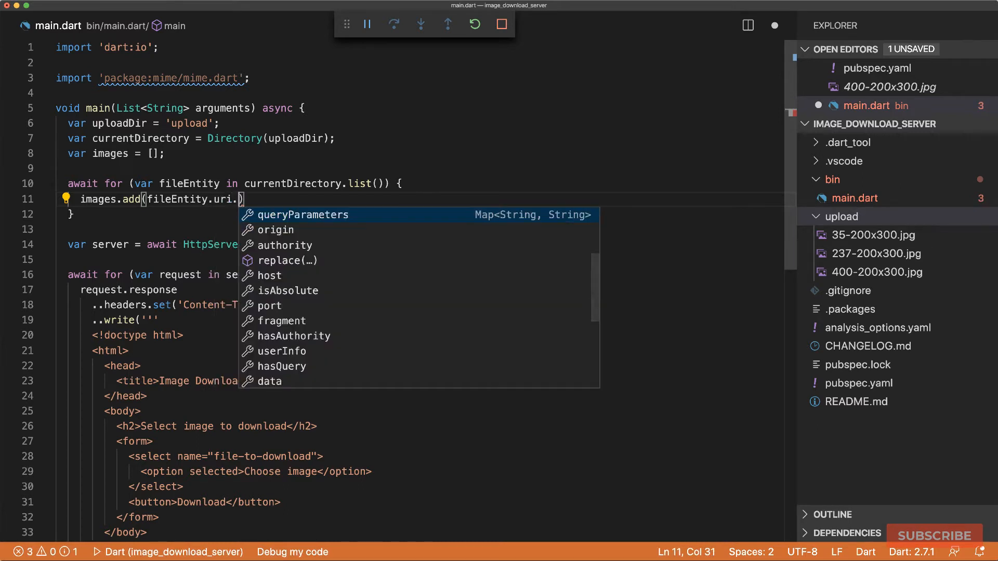
pyautogui.write('path')
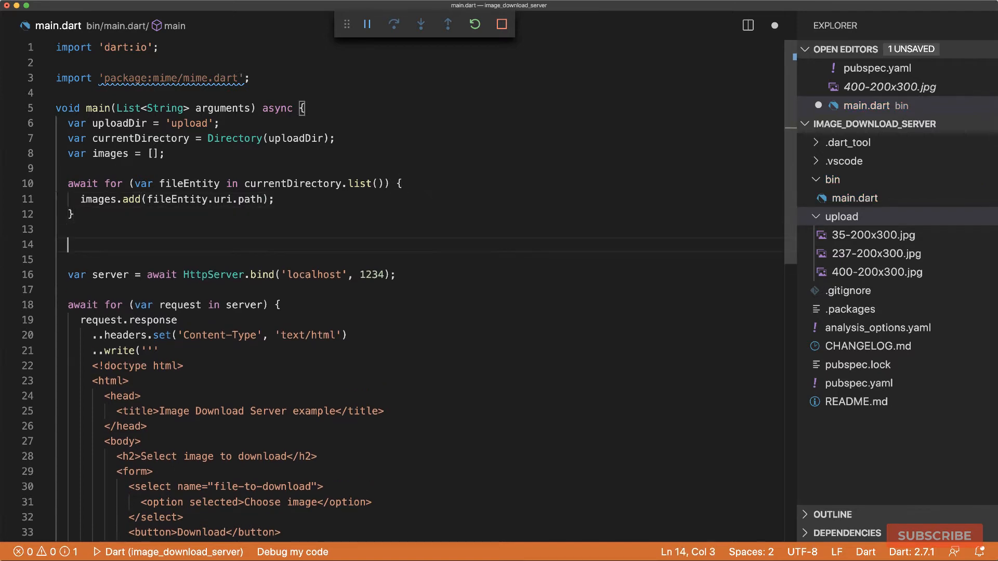
pyautogui.write('print(images);')
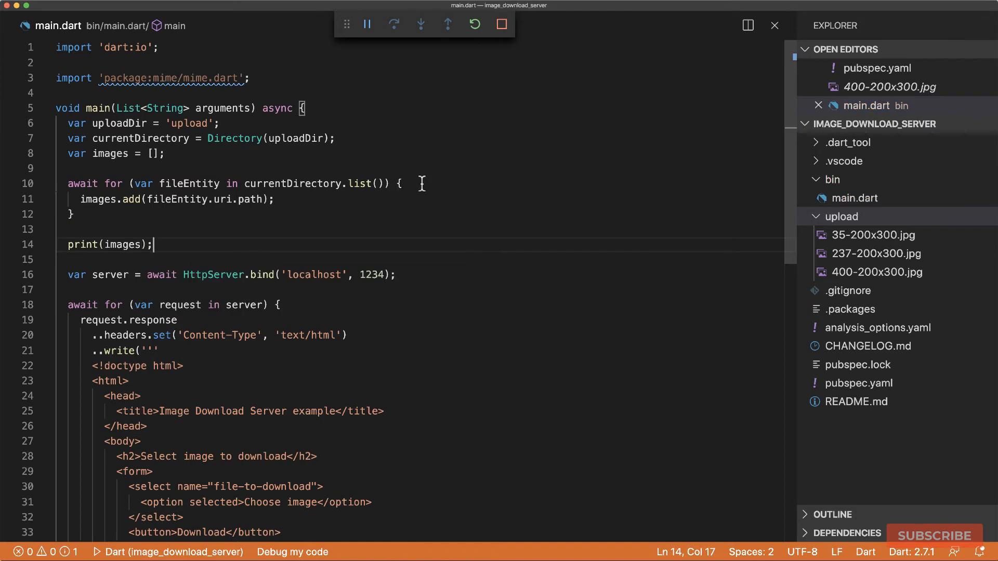
# Restart the running server and close the Debug Console panel
pyautogui.click(474, 25)
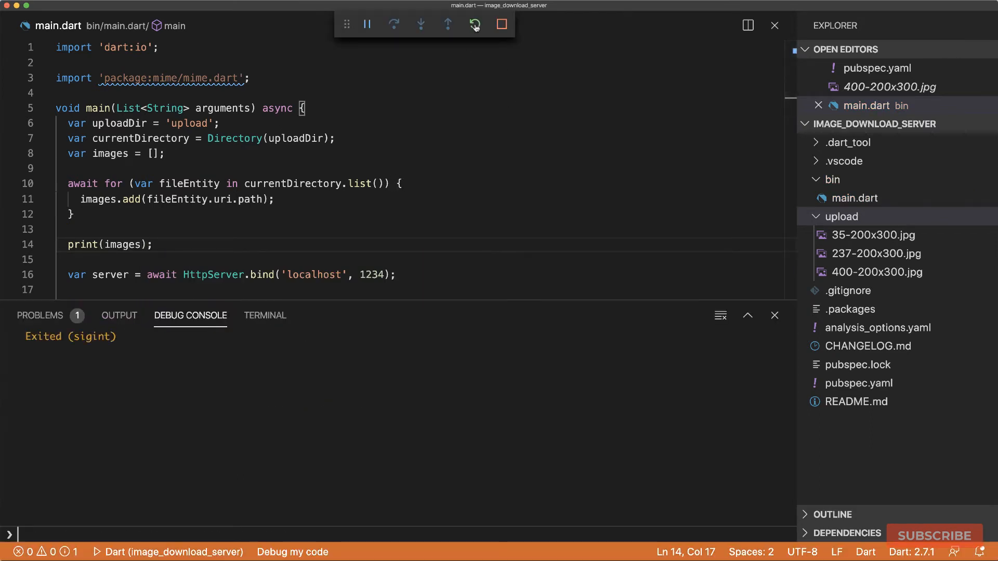
pyautogui.click(475, 25)
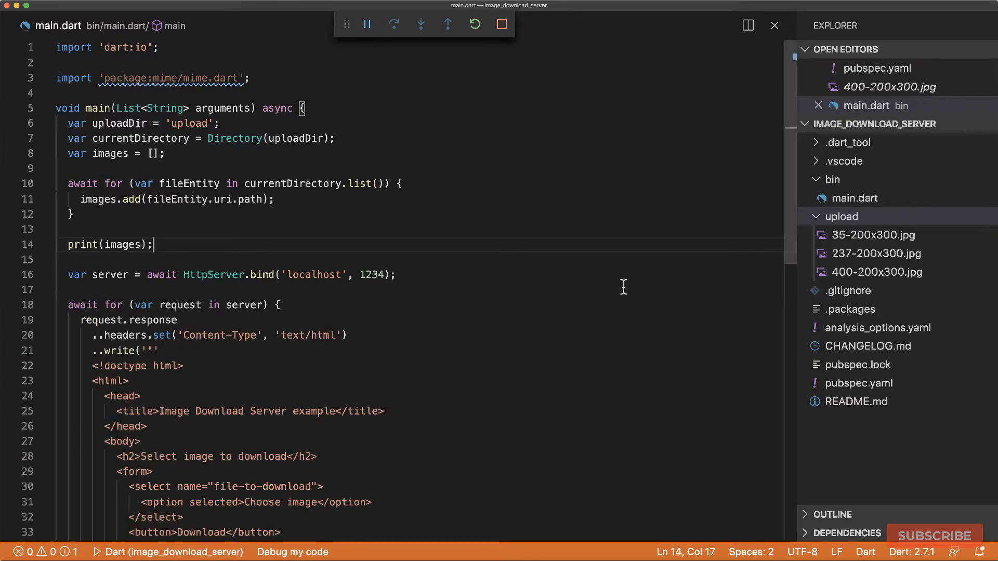
pyautogui.moveTo(165, 248)
pyautogui.write('<option')
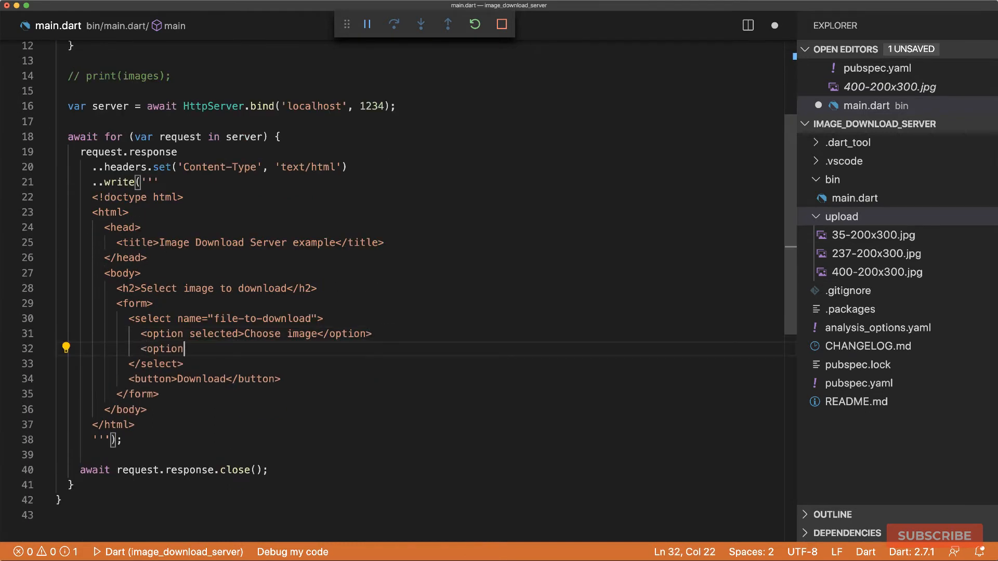
# Add an option line using ${images.join('</option><option>')} between option tags
pyautogui.write('>$')
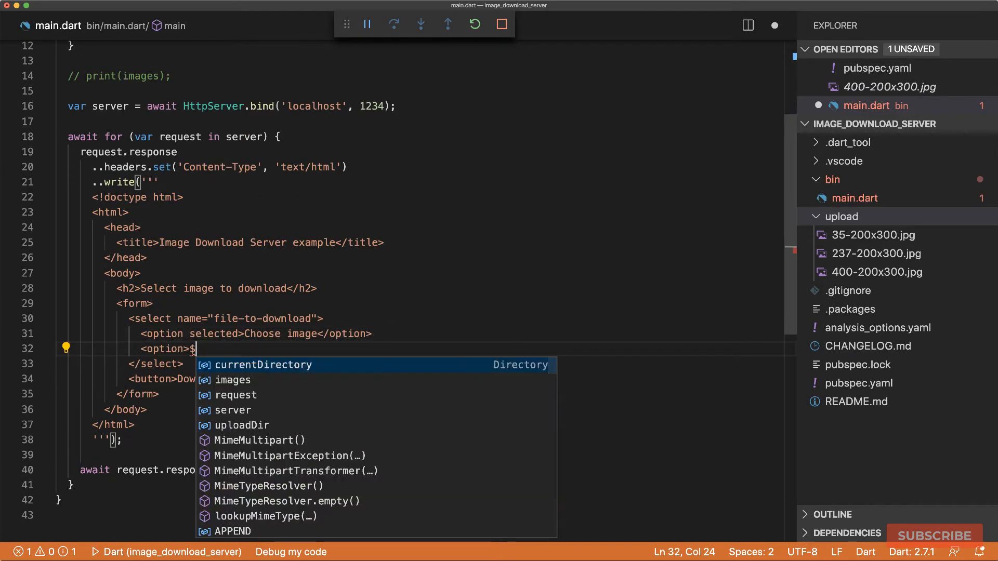
pyautogui.write('{images.sp')
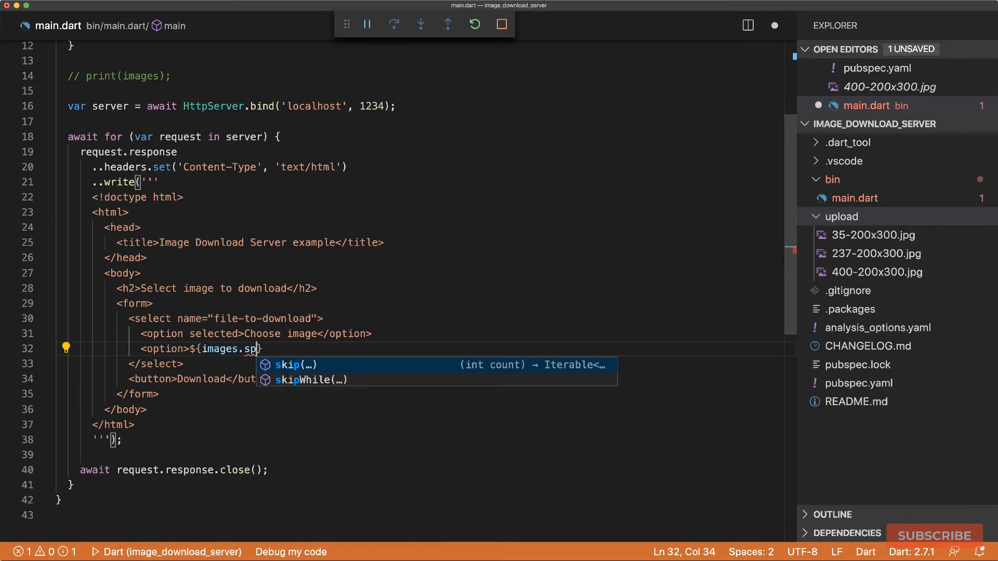
pyautogui.write('join()')
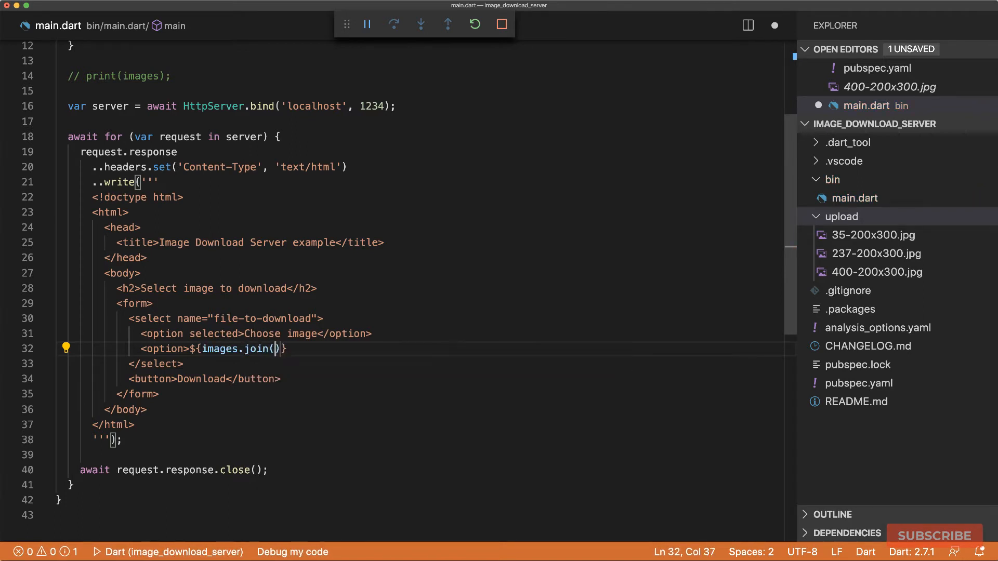
pyautogui.write("</'")
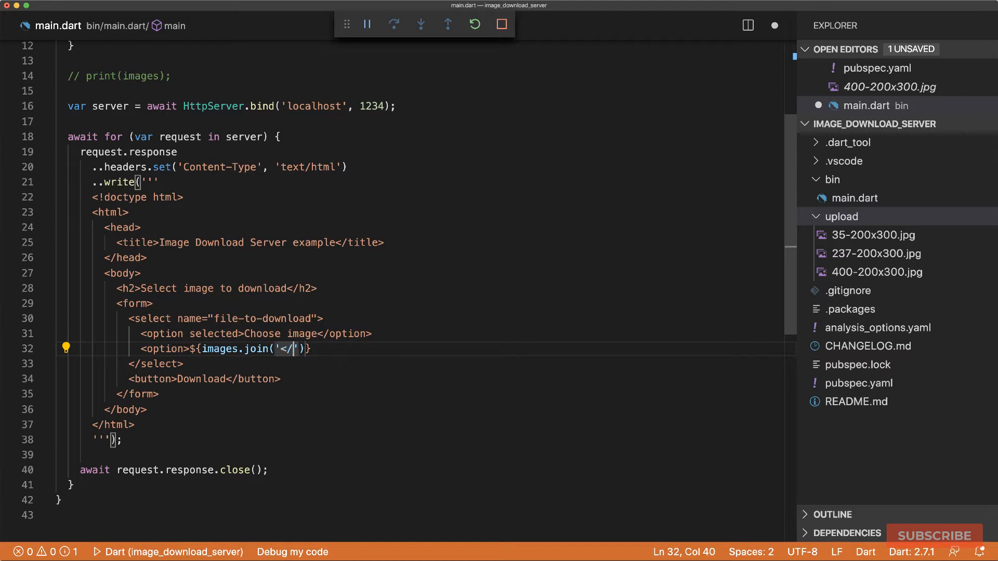
pyautogui.write('option>')
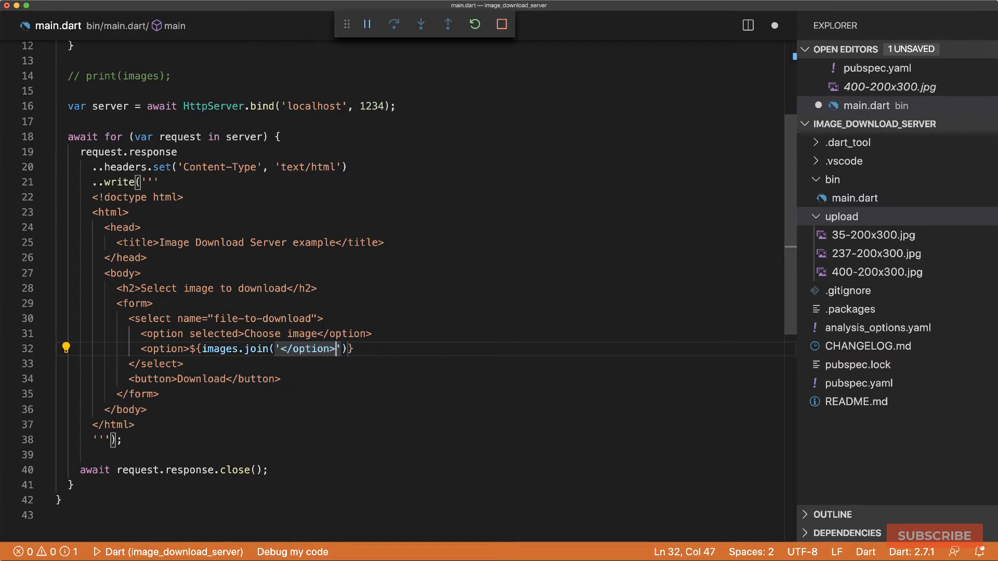
pyautogui.write('<option>')
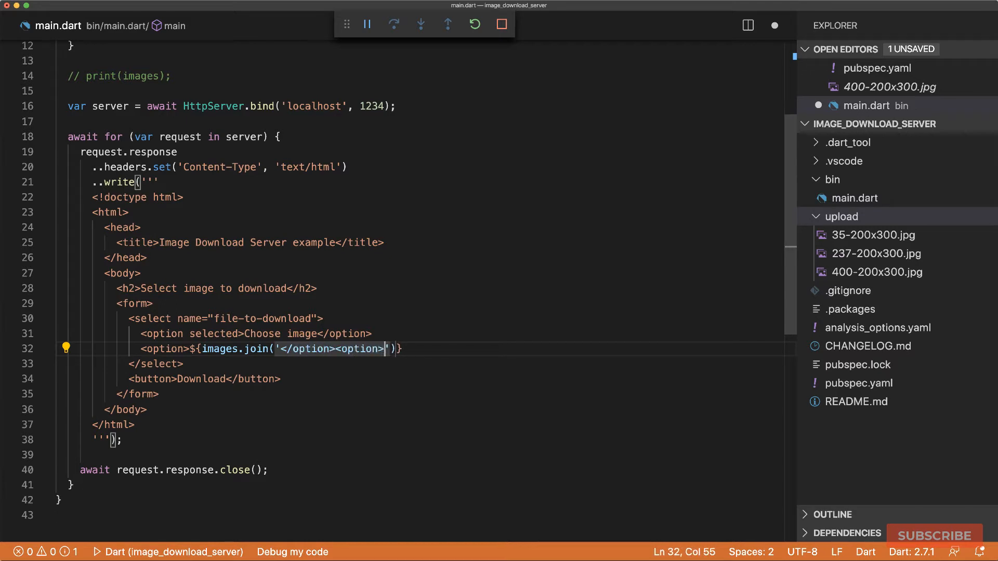
pyautogui.write('</')
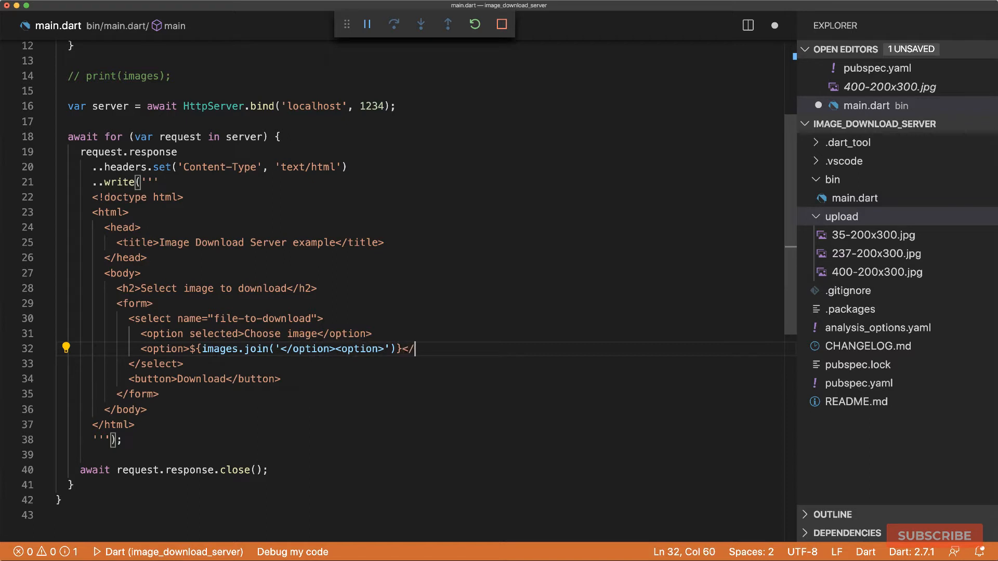
pyautogui.write('option>')
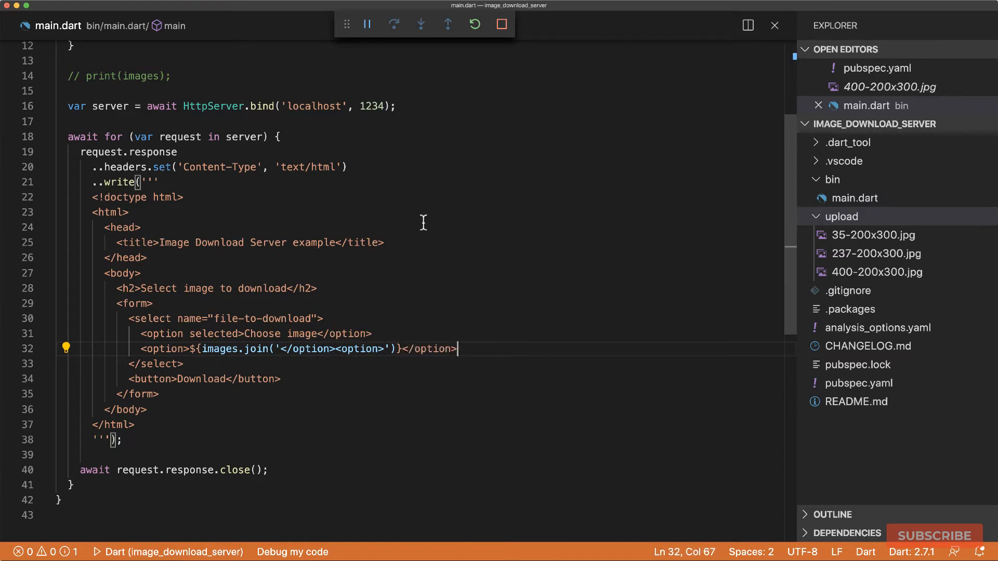
pyautogui.moveTo(484, 166)
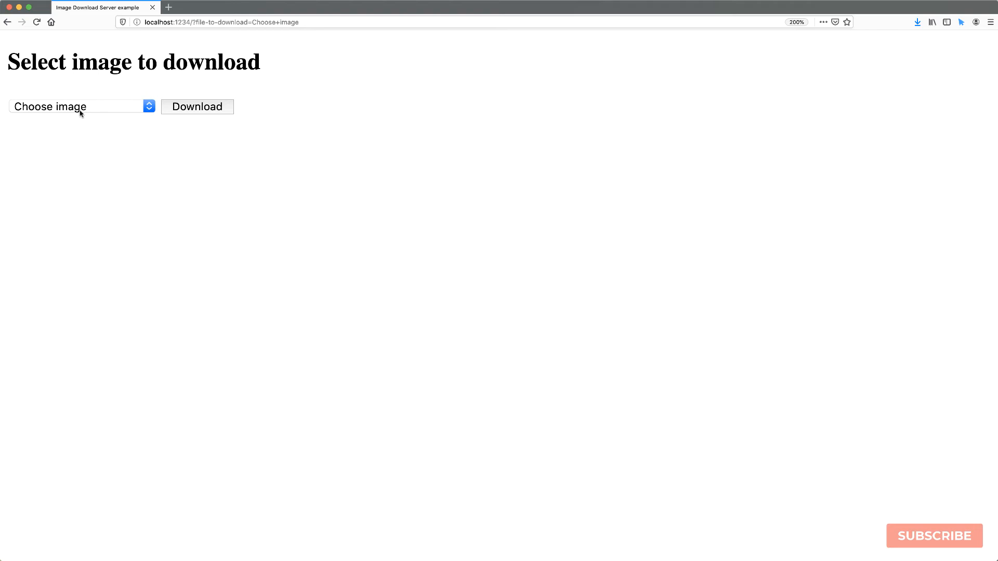
# Open the Choose image dropdown on localhost:1234 to see the offered images
pyautogui.click(197, 107)
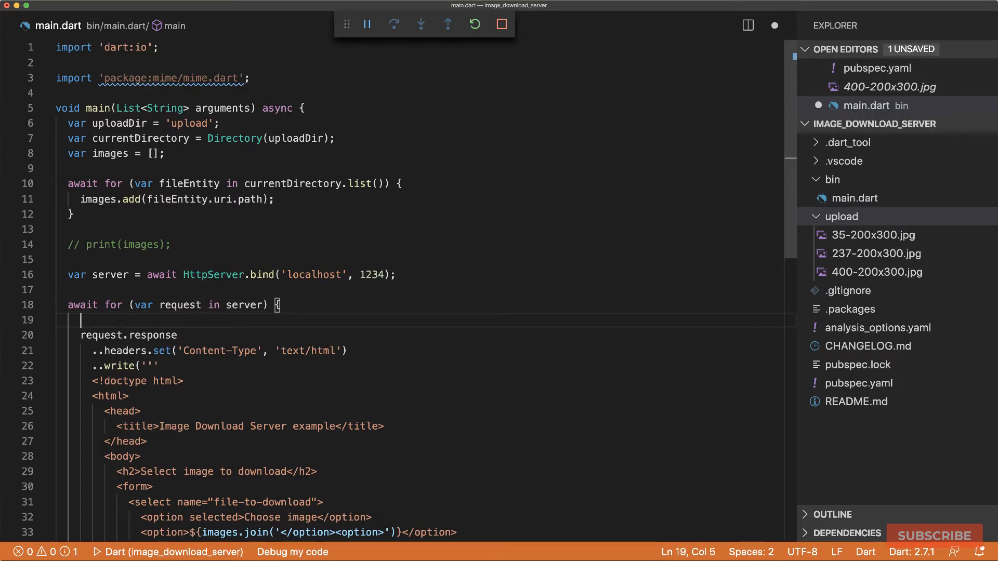
# Add queryParams and a fileToDownload variable reading the download query parameter
pyautogui.write('var queryParams = request.uri.')
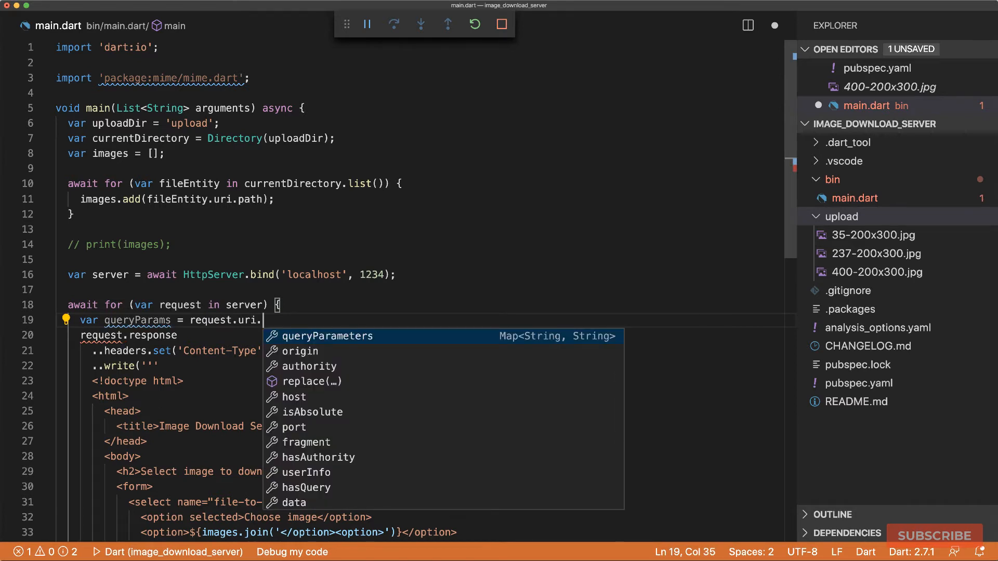
pyautogui.click(328, 336)
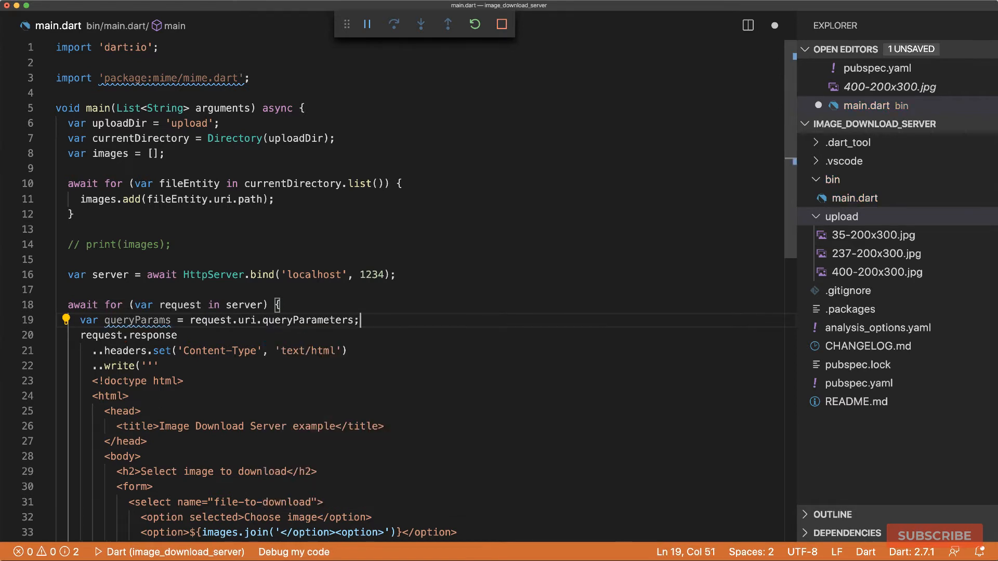
pyautogui.press('Enter')
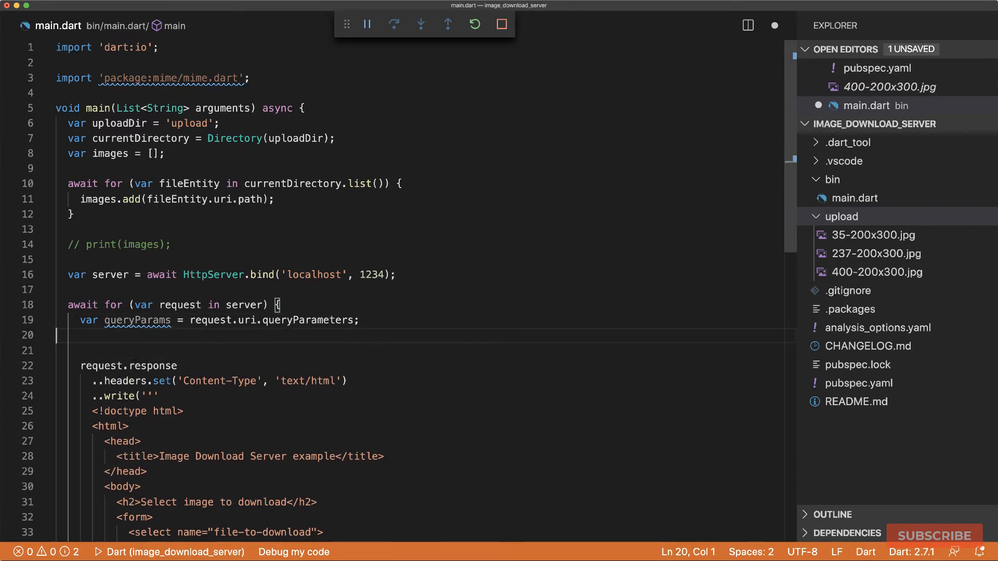
pyautogui.write('var fileT')
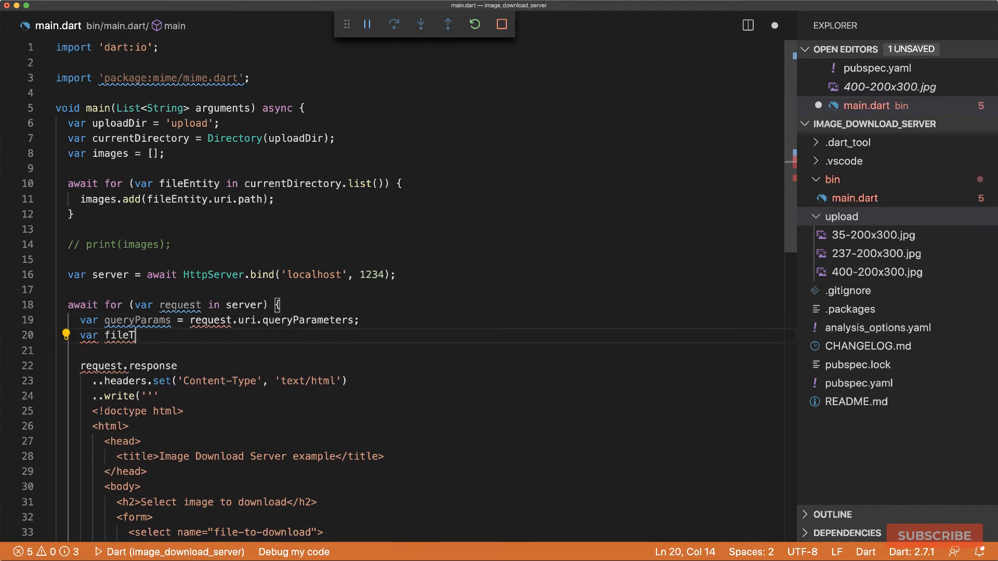
pyautogui.write("oDownload = queryParams['file-to-")
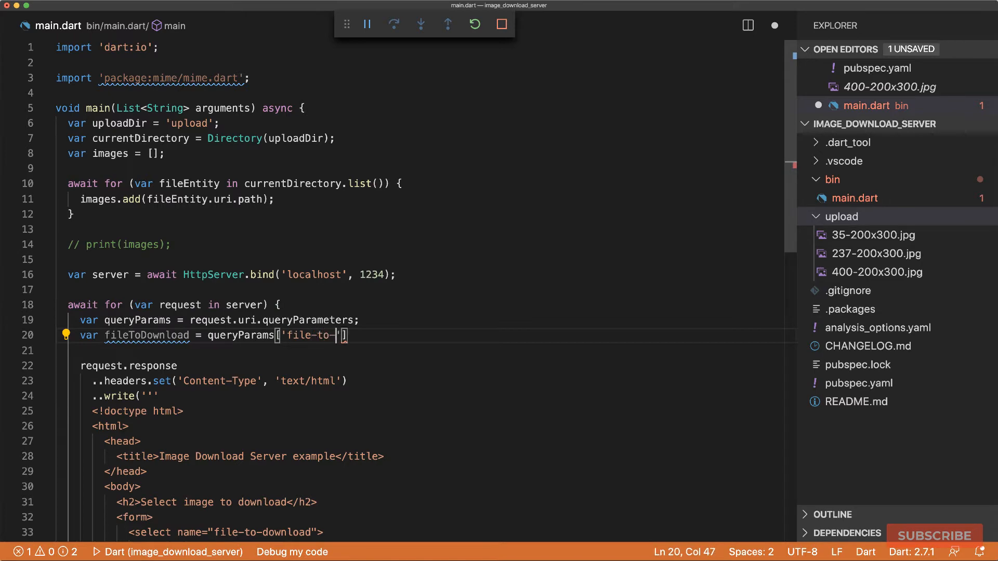
pyautogui.write("download'];")
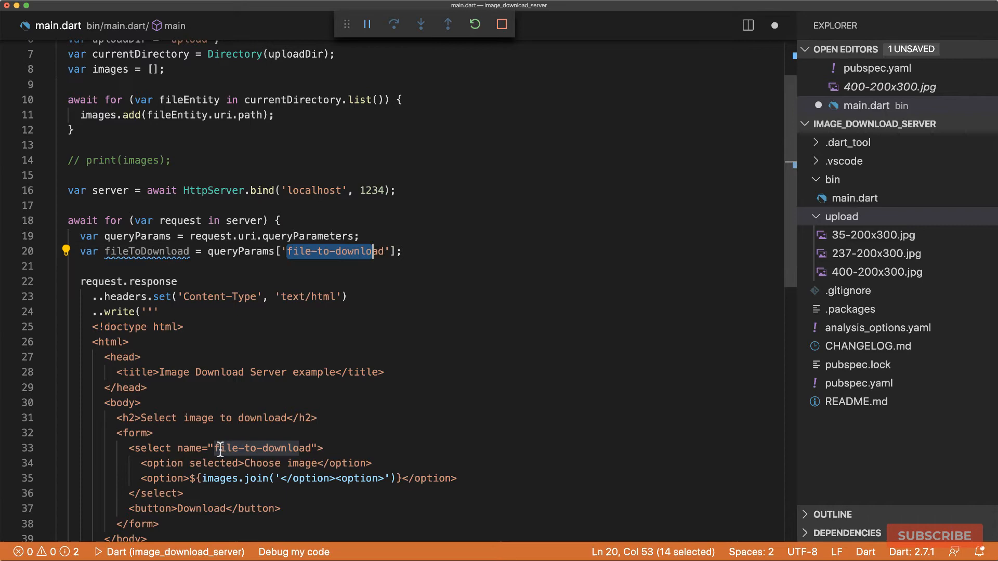
pyautogui.doubleClick(261, 448)
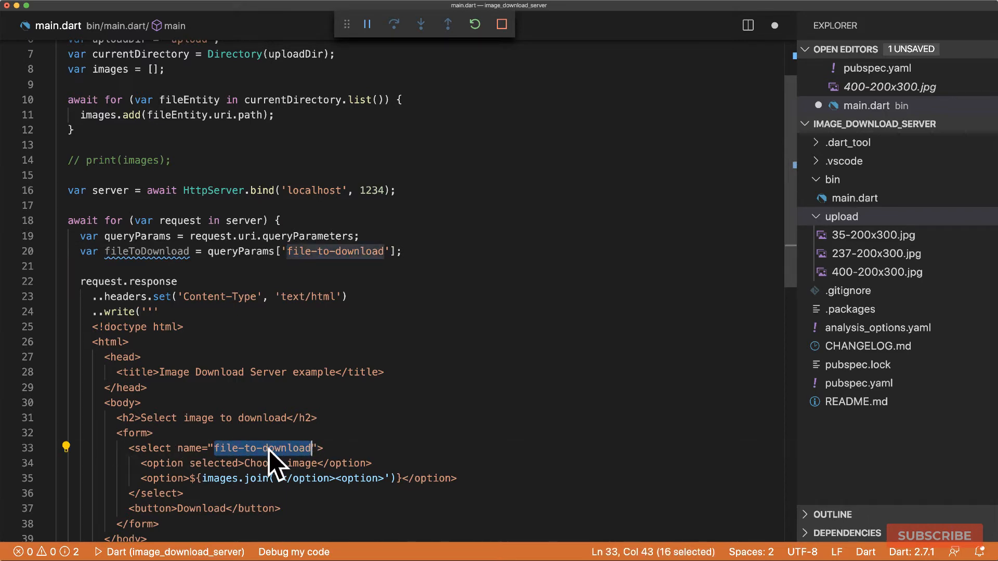
# Wrap the form response in if (fileToDownload is String), printing it and closing the response
pyautogui.write('if (fileToDownload')
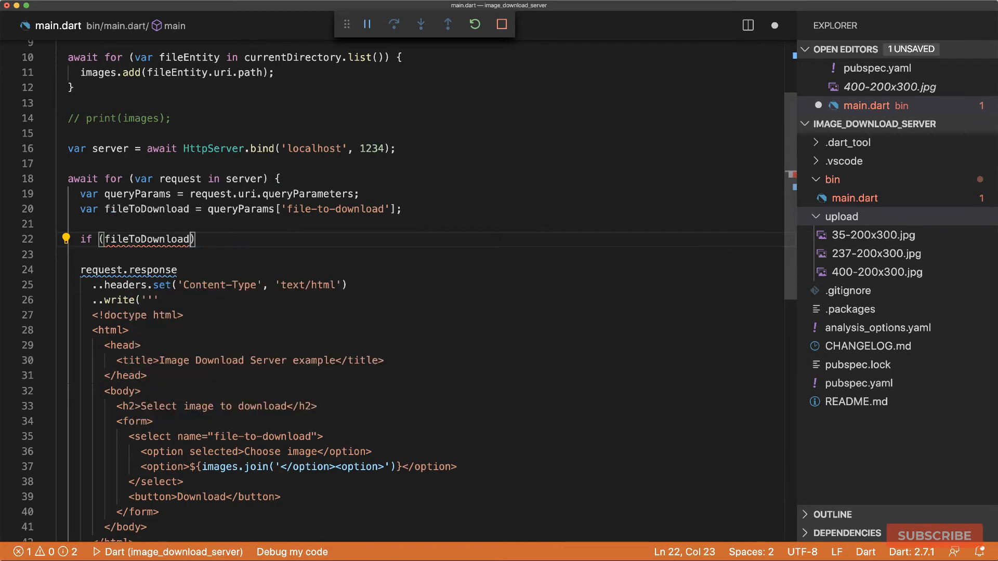
pyautogui.write('is String) {')
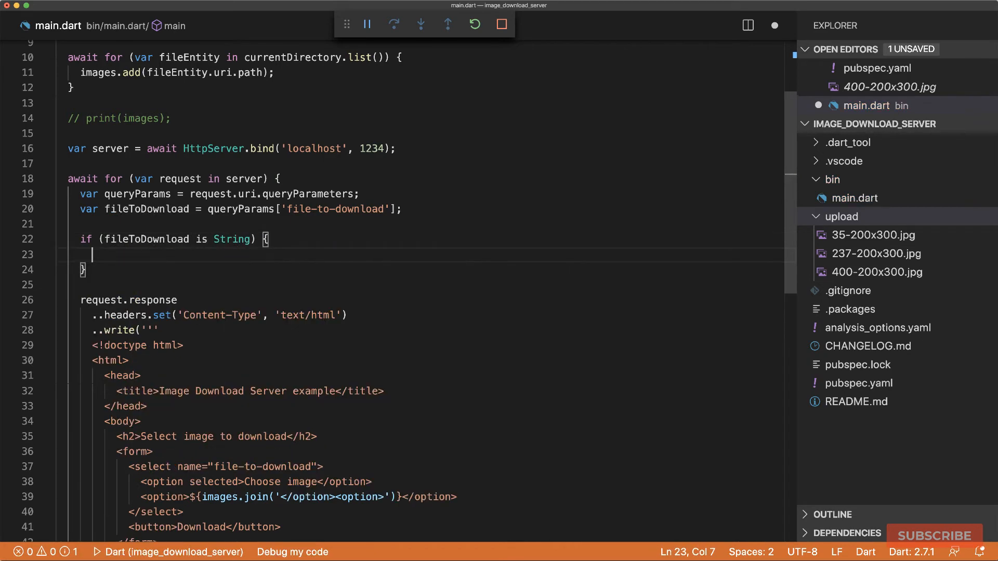
pyautogui.write('// Send that file back as a download')
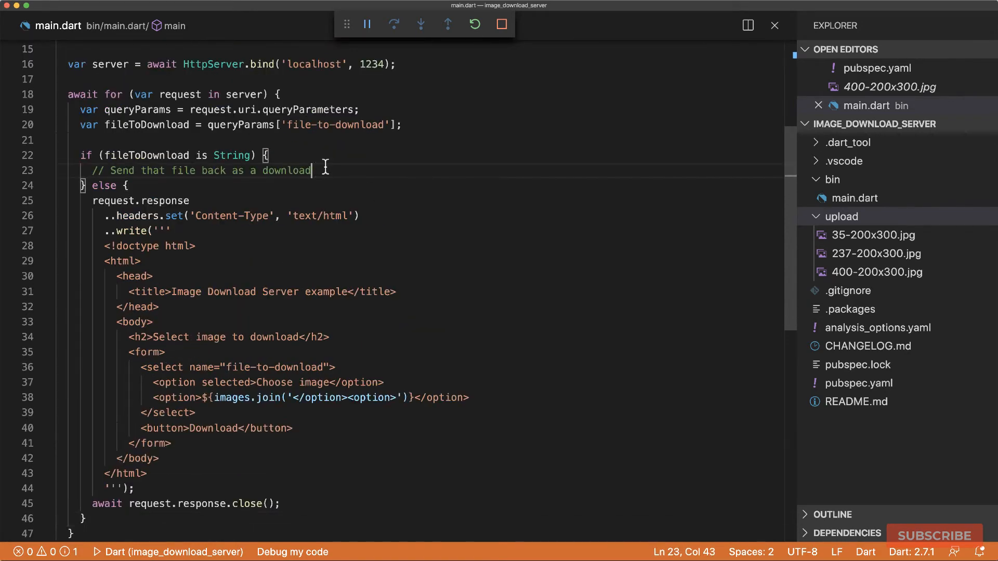
pyautogui.write('print(fileToDownload);')
pyautogui.write('await request.response')
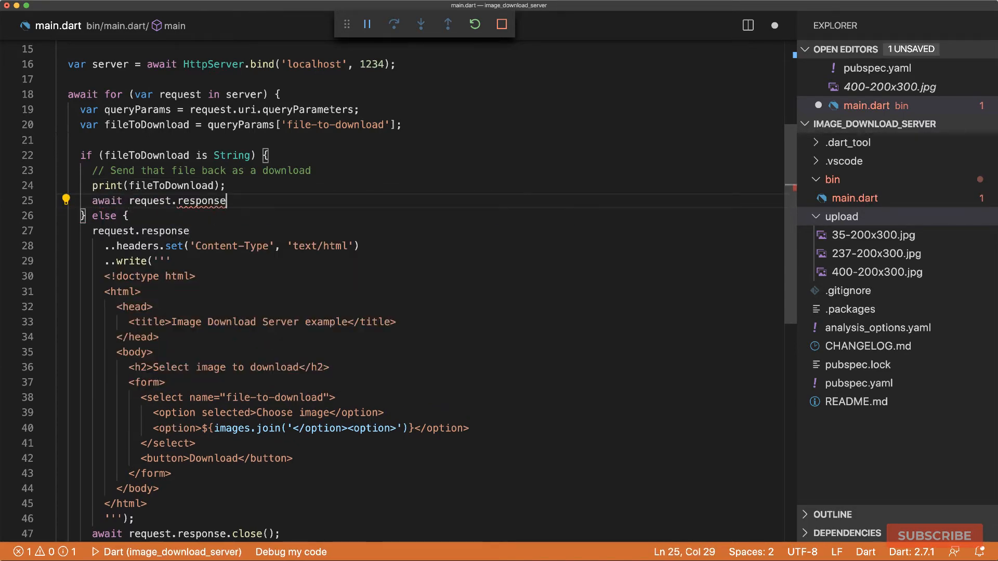
pyautogui.write('.close();')
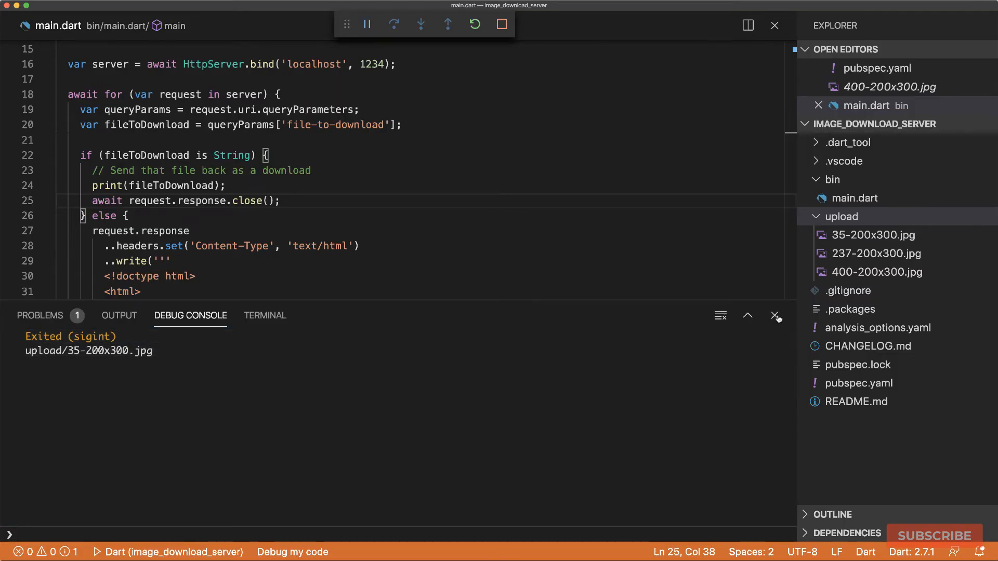
# Create a File for the requested path and check that it exists
pyautogui.click(774, 316)
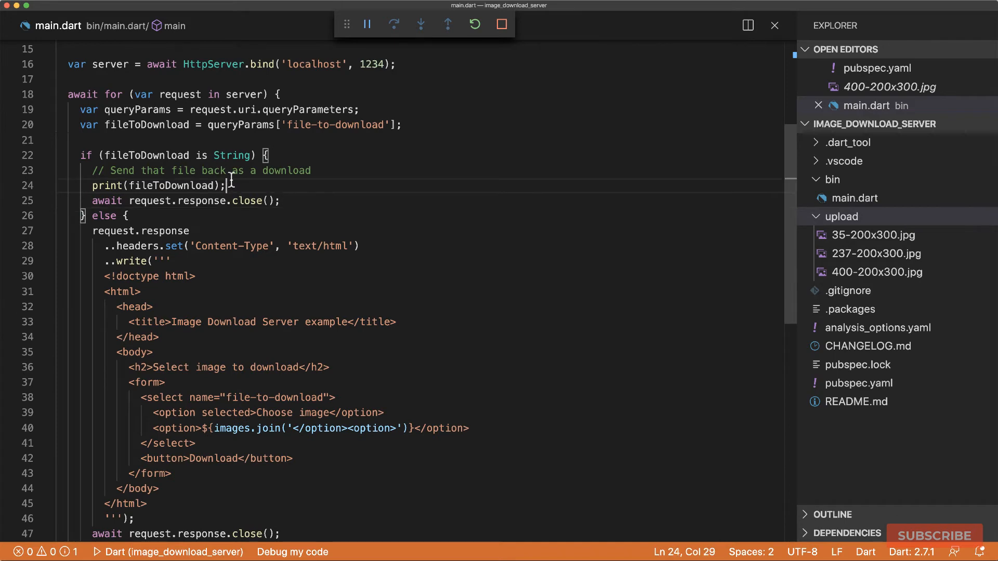
pyautogui.write('var')
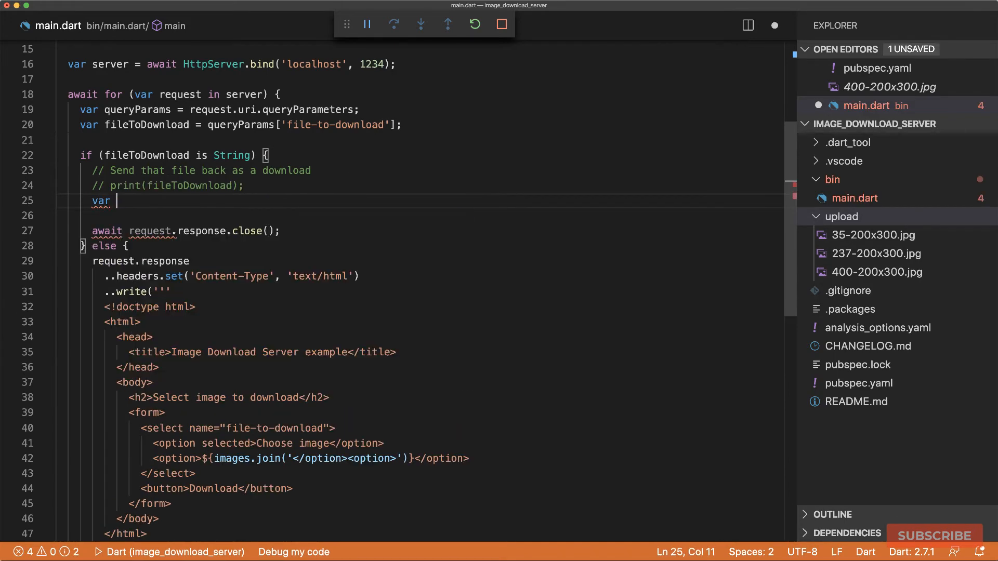
pyautogui.write('file = File(fileToDownload);')
pyautogui.write('if')
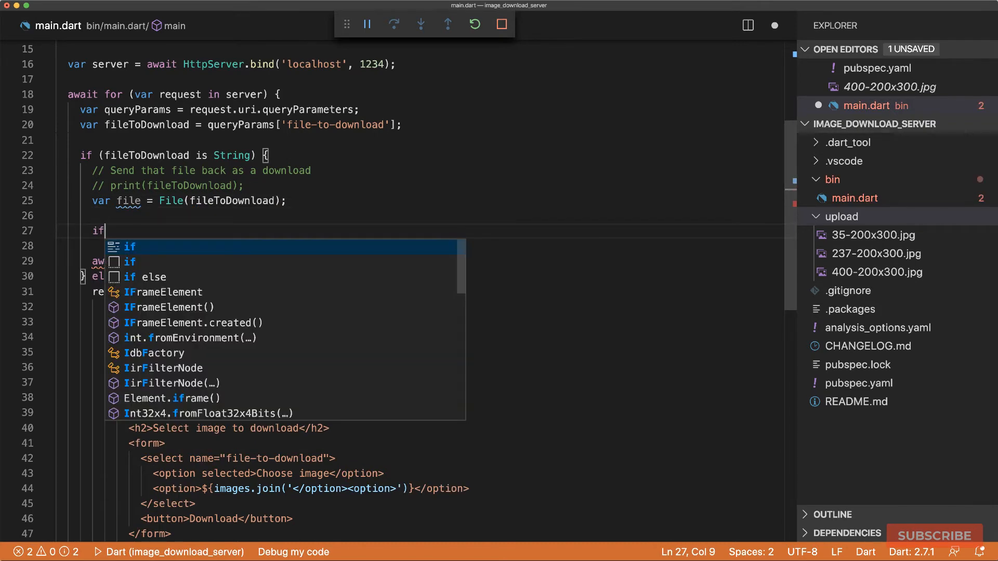
pyautogui.write('(file.exists()) {')
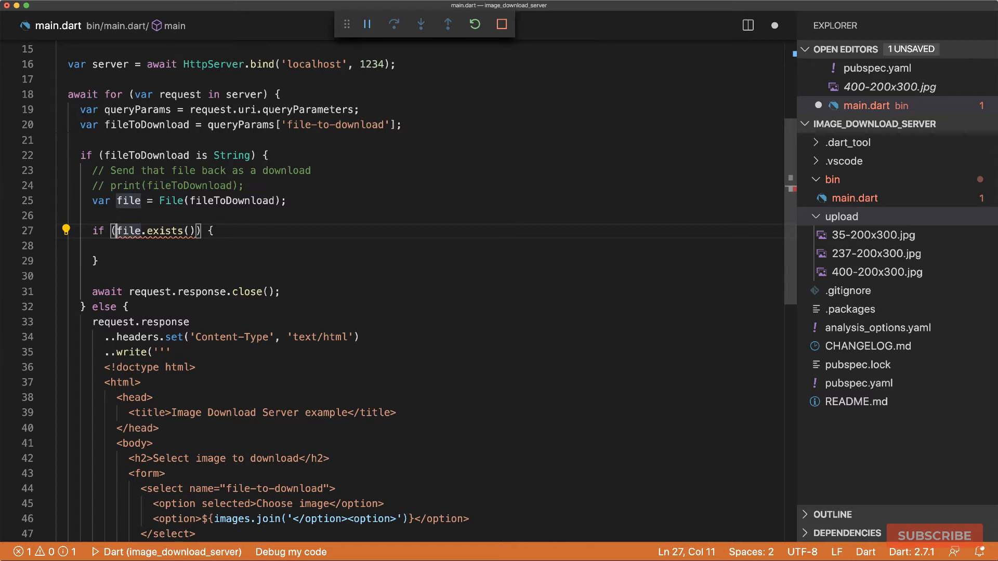
pyautogui.write('await')
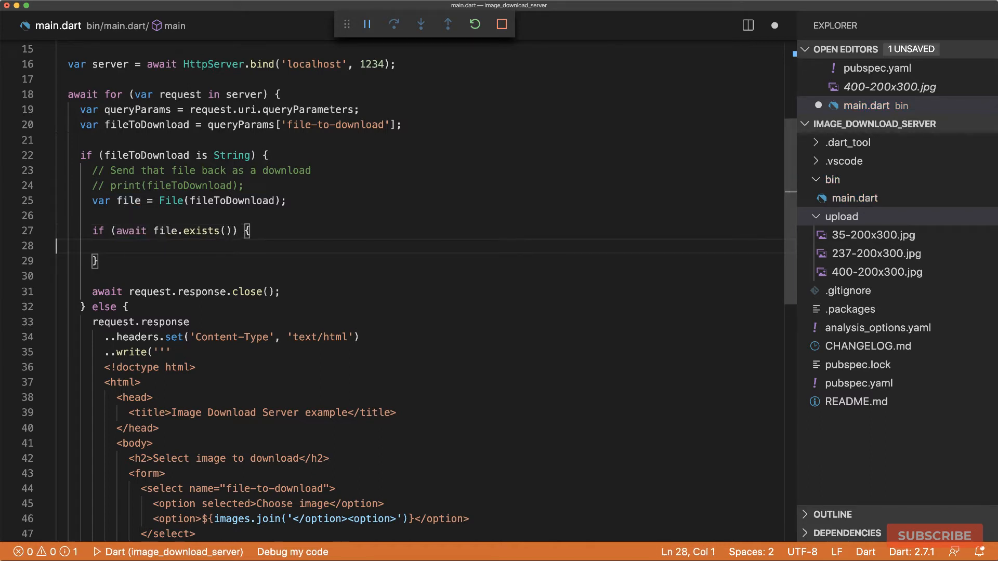
# Open the file with openRead and await request.response.addStream(fileStream)
pyautogui.write('var fileStream = file.op')
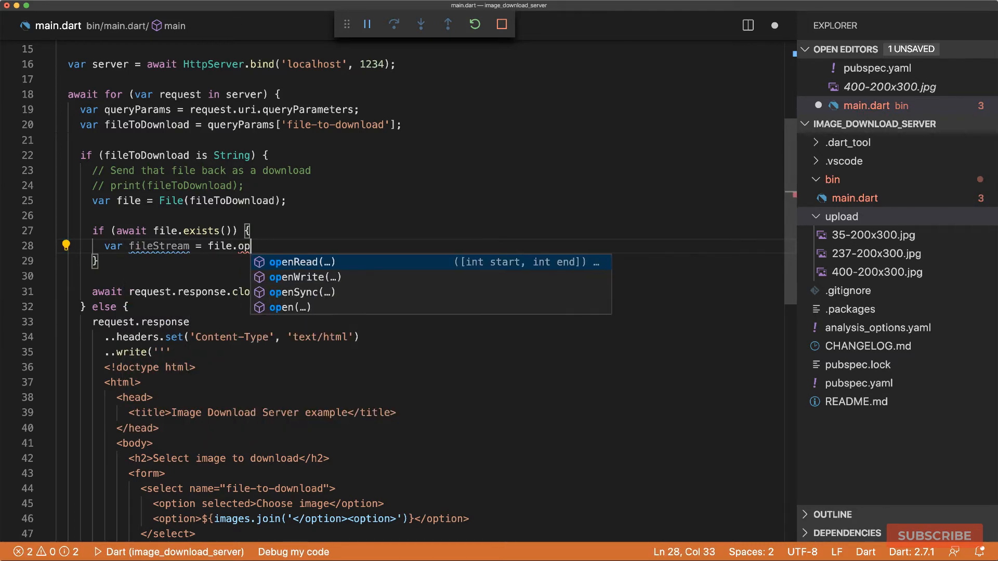
pyautogui.press('Enter')
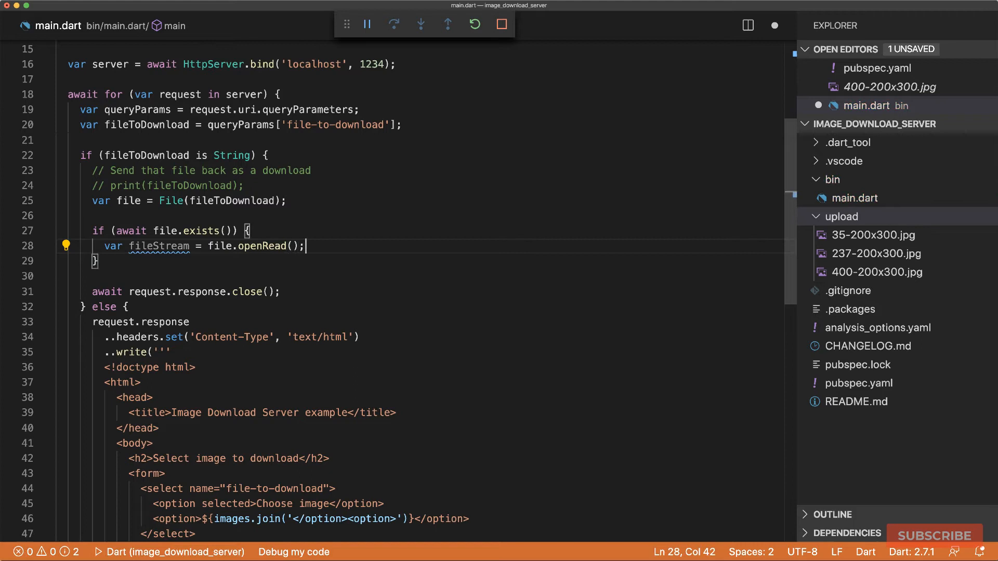
pyautogui.write('request.resp')
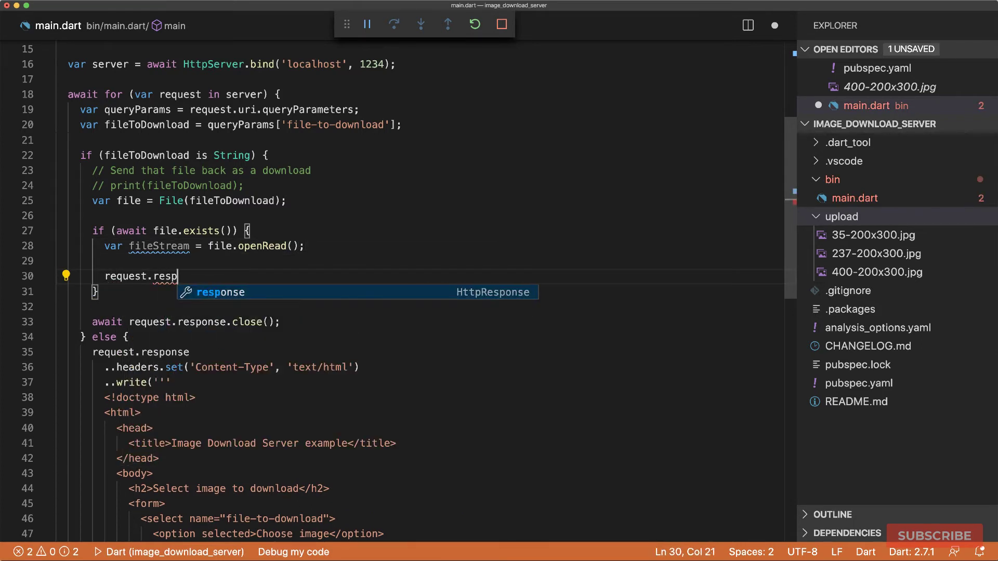
pyautogui.write('onse.')
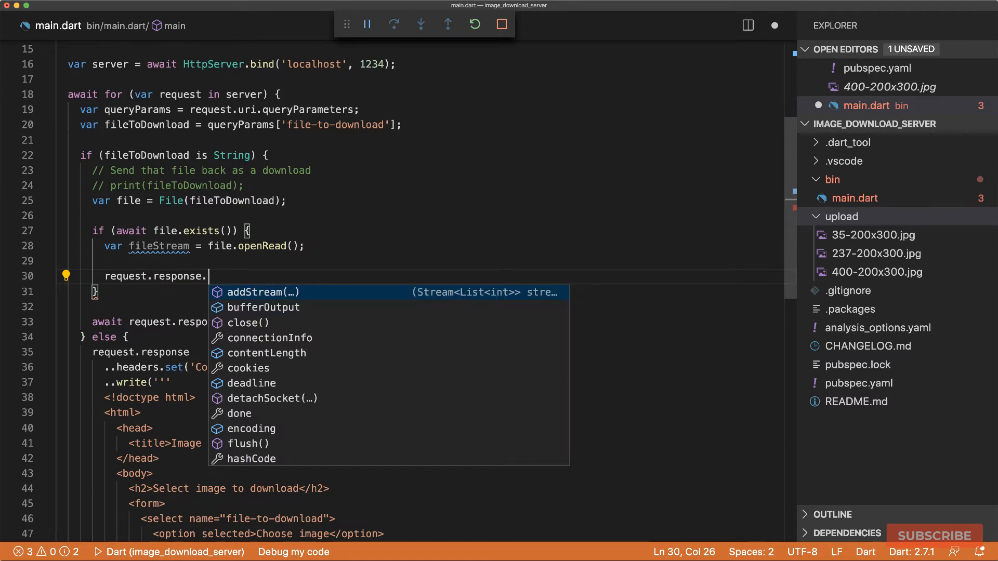
pyautogui.click(261, 292)
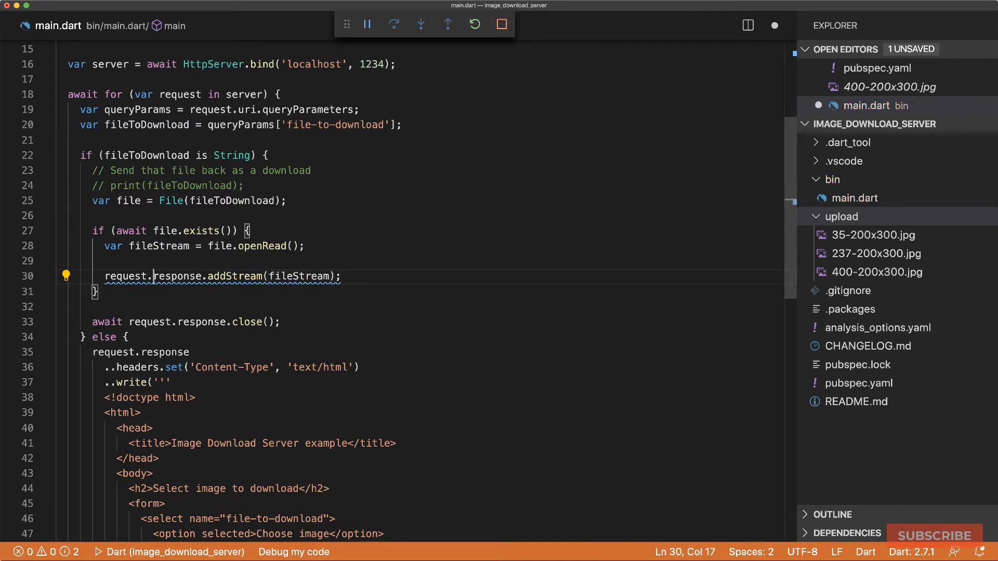
pyautogui.write('await')
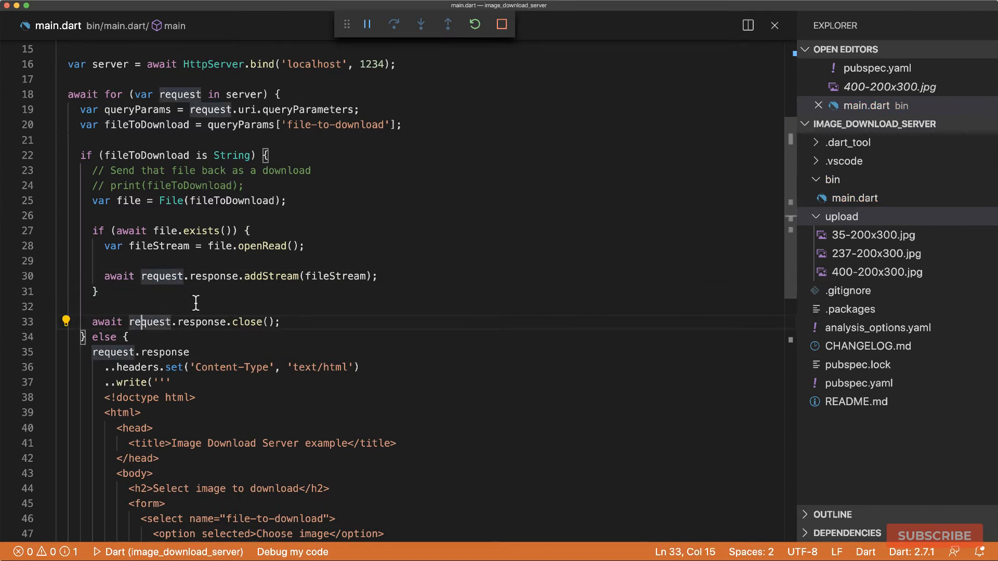
pyautogui.moveTo(469, 225)
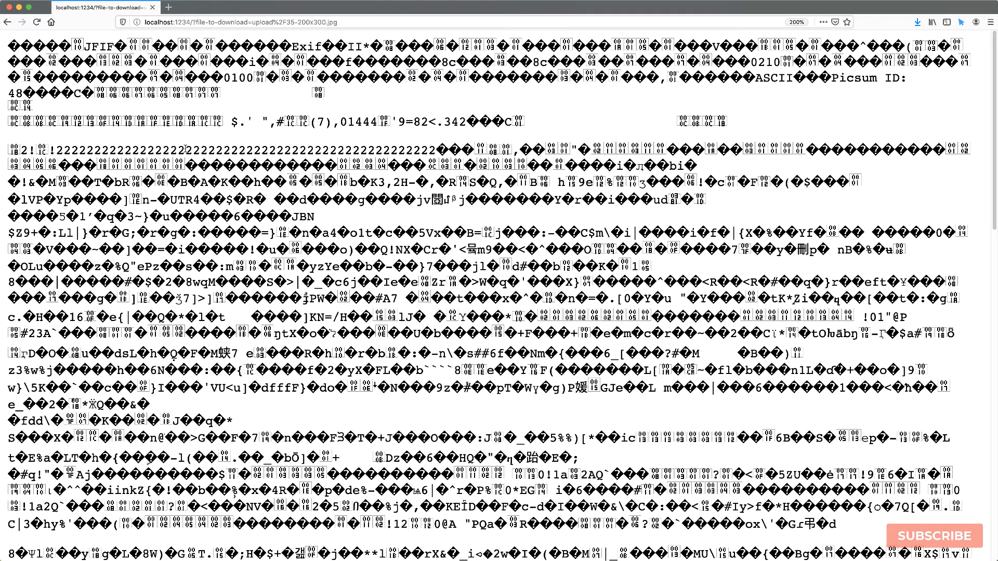
pyautogui.moveTo(190, 148)
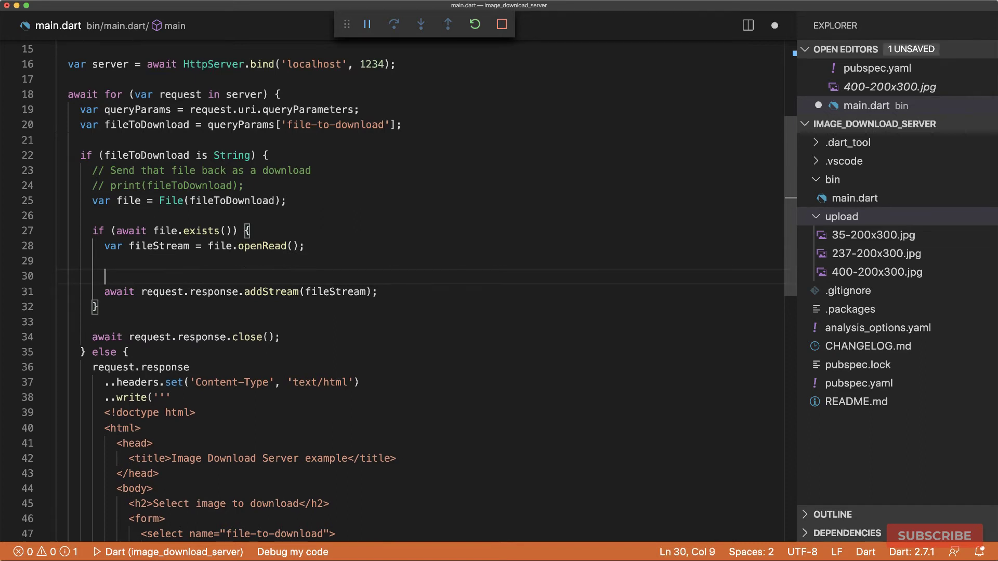
# Set the response Content-Type header to lookupMimeType(fileToDownload) before streaming
pyautogui.write('request.')
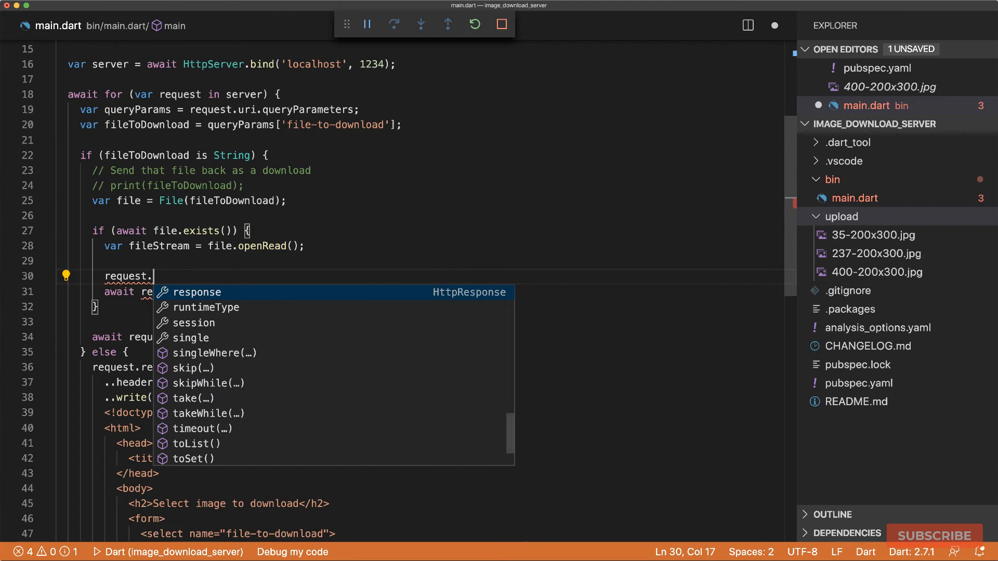
pyautogui.write('respon')
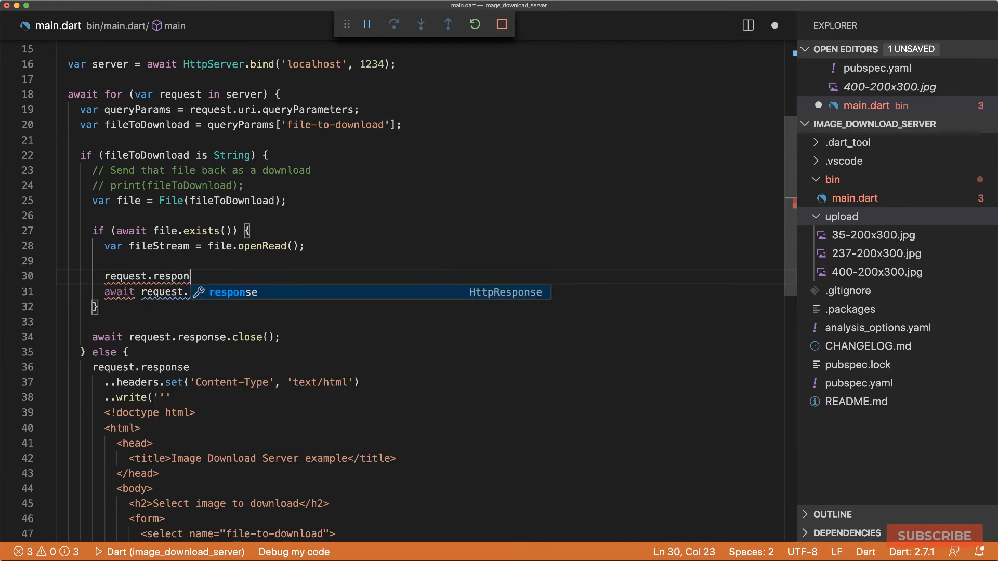
pyautogui.write('se')
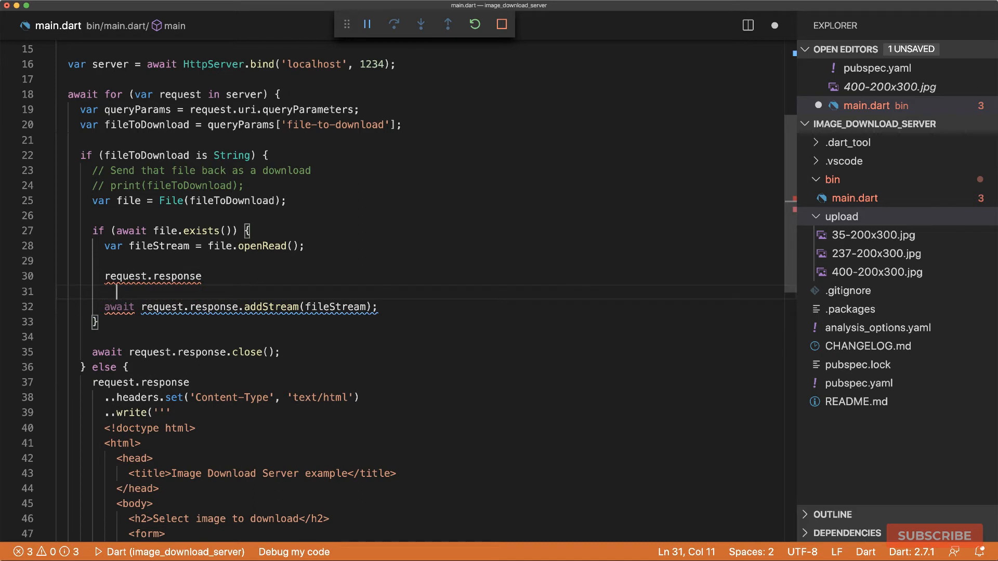
pyautogui.write('..headers.set')
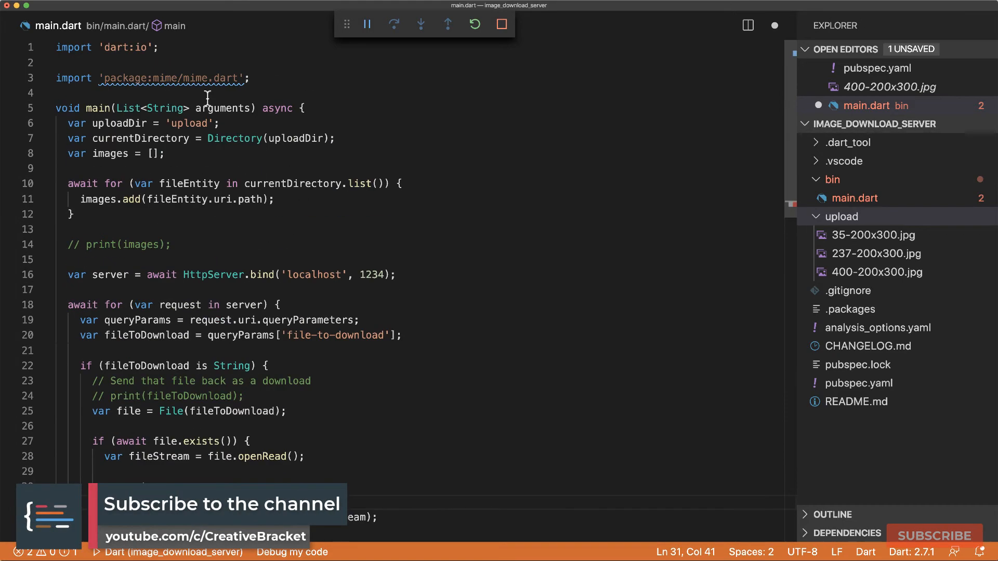
pyautogui.scroll(-3)
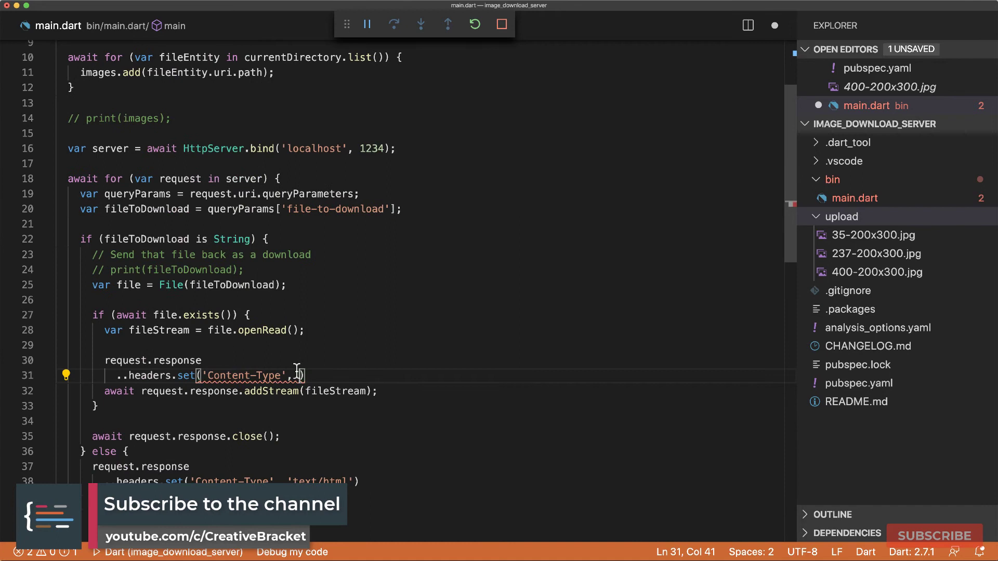
pyautogui.write('lookupMimeType(fileToDownlo')
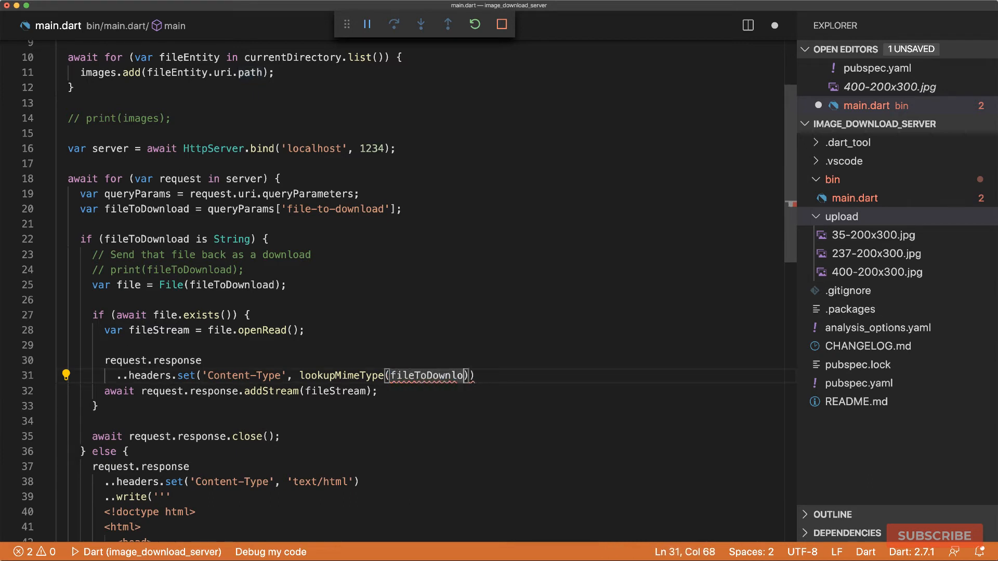
pyautogui.write('ad)')
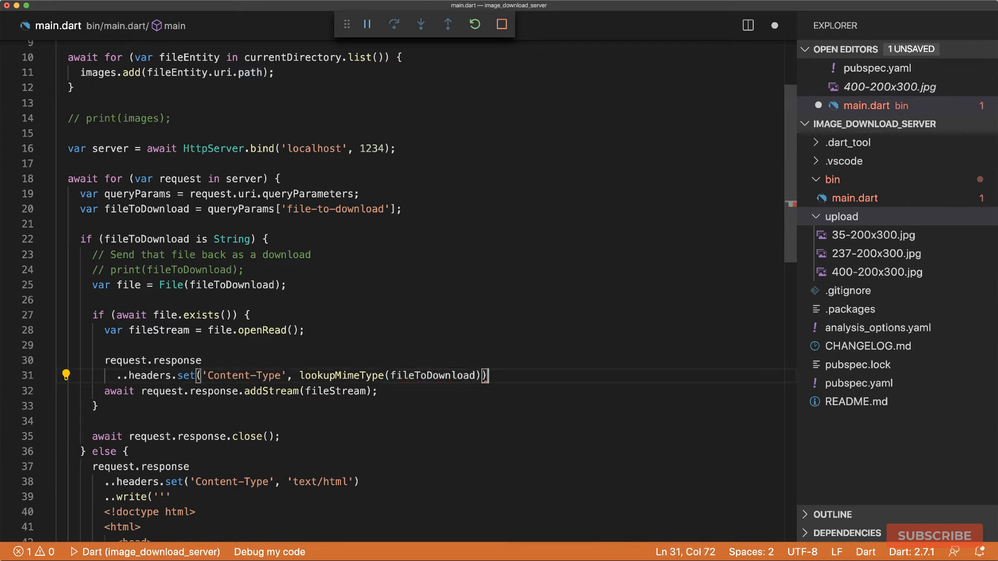
pyautogui.write(';')
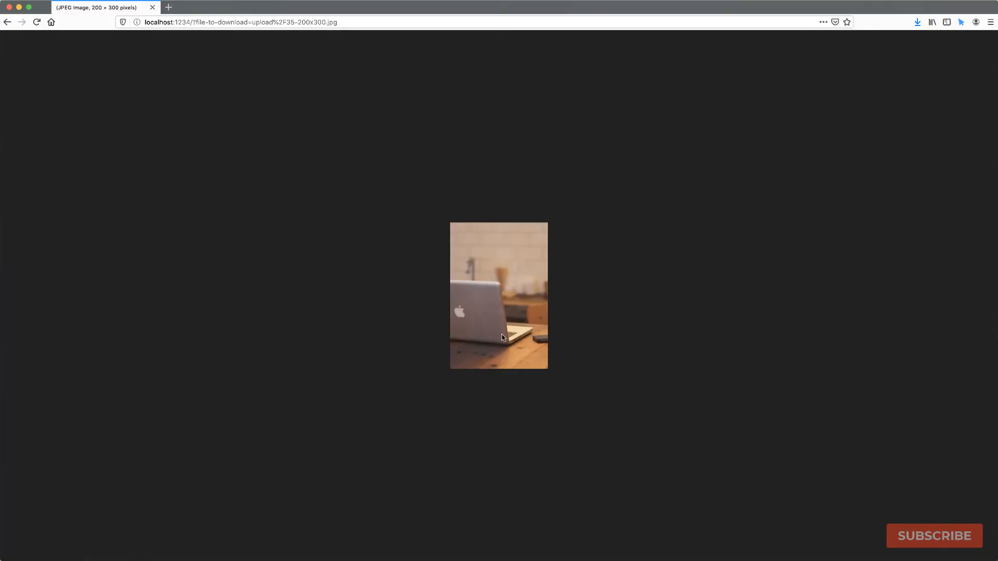
pyautogui.moveTo(487, 277)
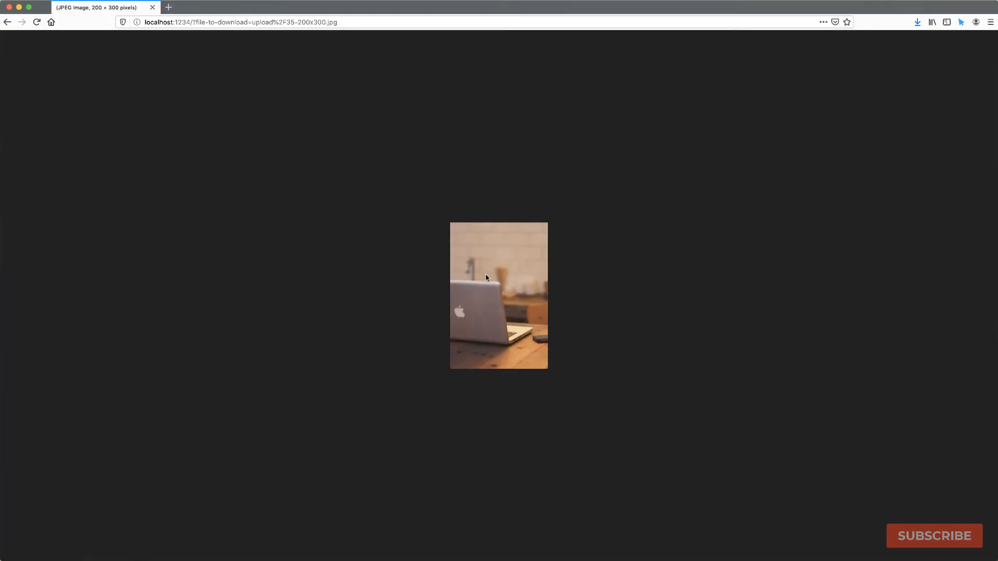
pyautogui.moveTo(659, 243)
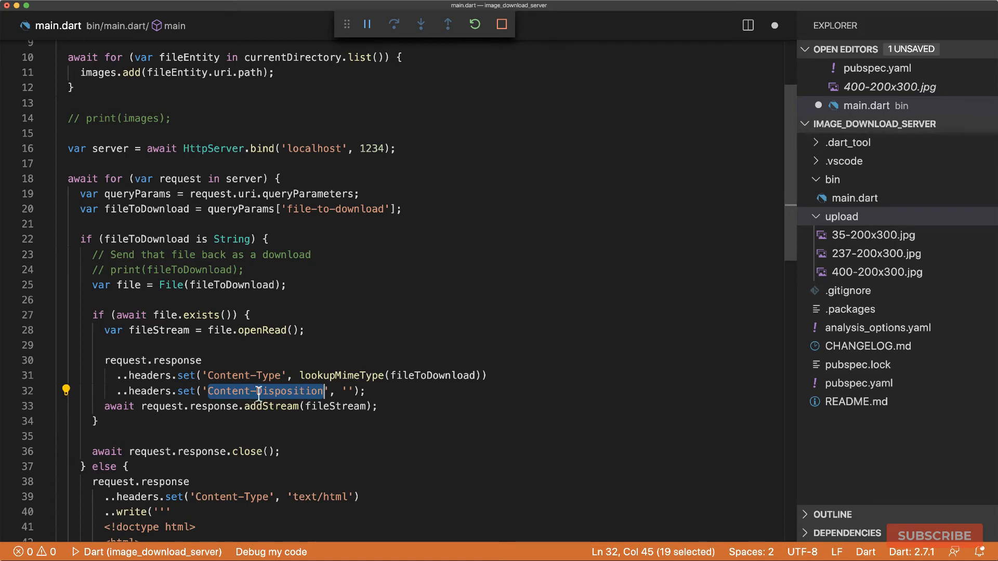
pyautogui.moveTo(344, 411)
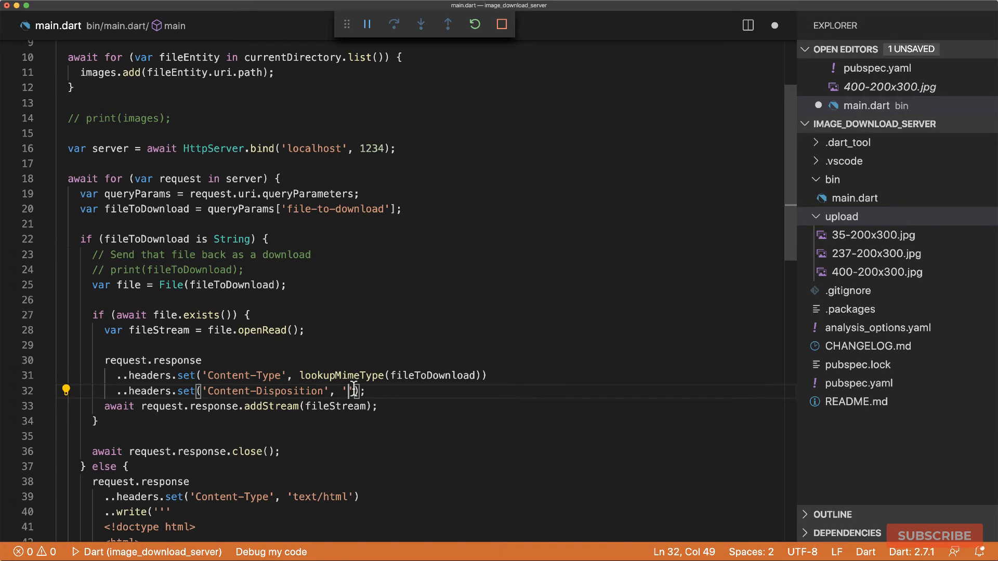
# Enter the Content-Disposition value 'attachment; filename=download.jpg'
pyautogui.write('attachment;')
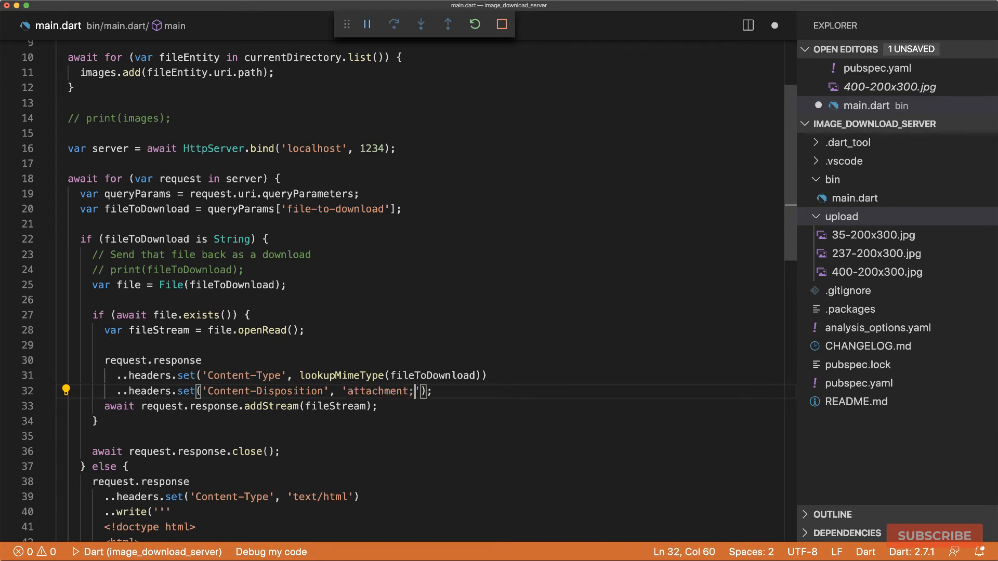
pyautogui.write('filename')
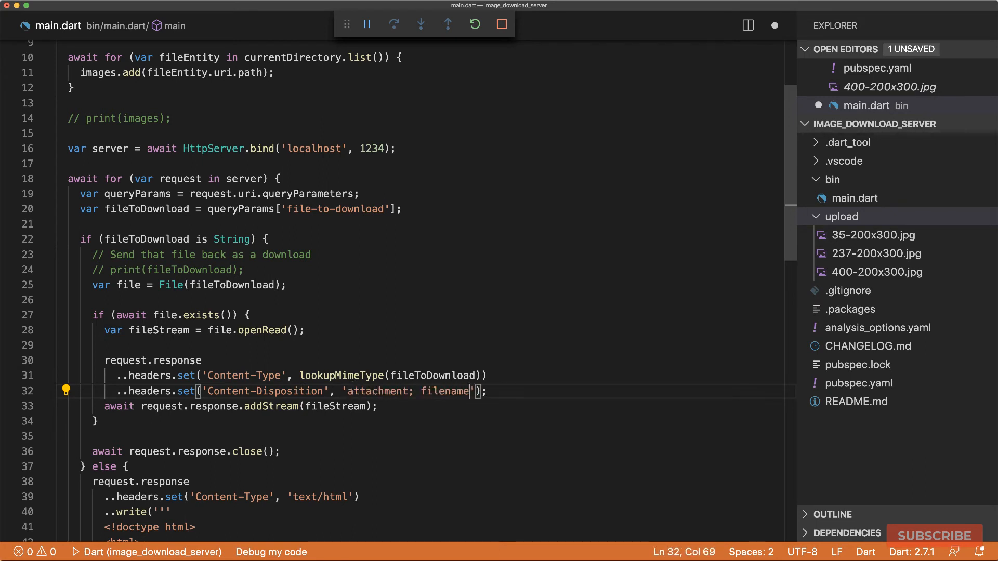
pyautogui.write('=')
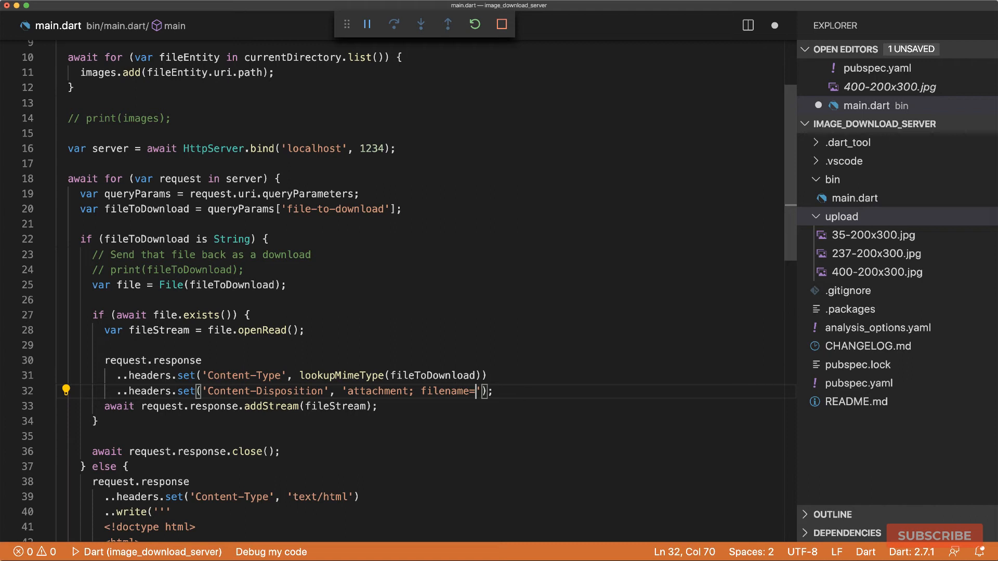
pyautogui.write('down')
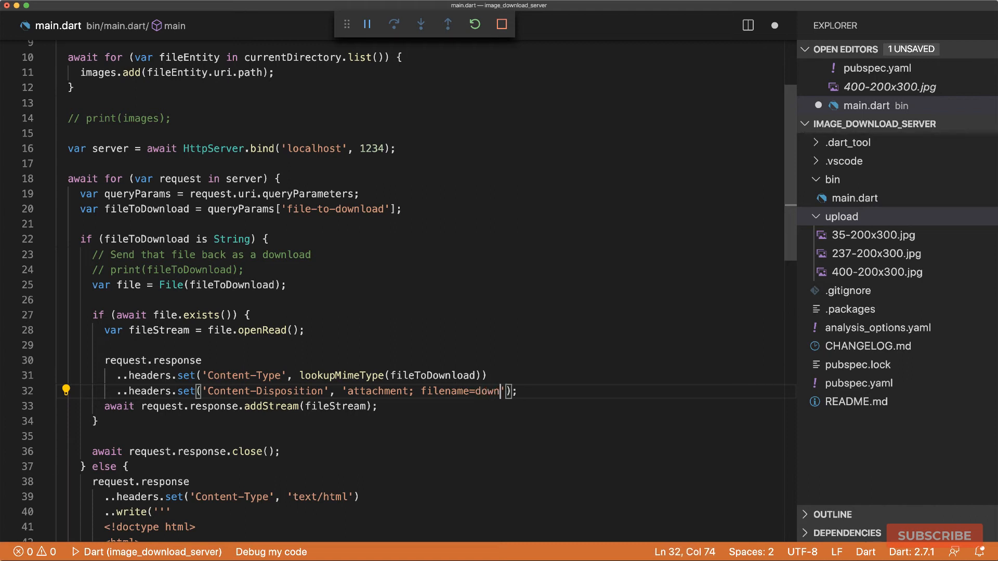
pyautogui.write('load.jpg')
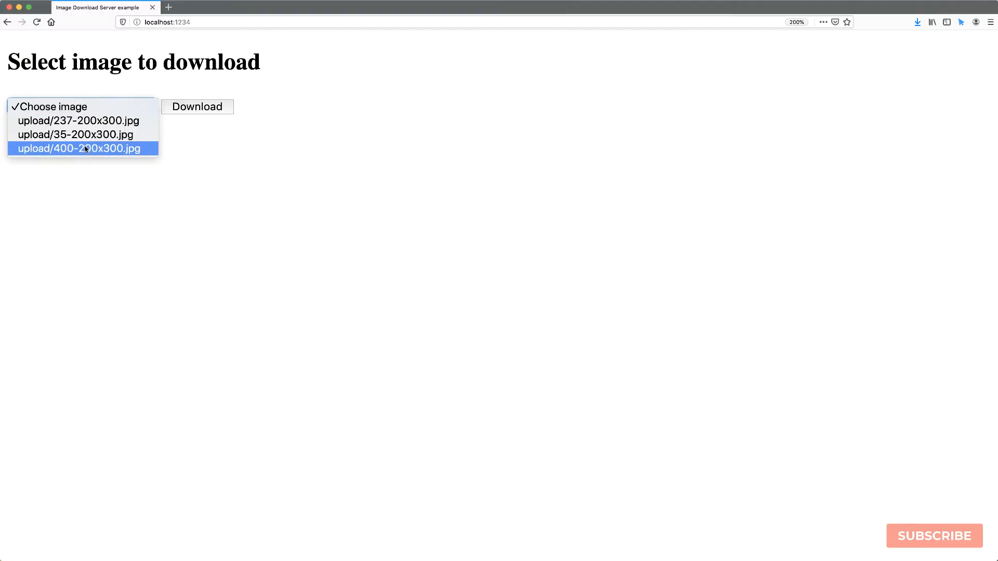
# Download upload/400-200x300.jpg, view download.jpg in Preview, and request the image again
pyautogui.click(197, 107)
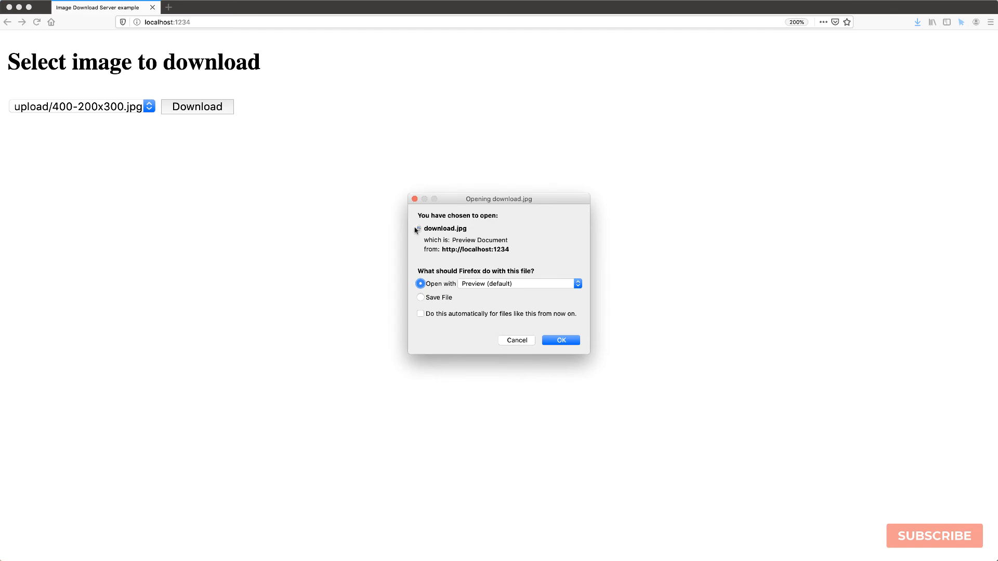
pyautogui.moveTo(441, 234)
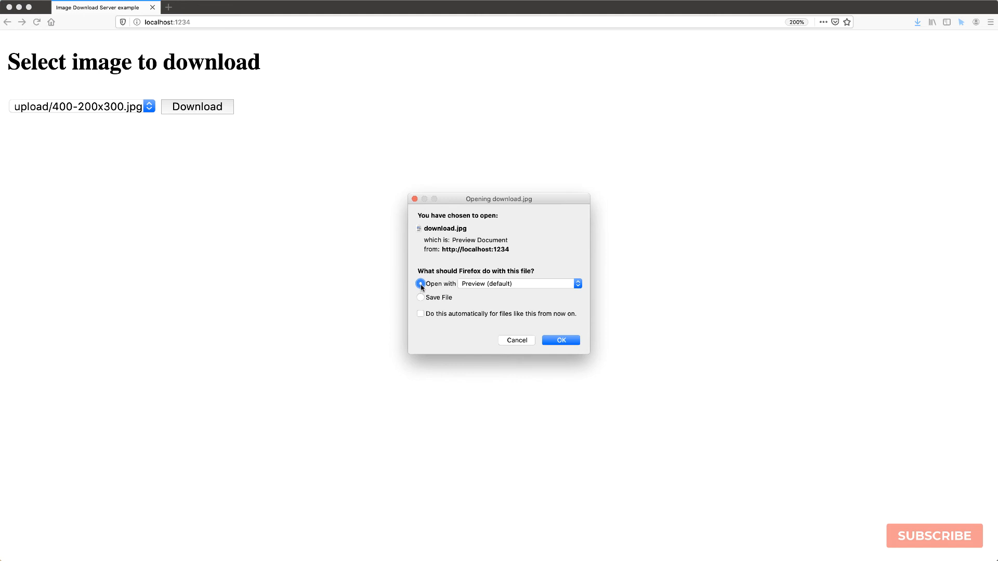
pyautogui.click(561, 340)
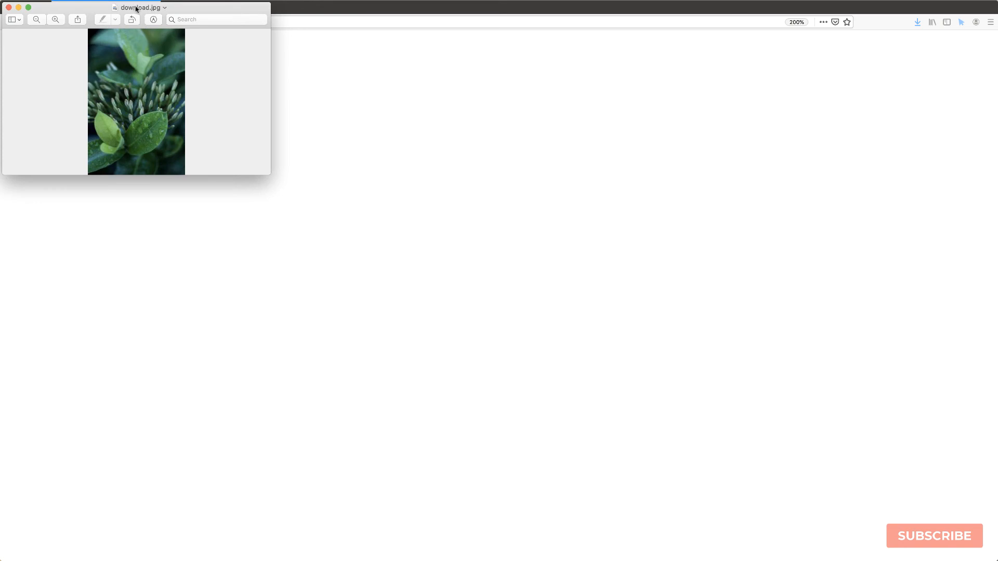
pyautogui.moveTo(136, 7); pyautogui.dragTo(192, 61)
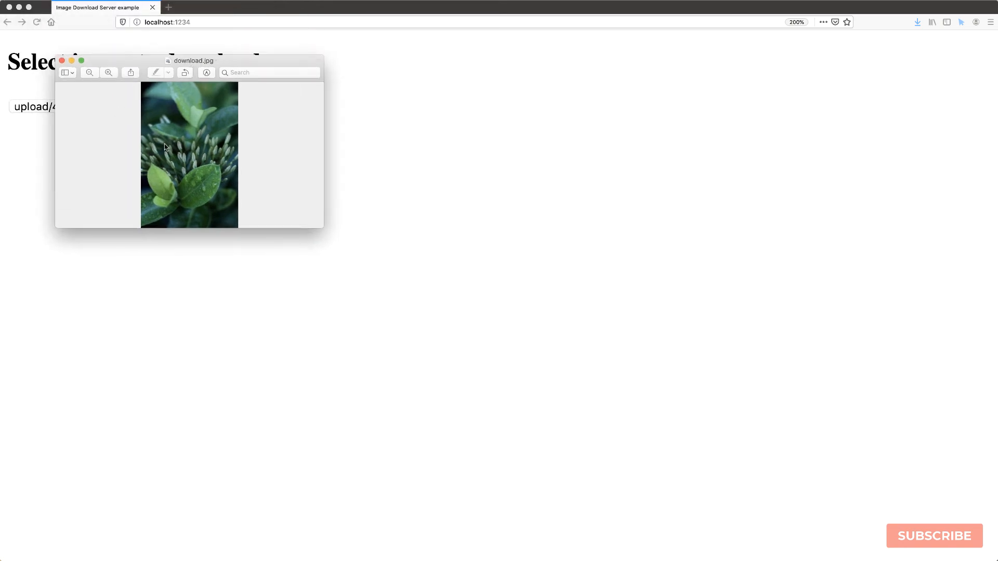
pyautogui.click(64, 61)
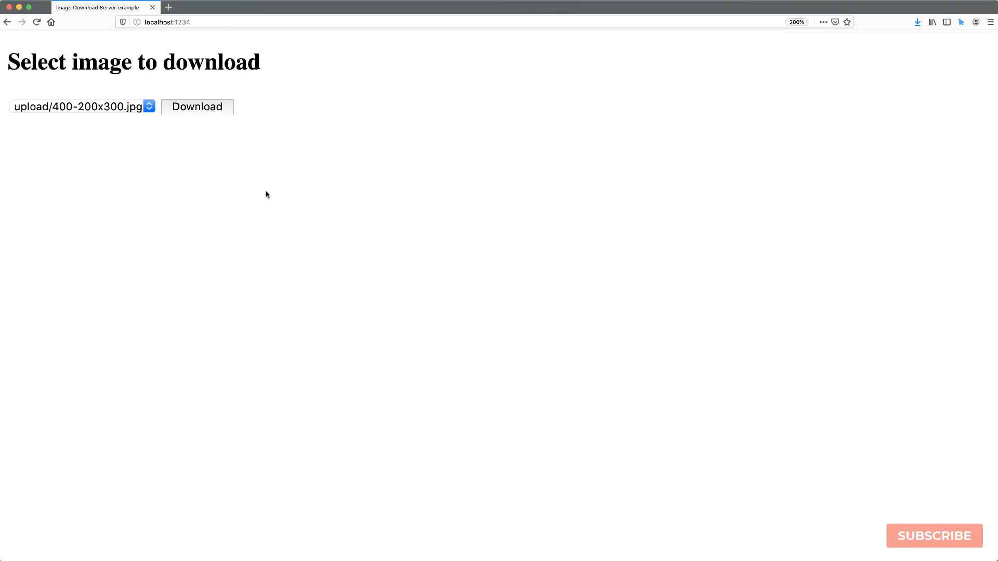
pyautogui.click(81, 107)
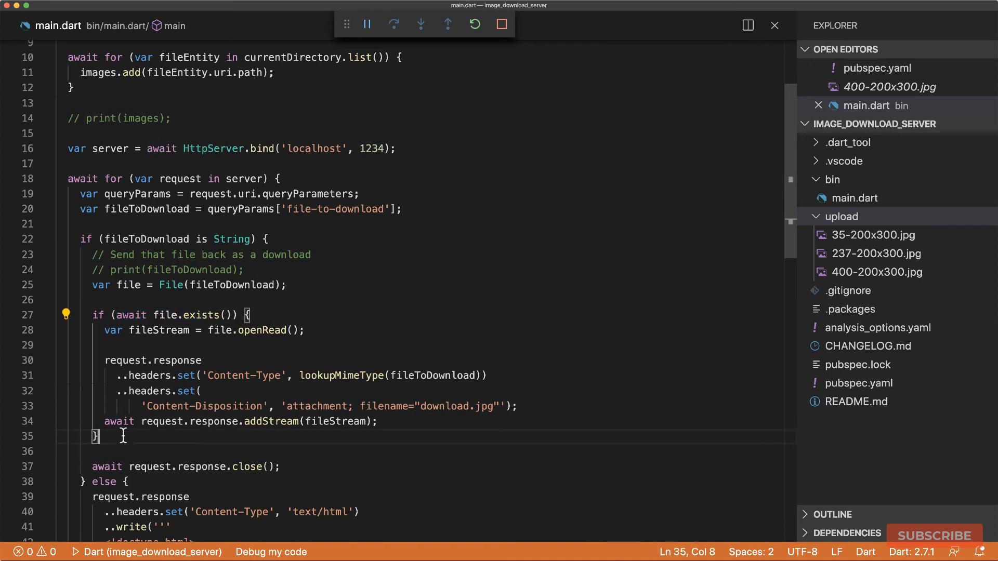
# Add an else branch awaiting request.response.redirect(Uri(path: '/'))
pyautogui.write('else {')
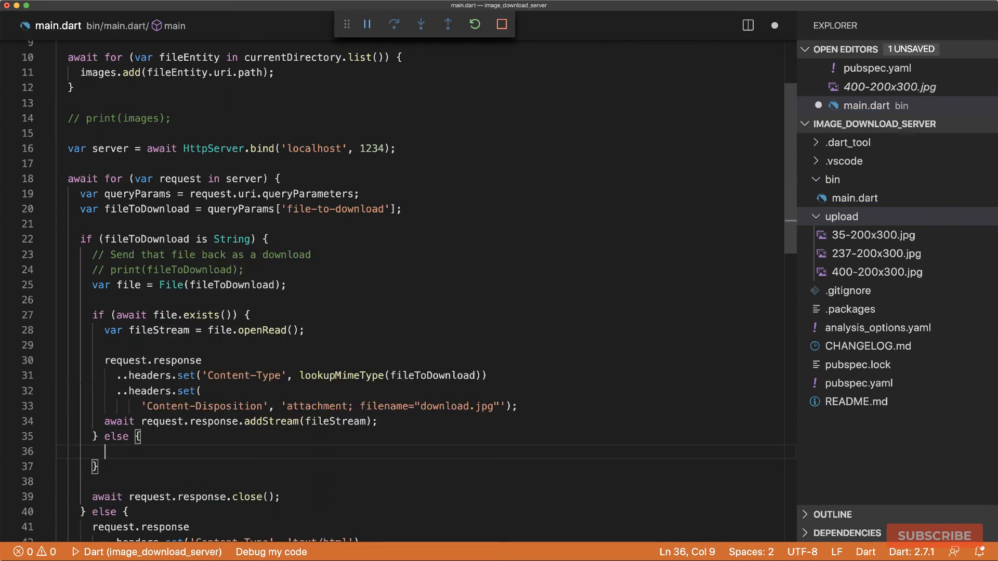
pyautogui.write('await request.response.redirect(Uri()')
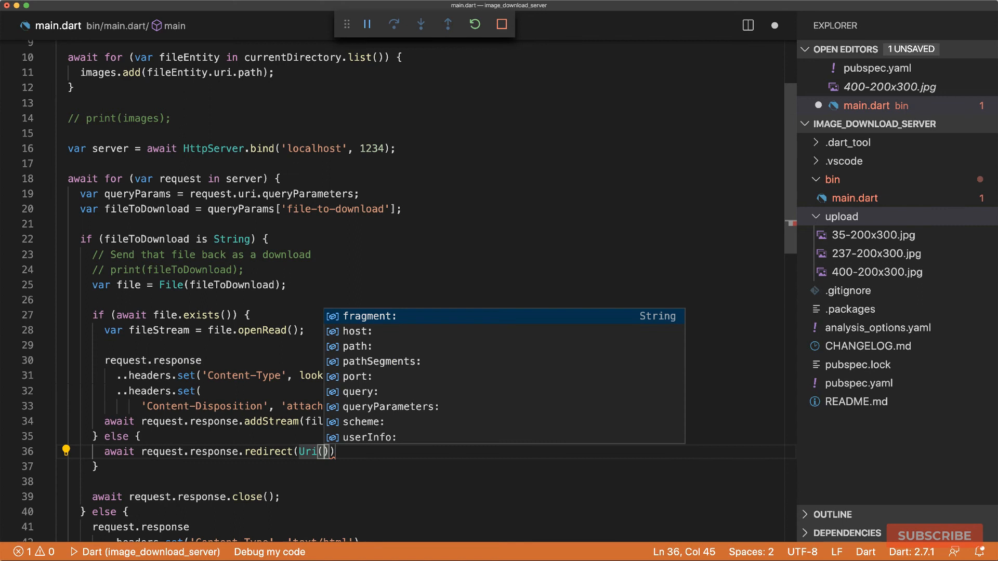
pyautogui.write("path: '/'")
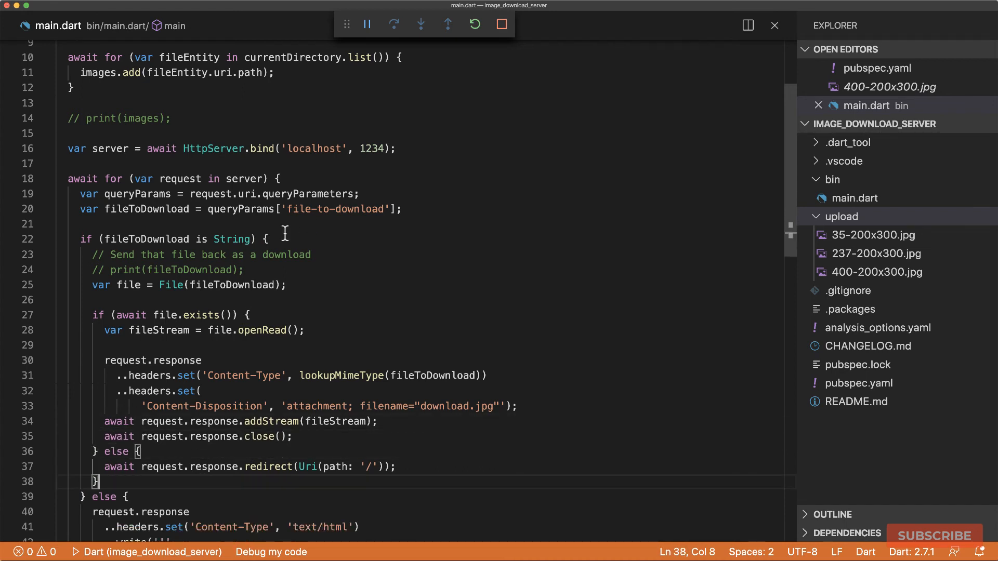
pyautogui.moveTo(465, 92)
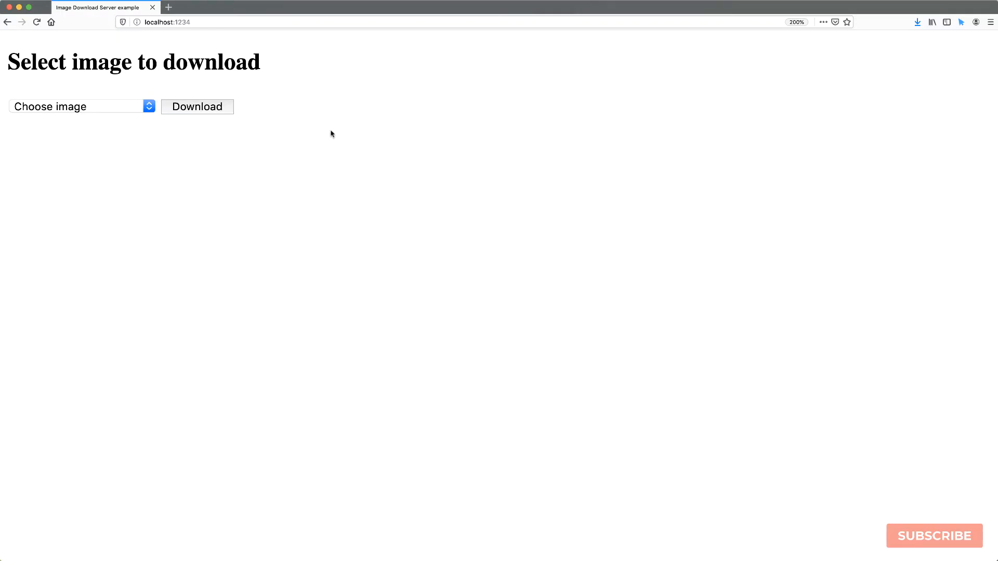
# Download upload/35-200x300.jpg and accept opening it as download.jpg
pyautogui.click(82, 106)
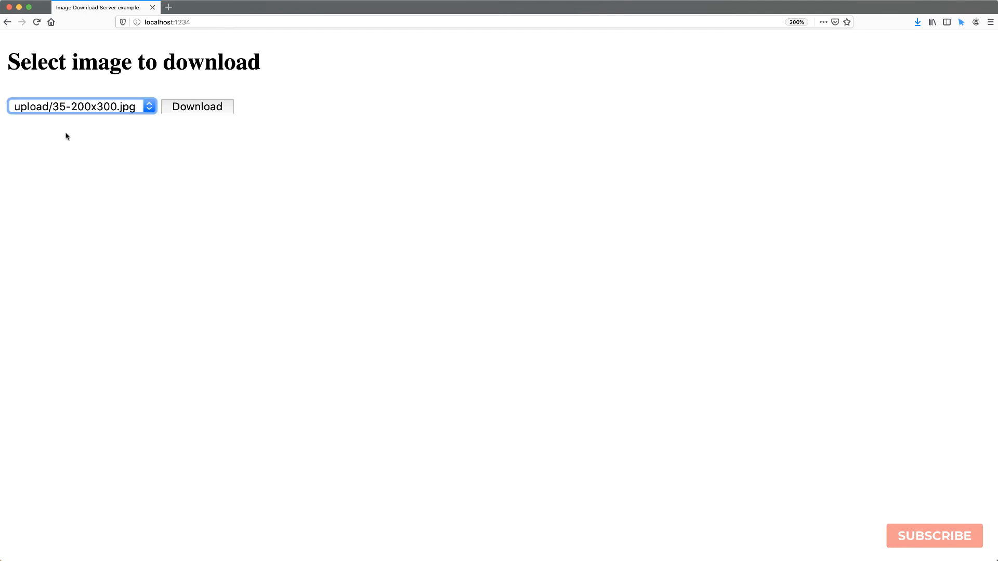
pyautogui.click(197, 107)
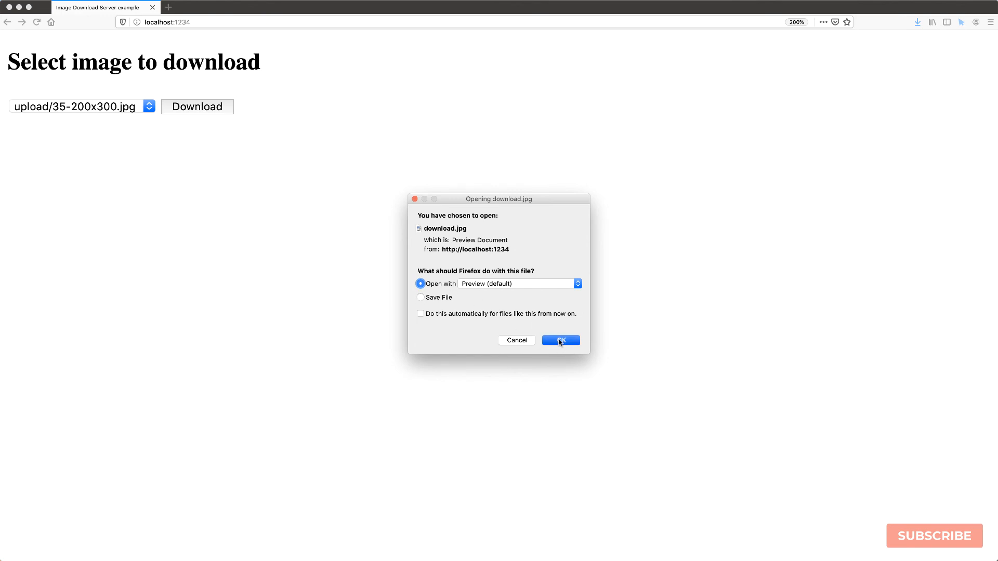
pyautogui.click(560, 340)
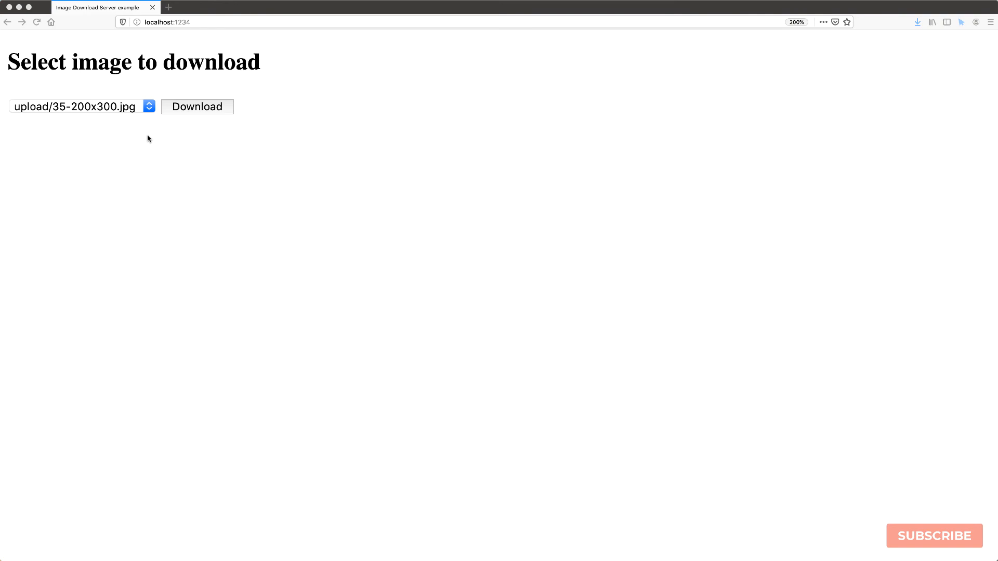
pyautogui.click(77, 106)
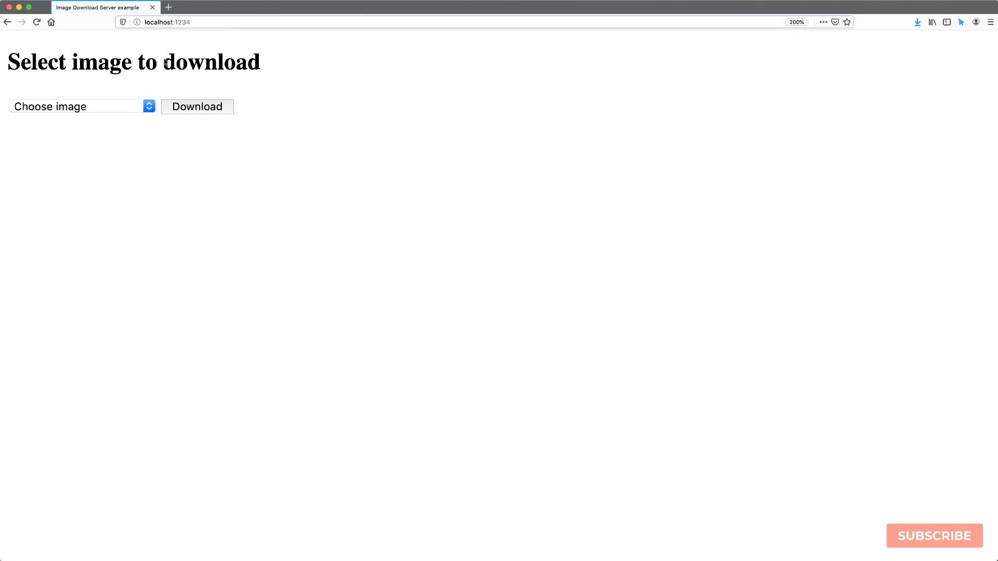
pyautogui.moveTo(134, 76)
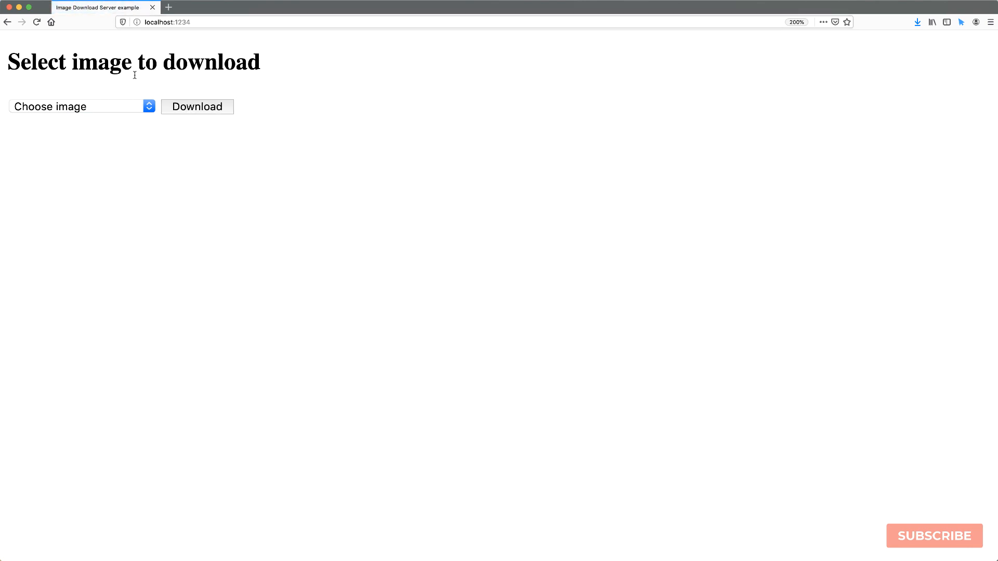
# Select the 35-200x300 image again and request its download once more
pyautogui.click(80, 106)
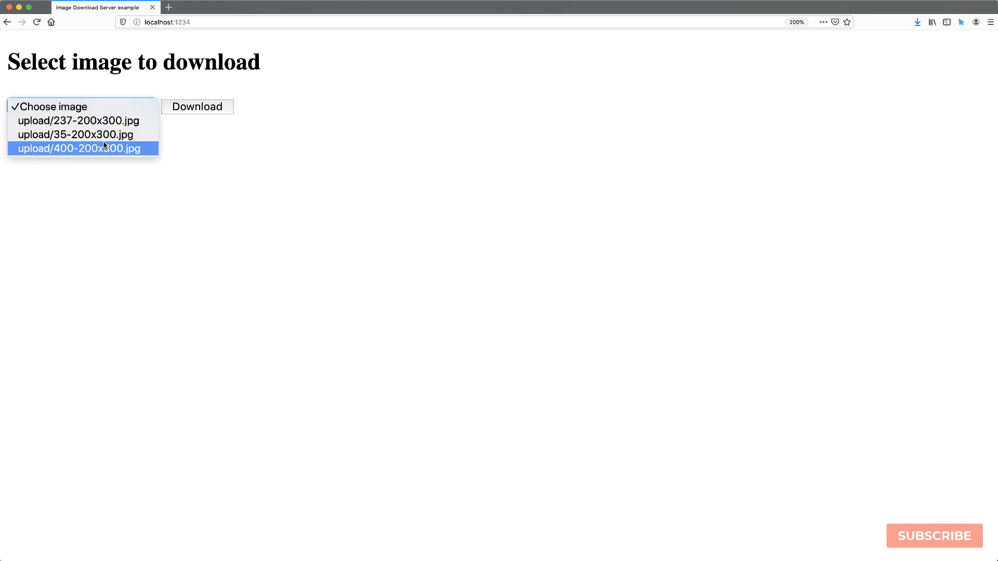
pyautogui.click(75, 134)
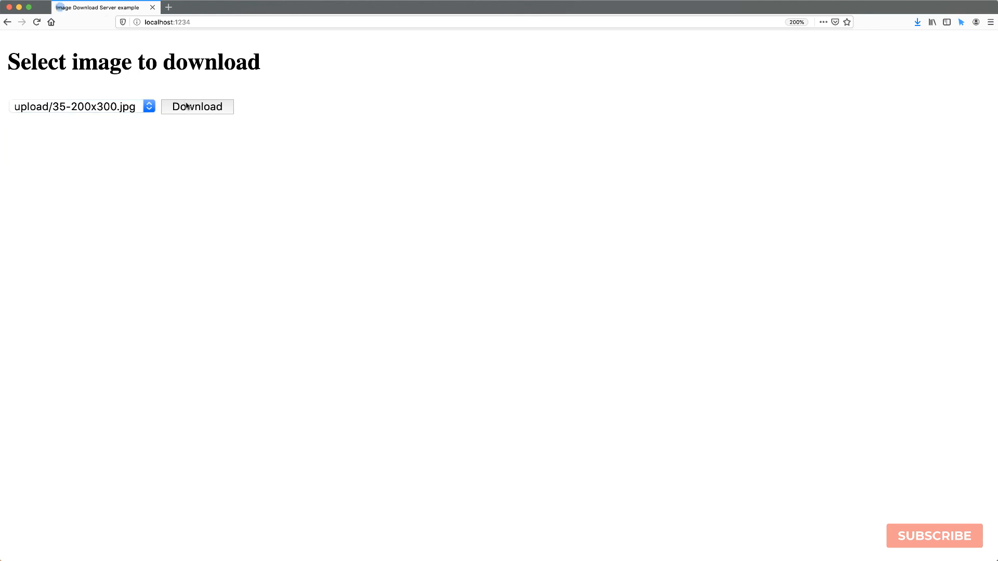
pyautogui.click(197, 106)
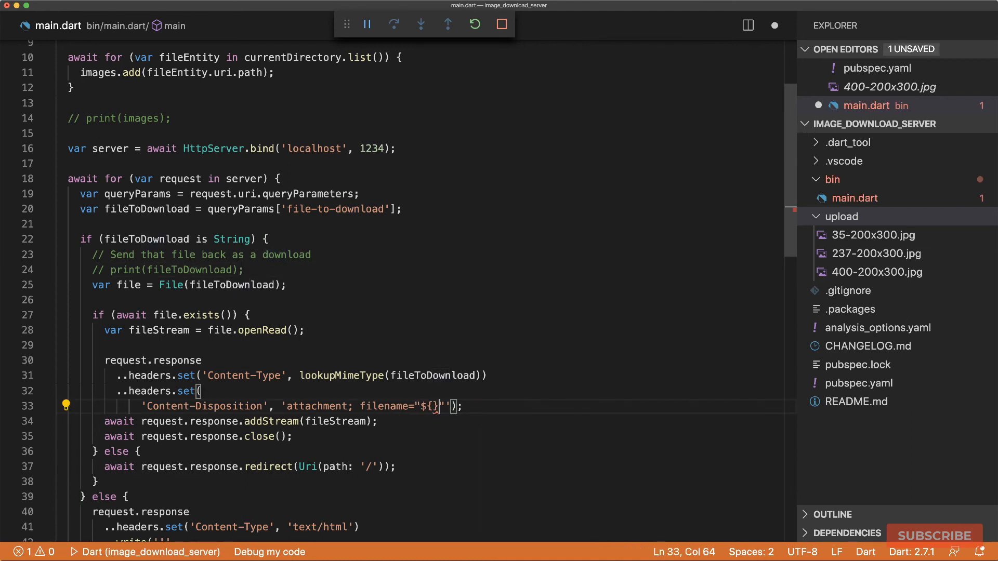
# Replace download.jpg with ${fileToDownload.split('/').last} in the Content-Disposition filename
pyautogui.write('fileTo')
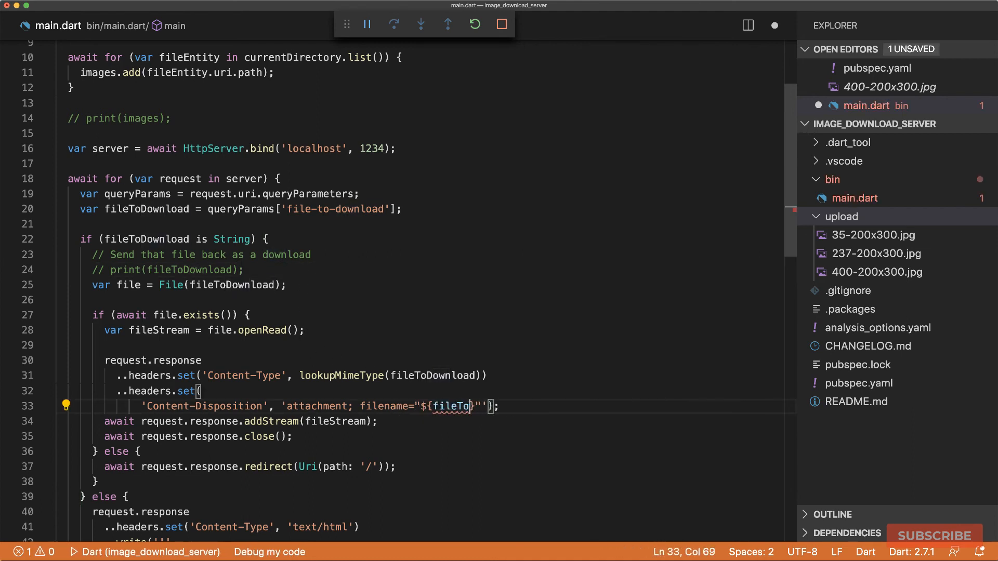
pyautogui.write('Download.spli')
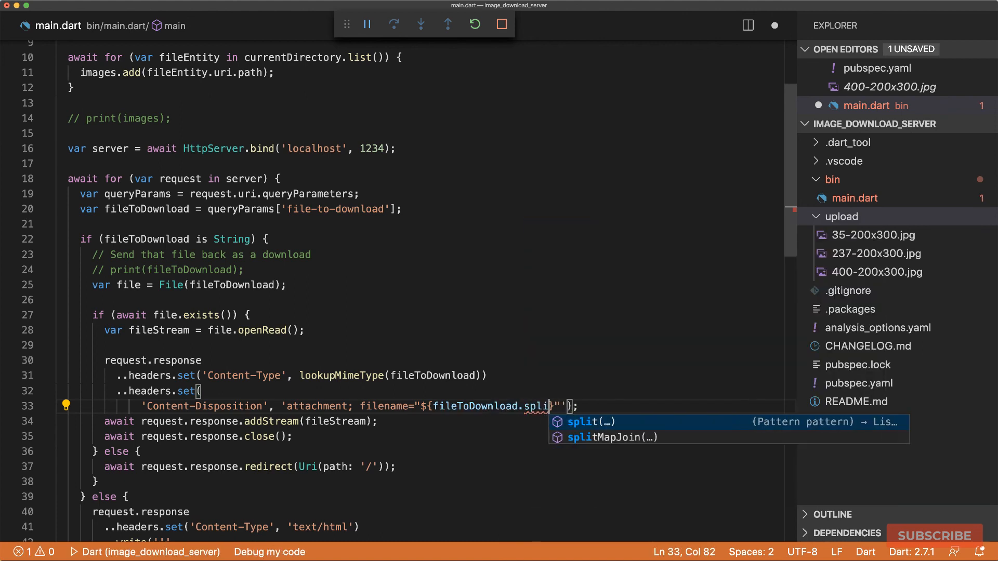
pyautogui.write("('/'")
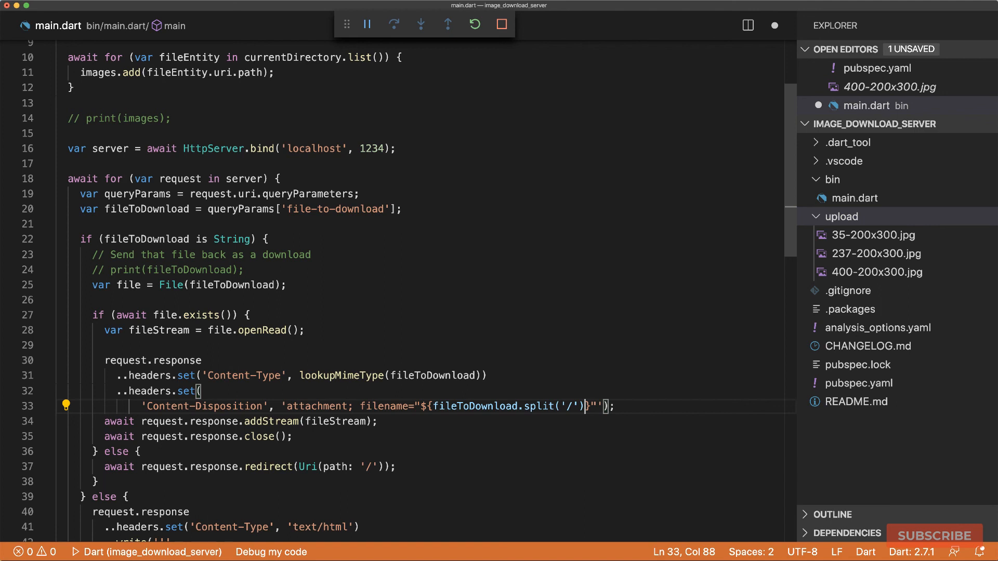
pyautogui.write('.las')
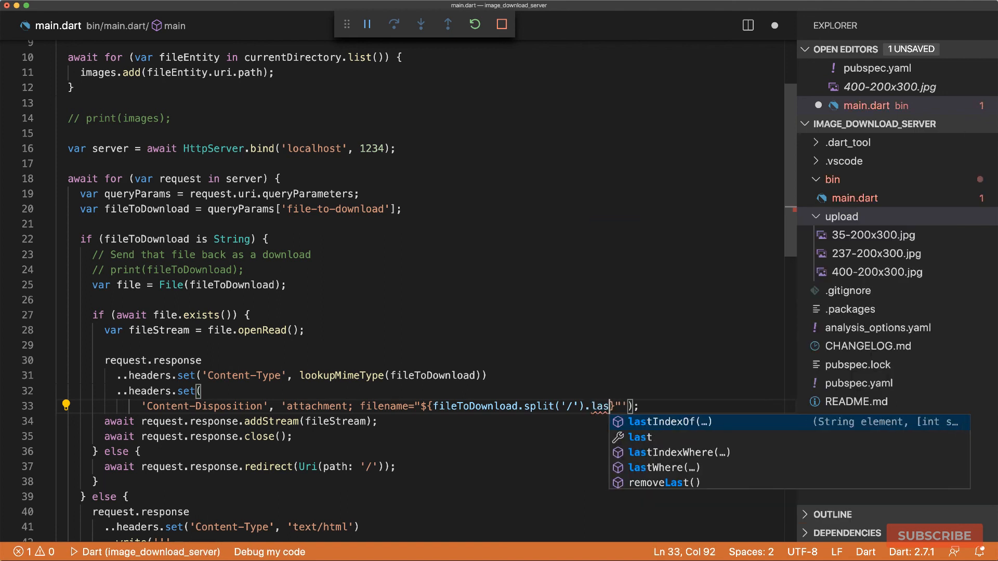
pyautogui.write('t')
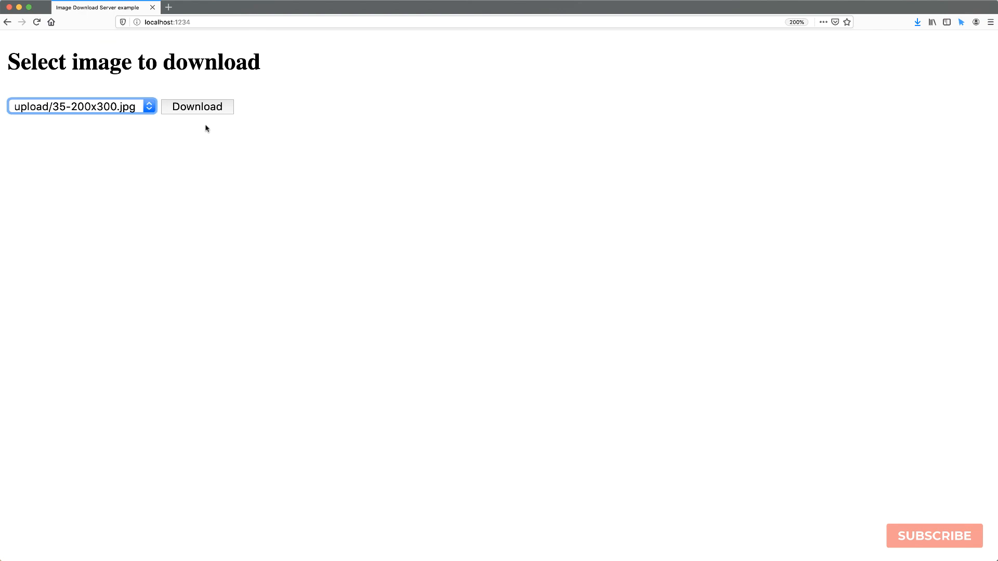
# Download 35-200x300.jpg and 400-200x300.jpg, dismissing each prompt, then reset the chooser
pyautogui.click(197, 107)
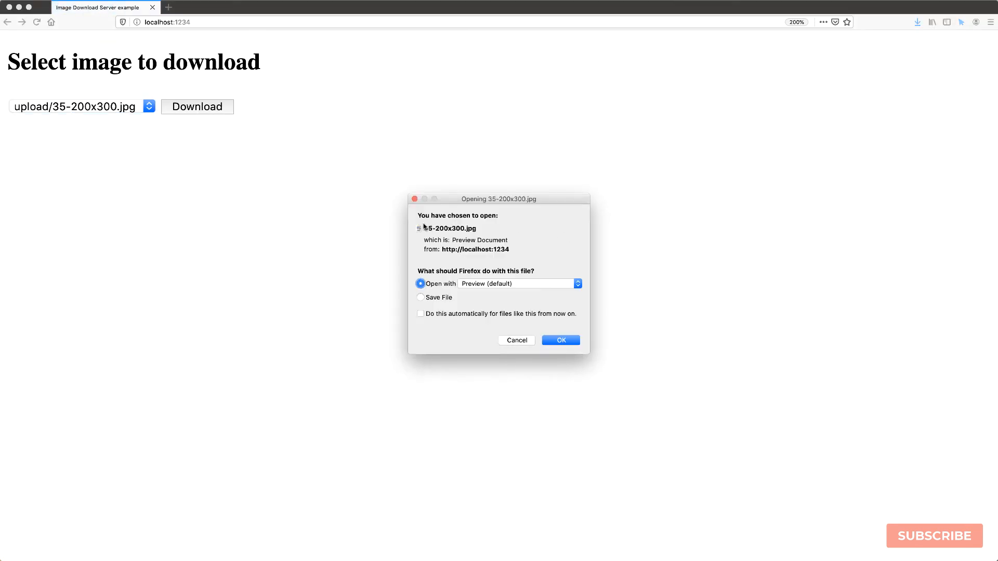
pyautogui.moveTo(467, 238)
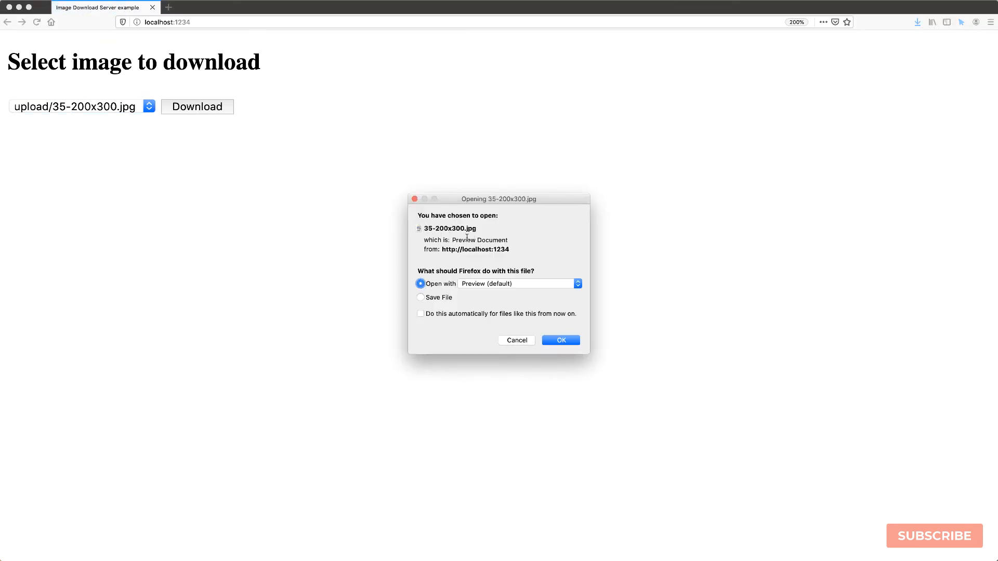
pyautogui.click(560, 339)
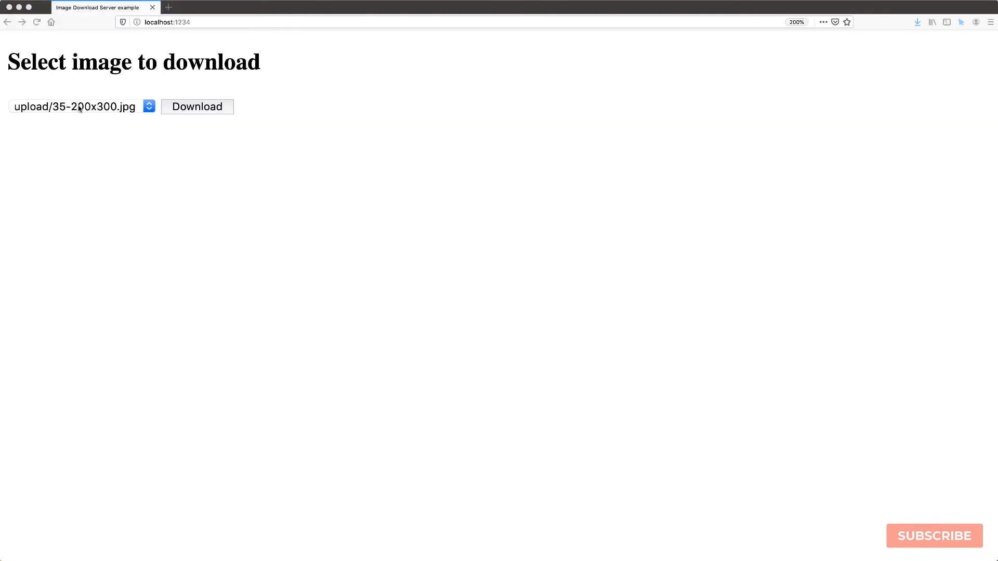
pyautogui.click(197, 106)
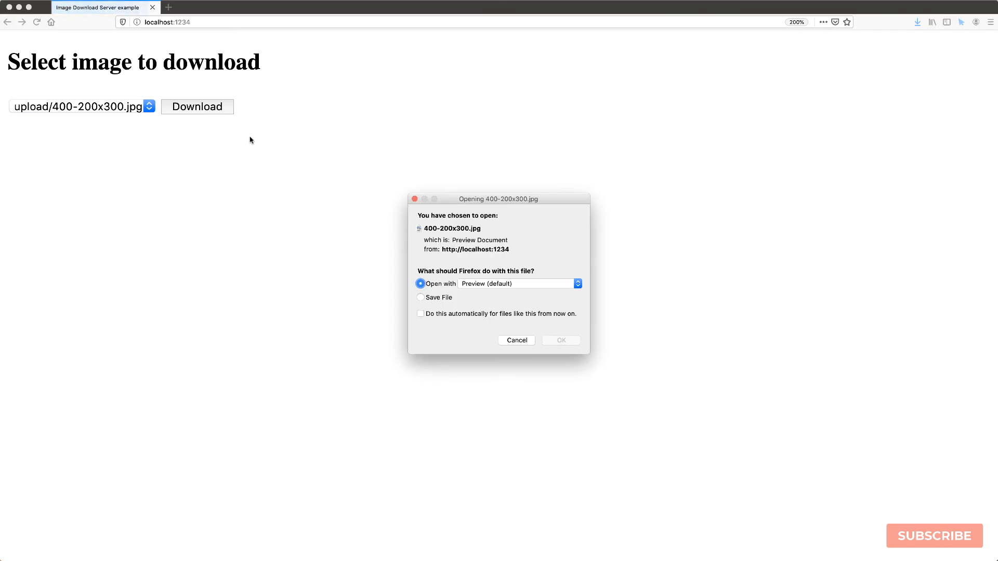
pyautogui.click(561, 340)
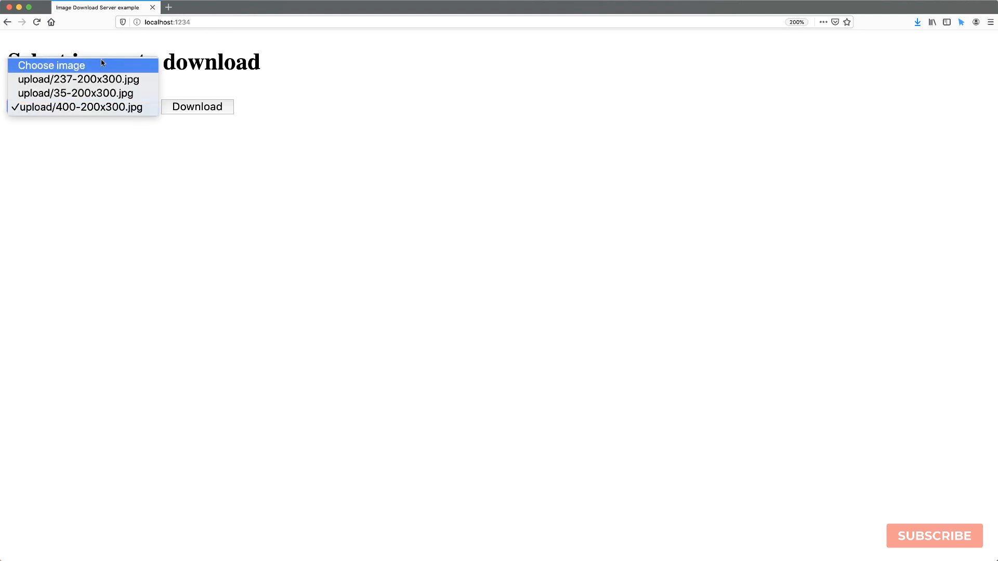
pyautogui.click(47, 65)
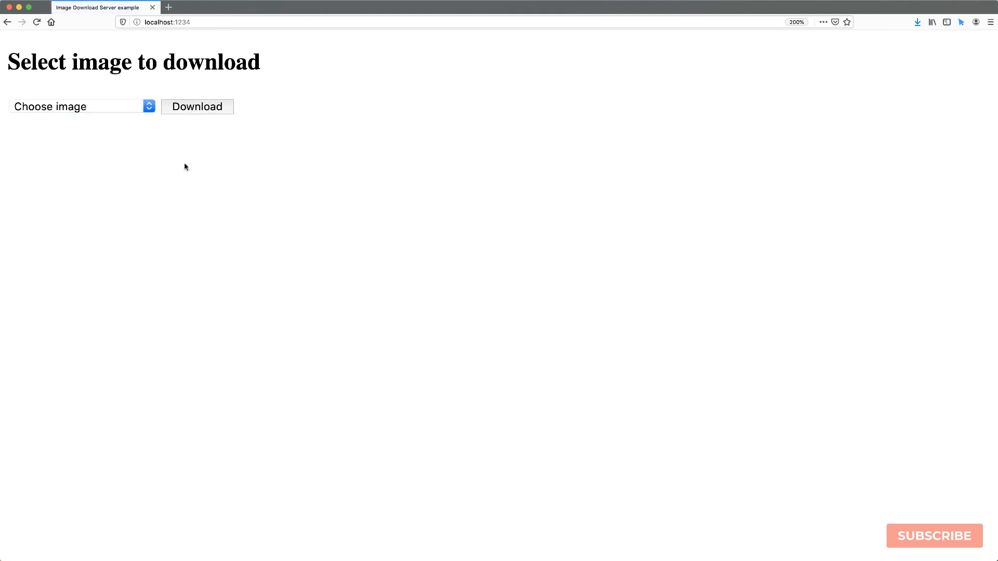
pyautogui.moveTo(217, 92)
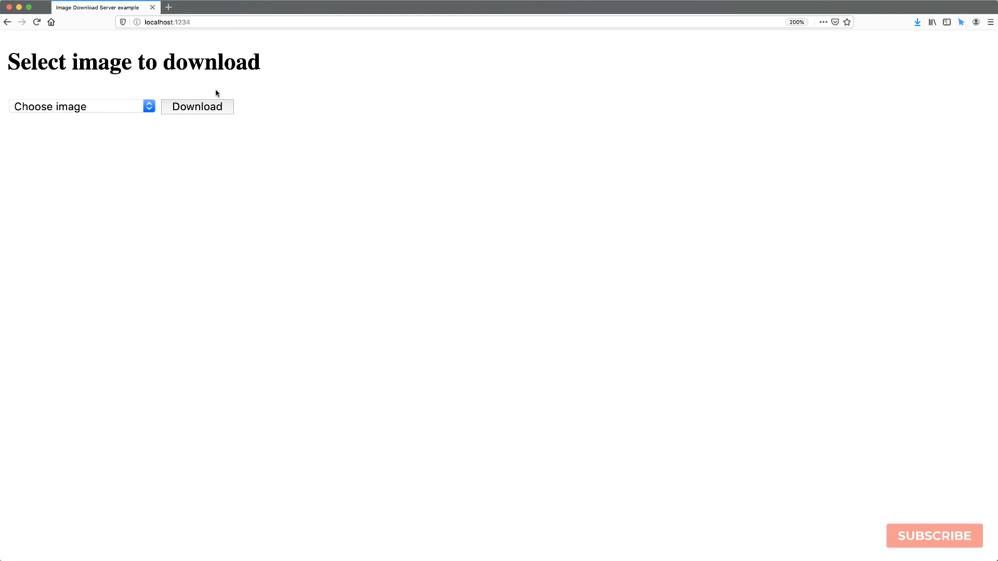